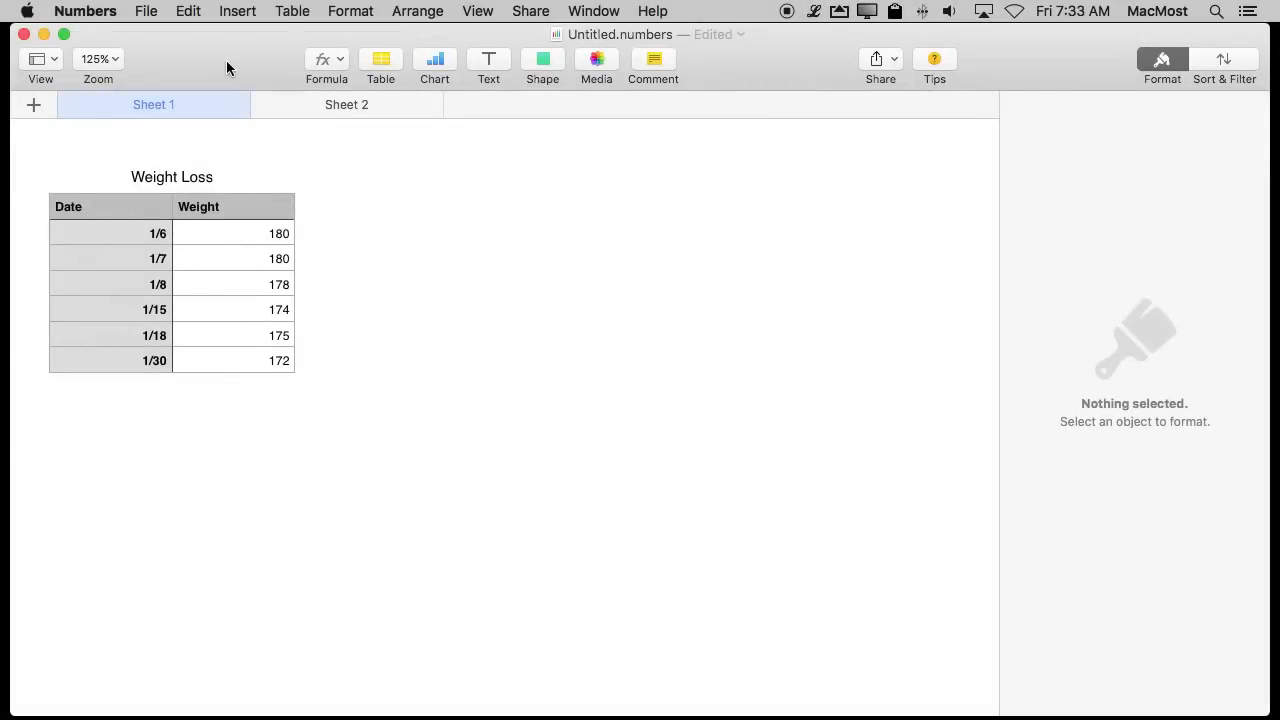
mouse_move(139, 368)
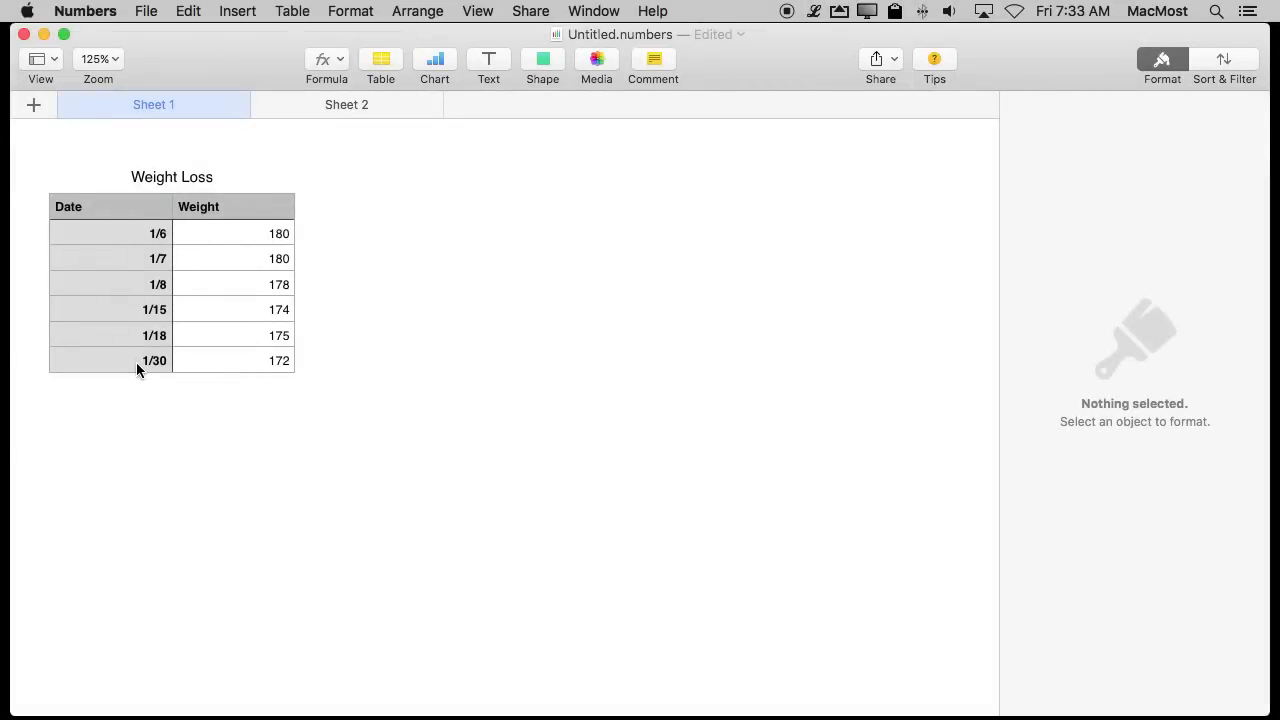
mouse_move(147, 378)
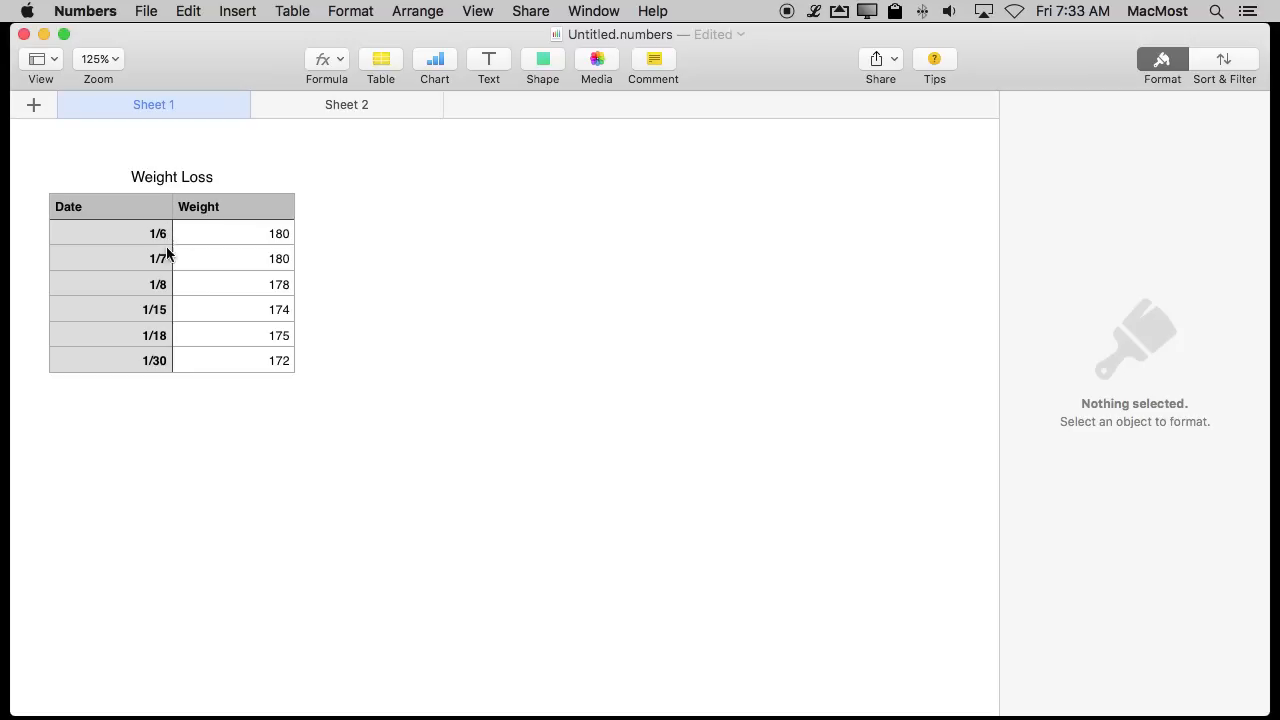
mouse_move(168, 335)
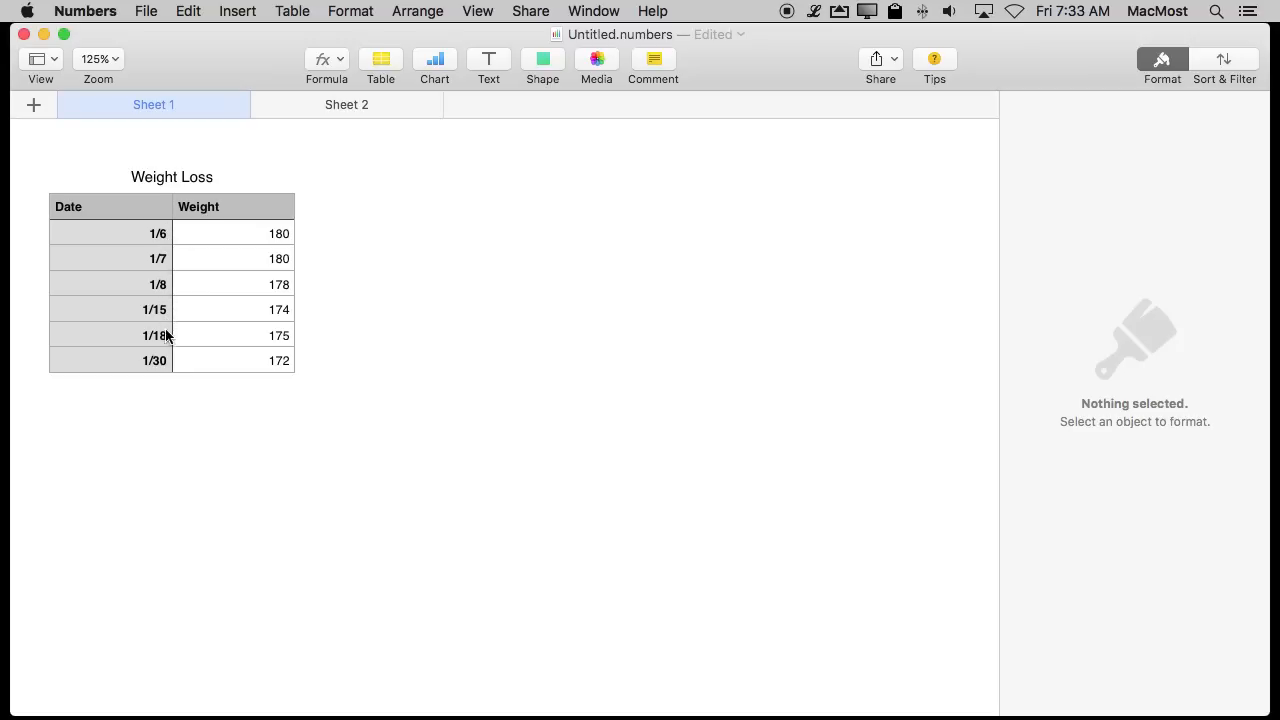
mouse_move(167, 371)
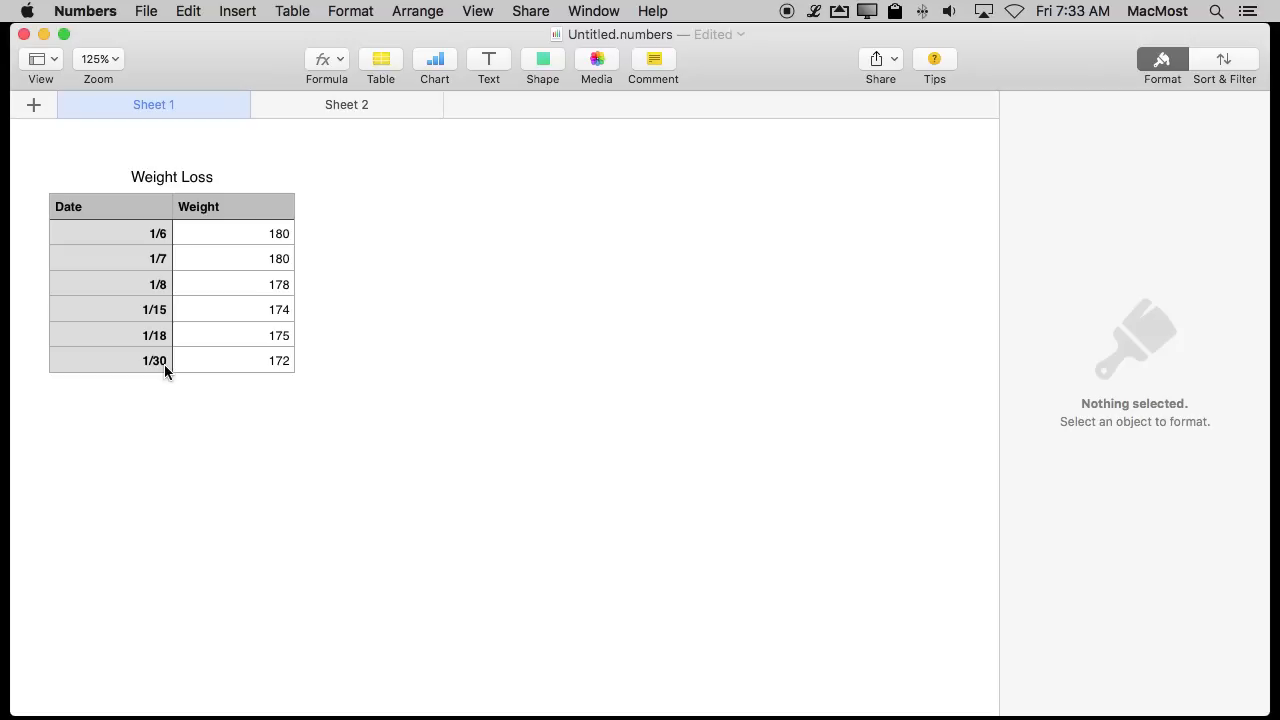
mouse_move(183, 309)
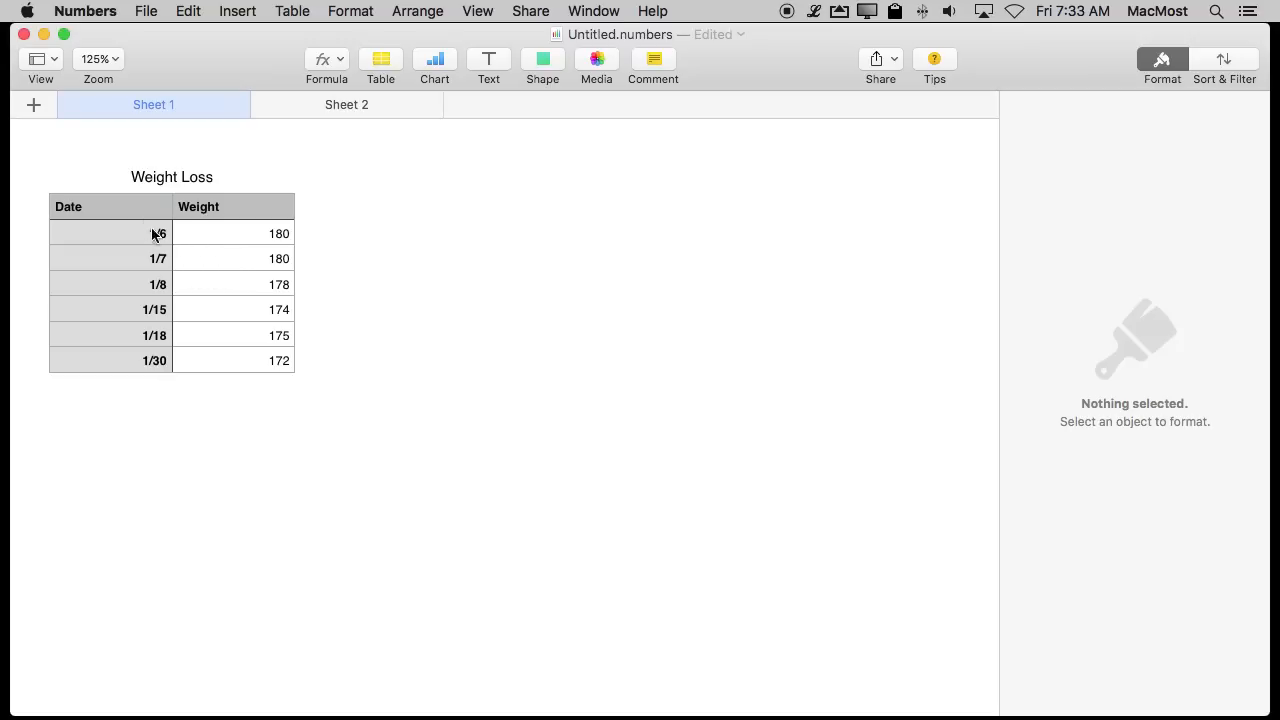
mouse_move(135, 234)
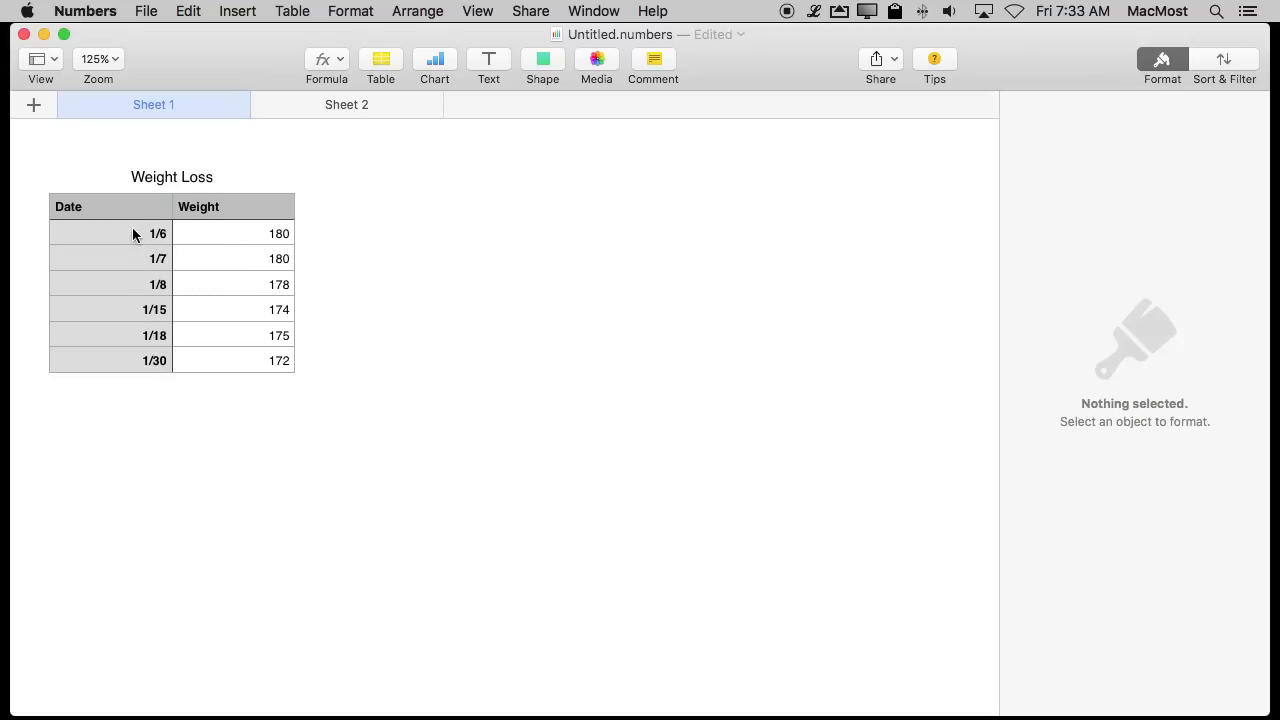
mouse_move(95, 210)
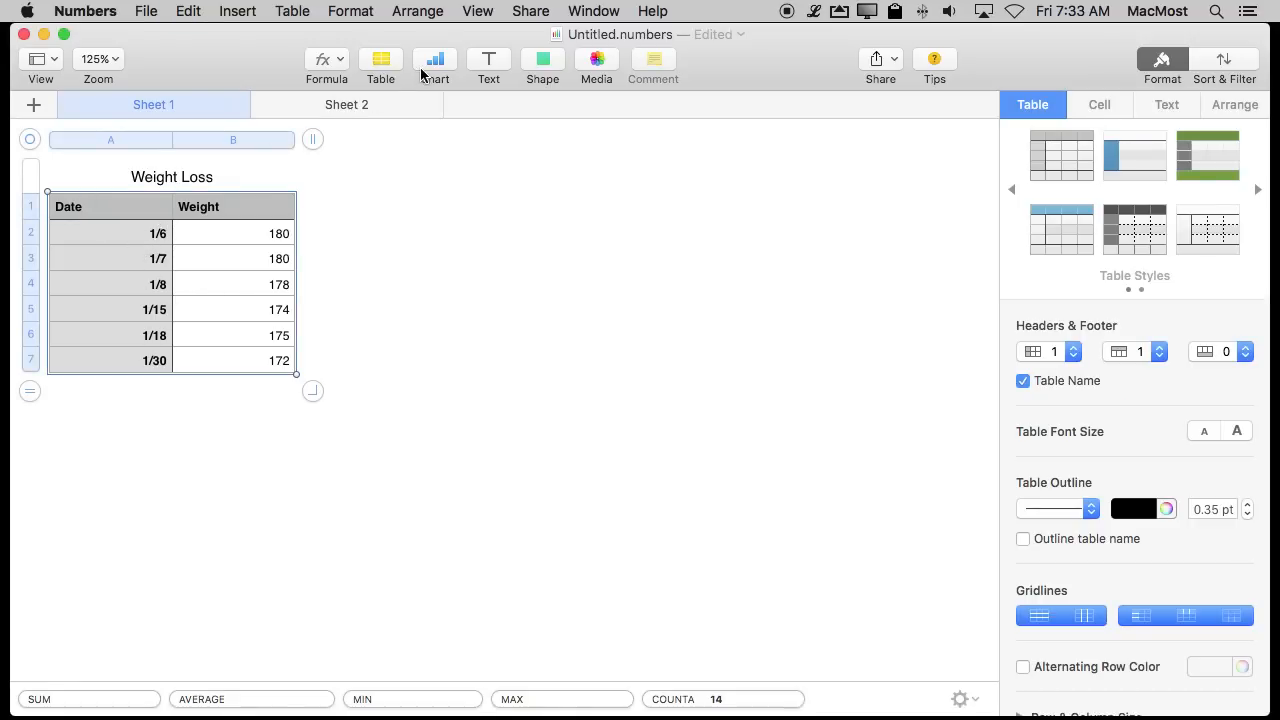
Add a Date/Weight table on Sheet 2, headed Weight in B1, then return to Sheet 1.
left_click(434, 59)
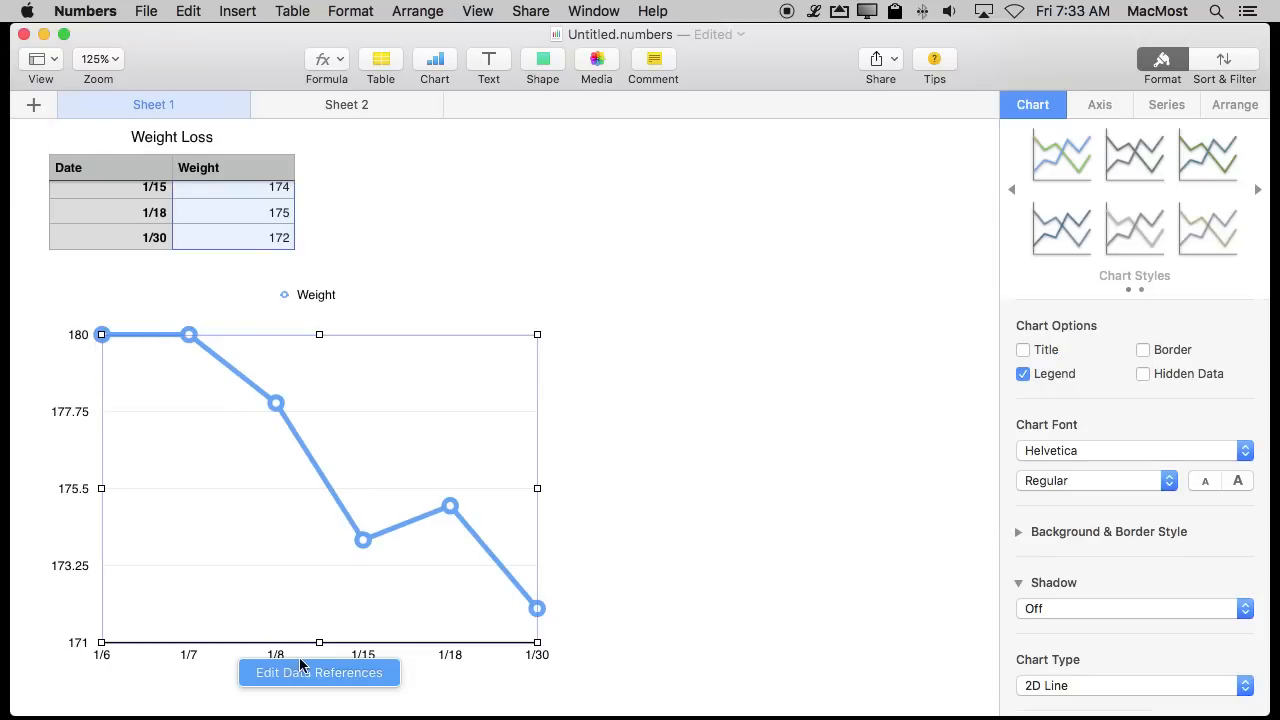
mouse_move(170, 472)
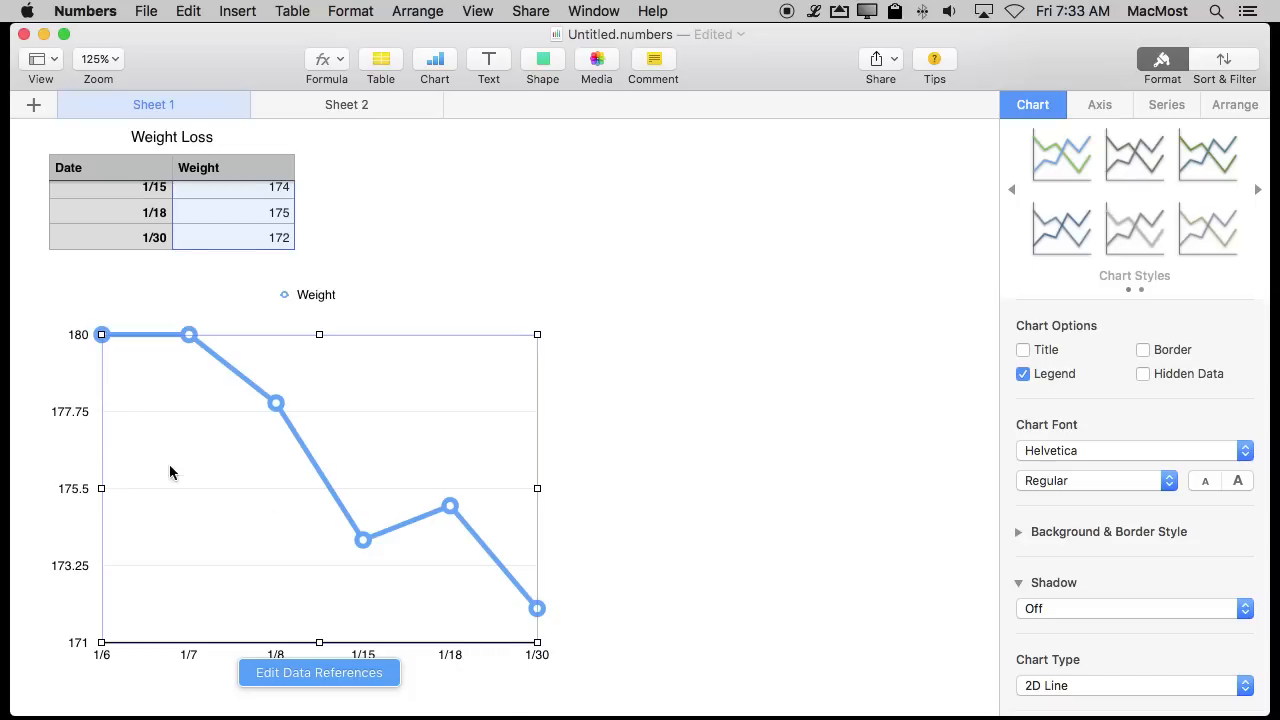
mouse_move(197, 662)
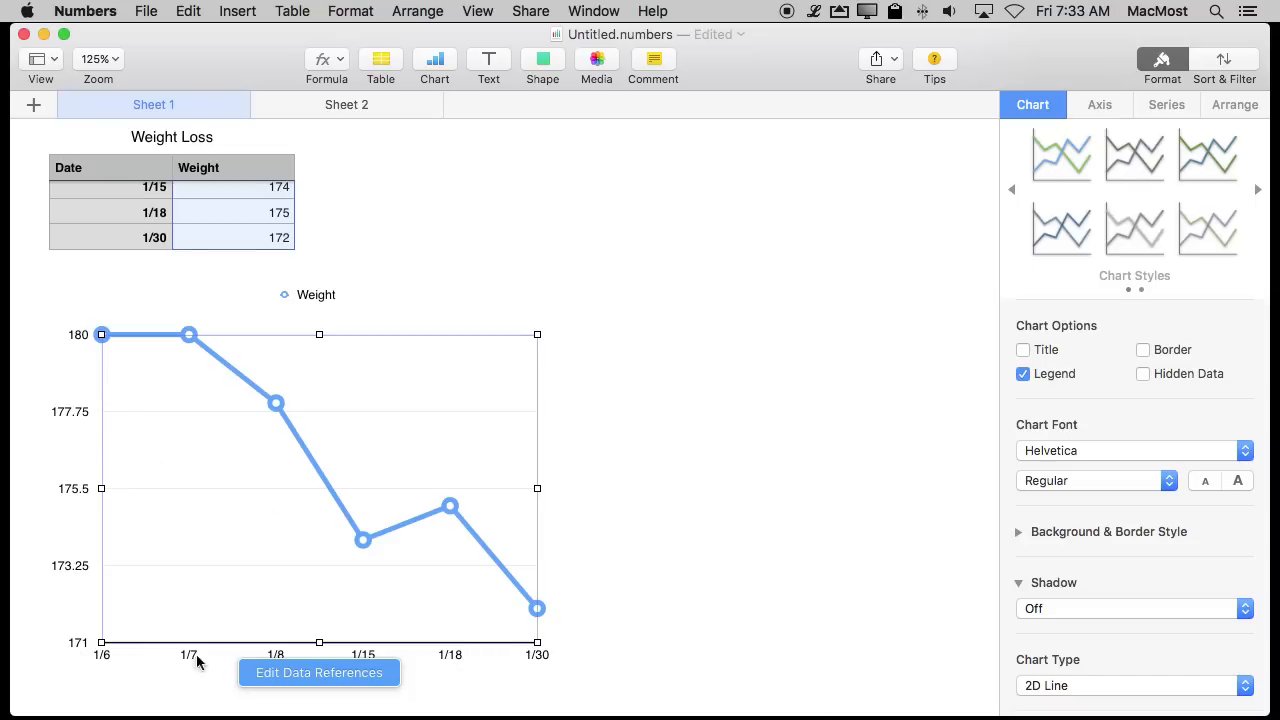
mouse_move(355, 658)
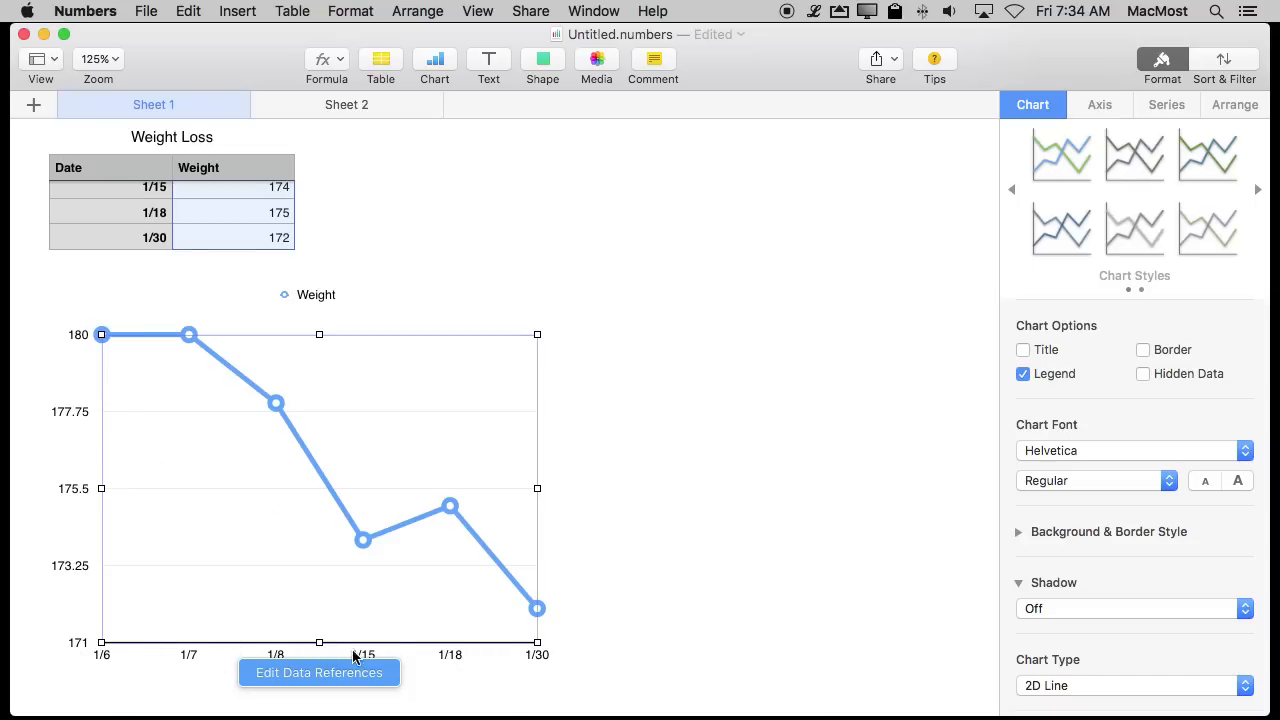
mouse_move(445, 659)
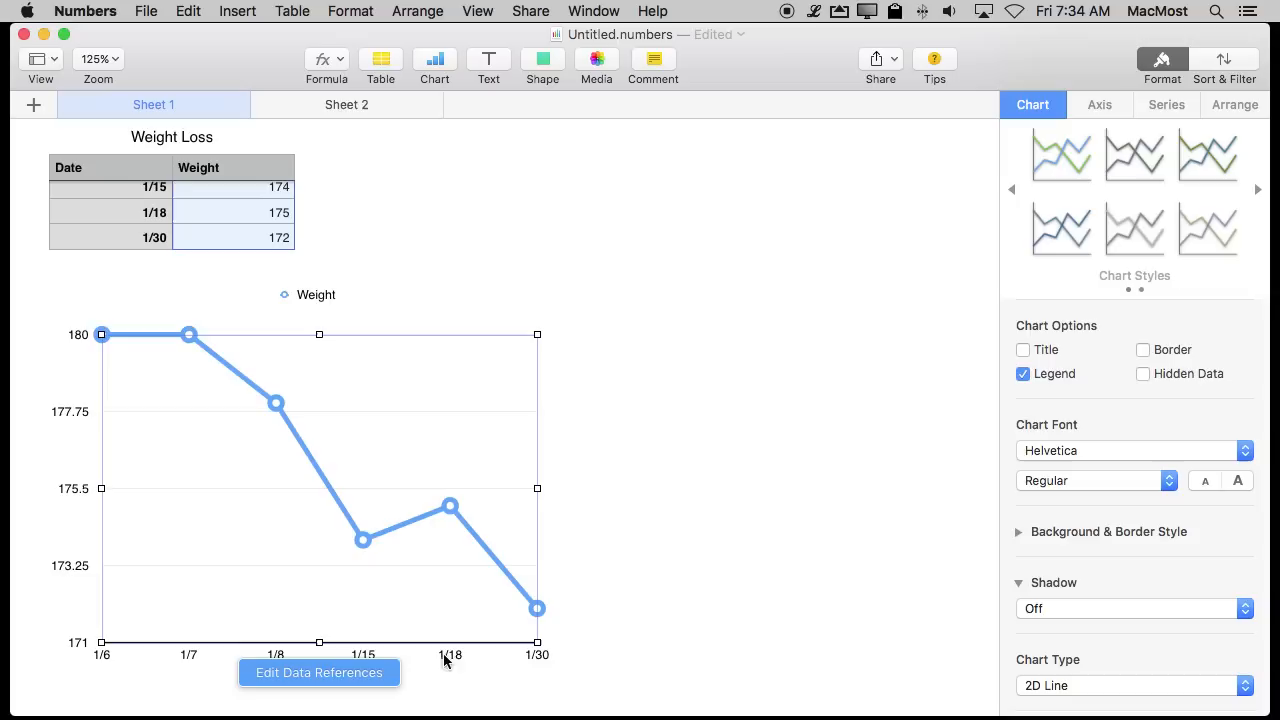
mouse_move(330, 660)
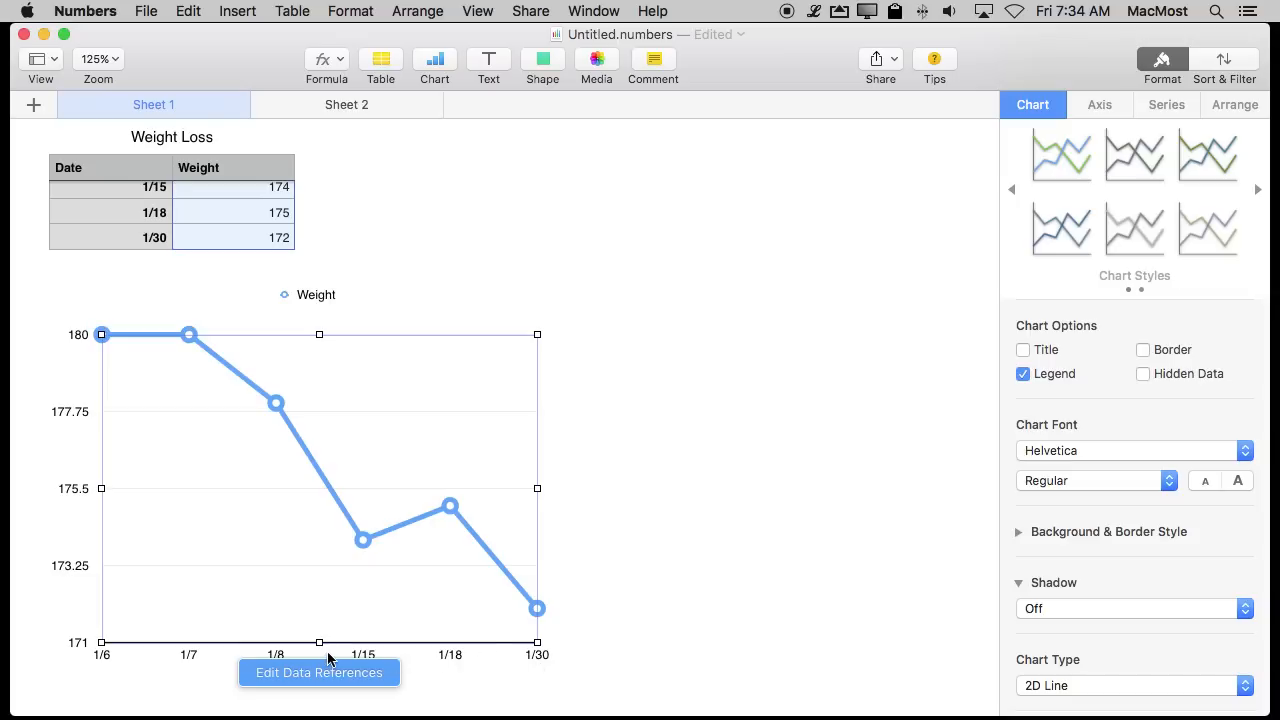
mouse_move(410, 473)
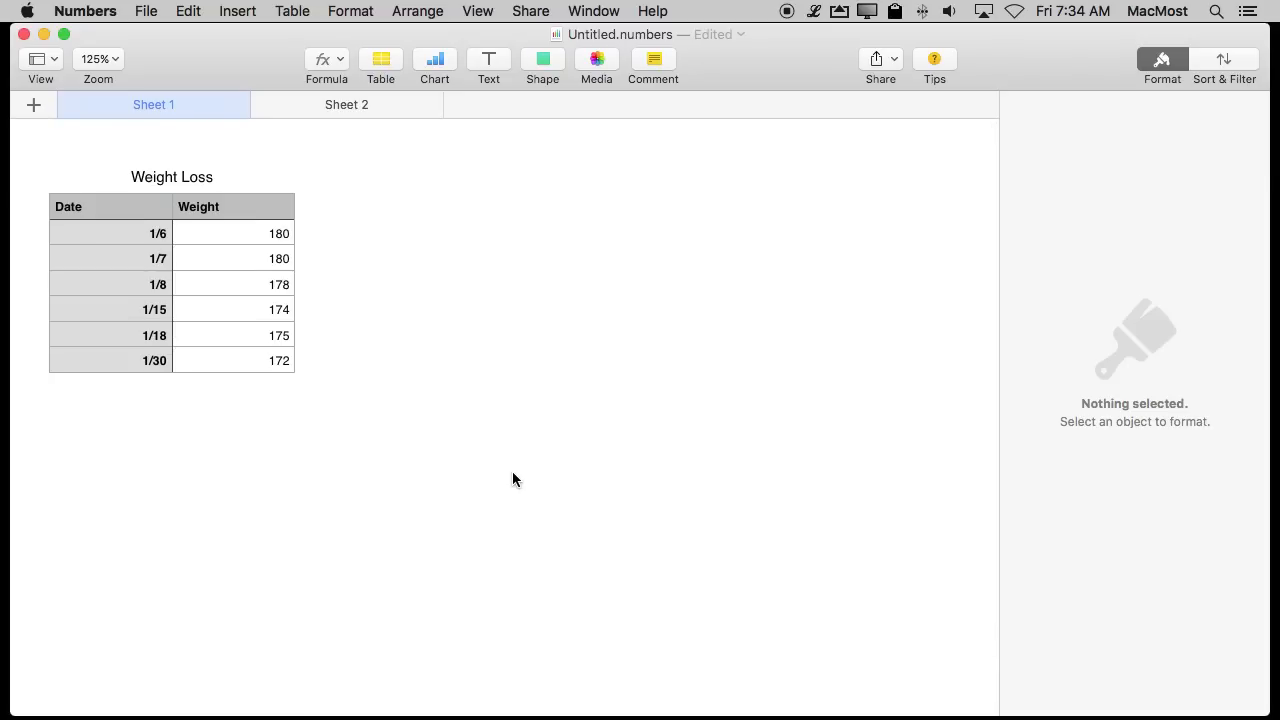
mouse_move(96, 293)
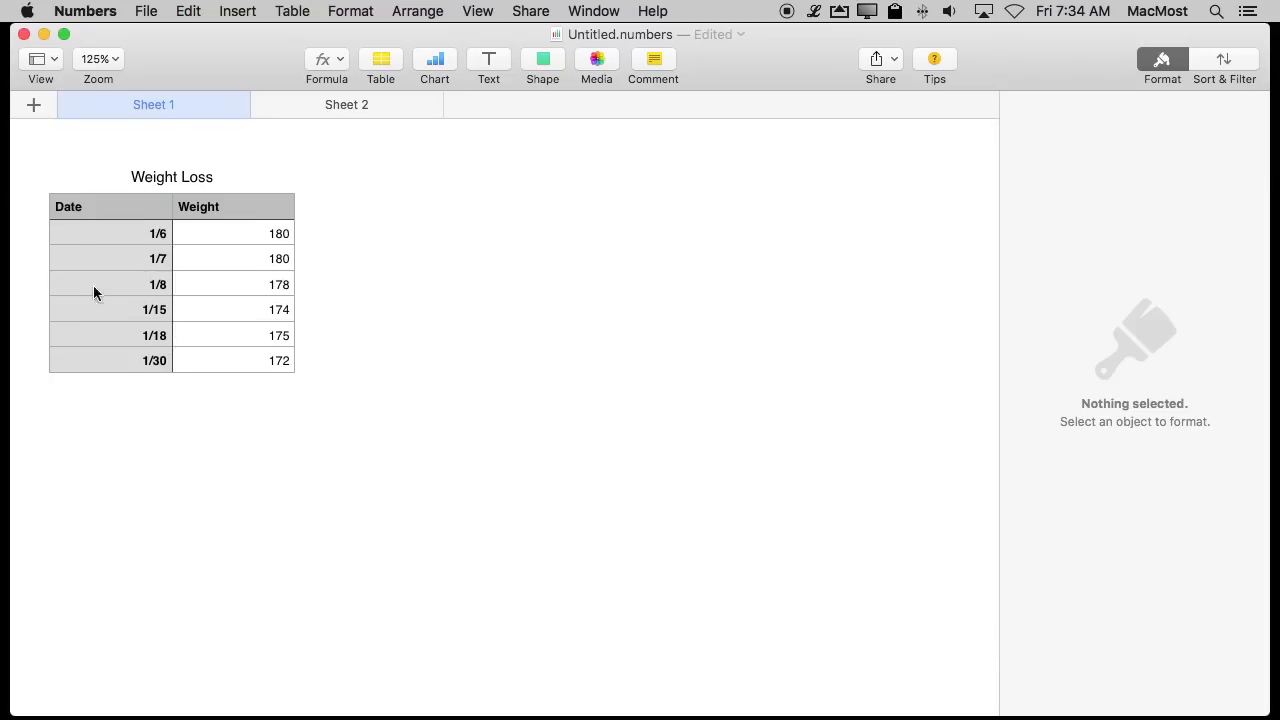
mouse_move(340, 318)
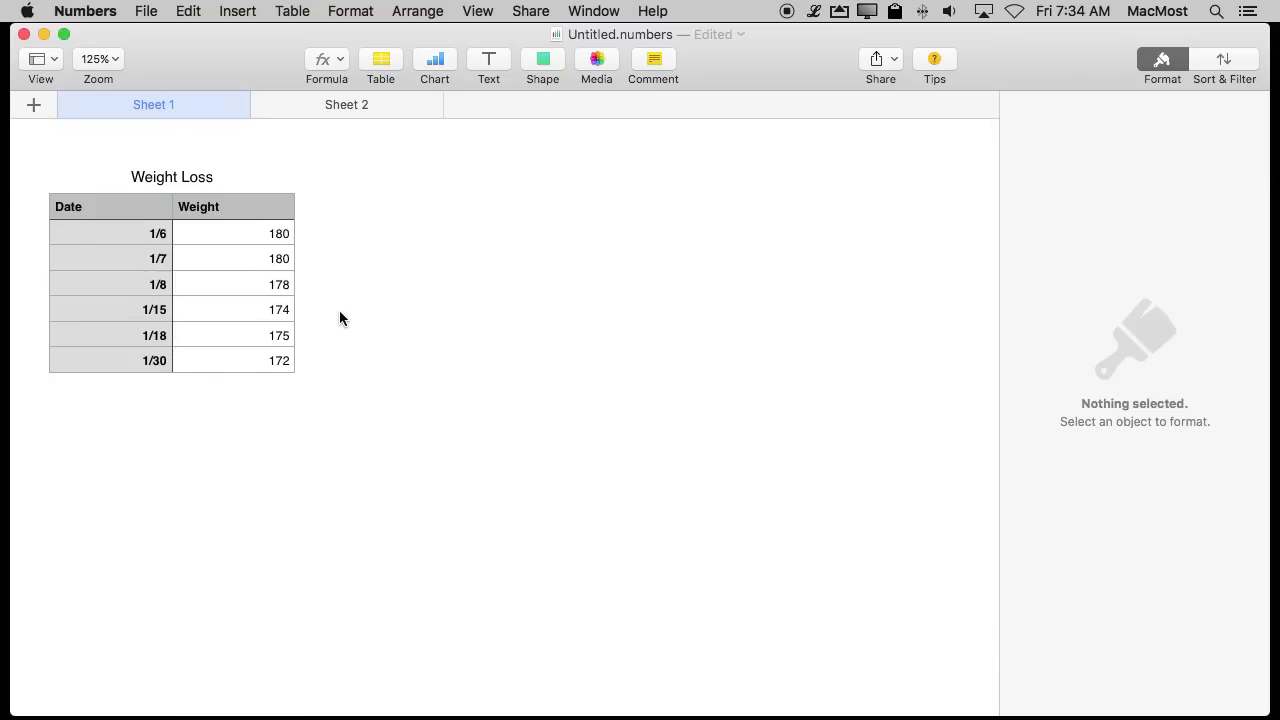
mouse_move(314, 210)
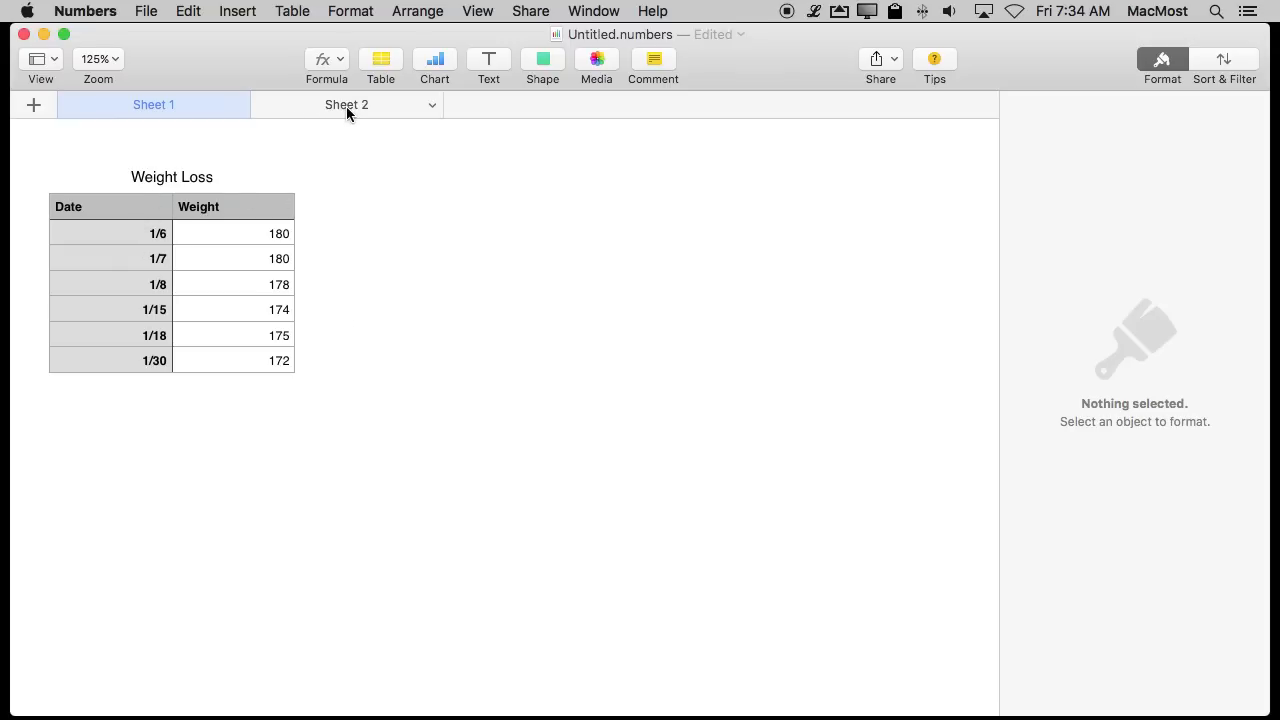
mouse_move(372, 97)
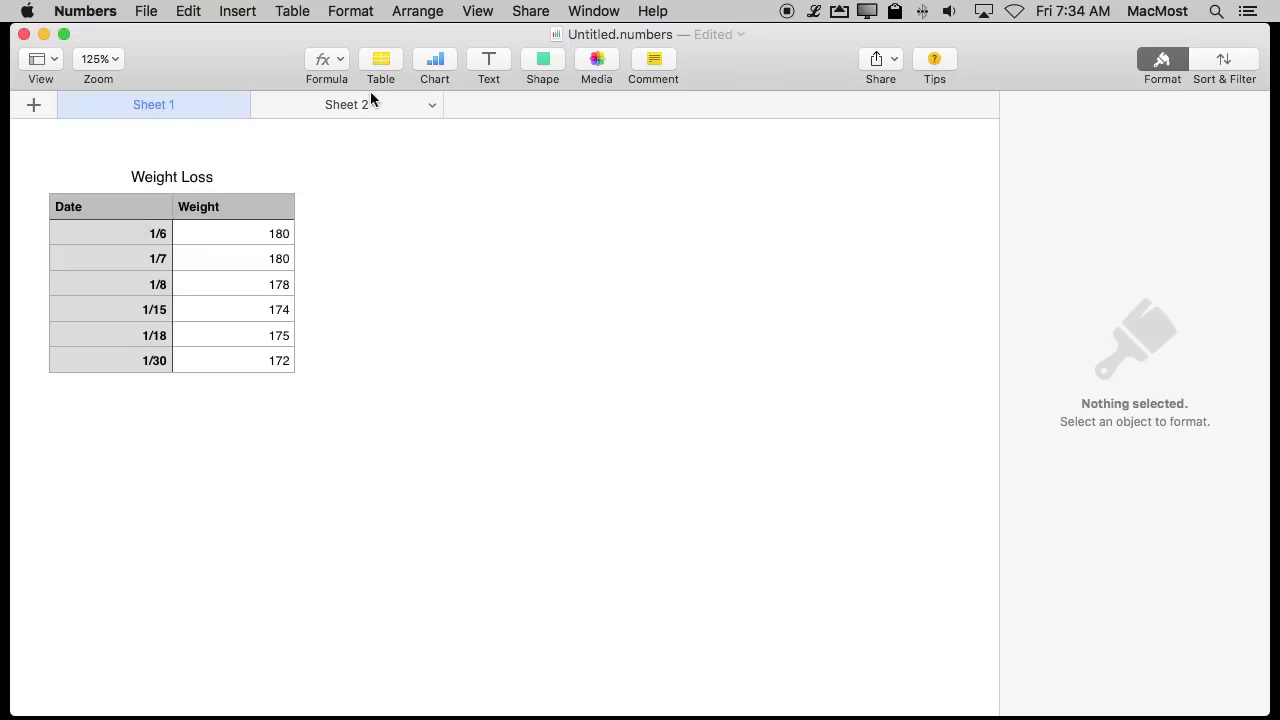
left_click(346, 104)
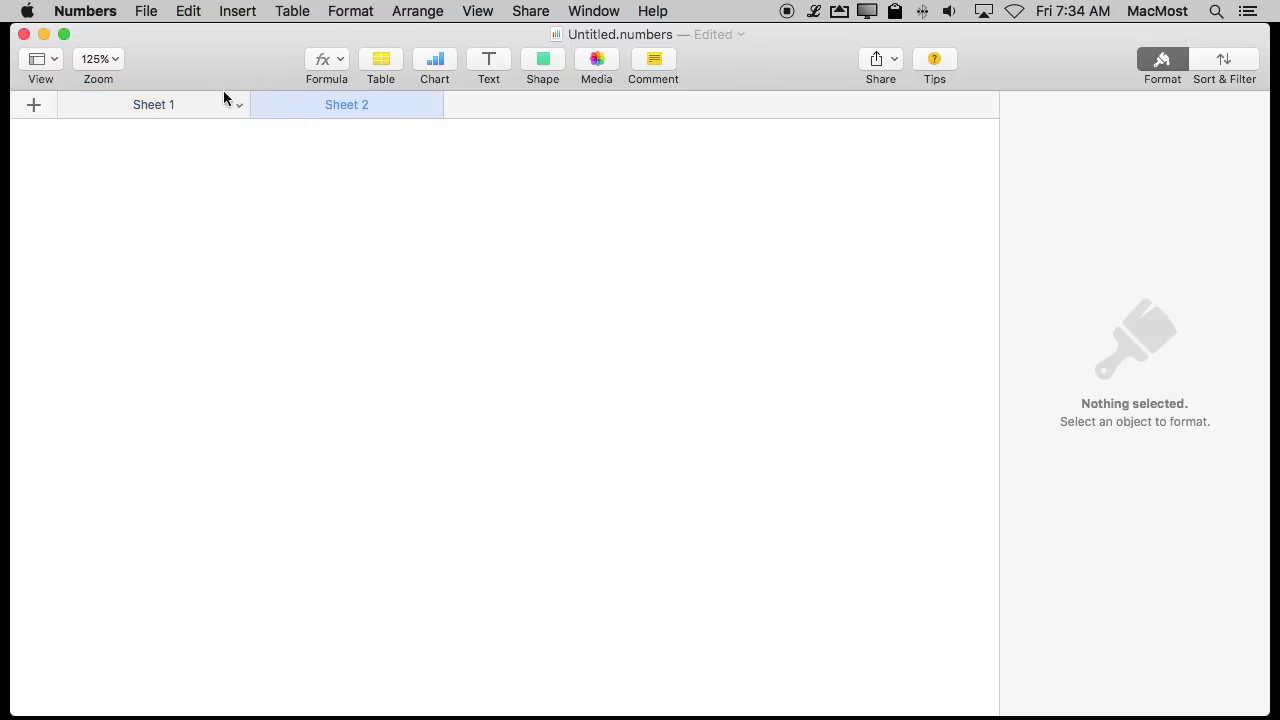
mouse_move(367, 76)
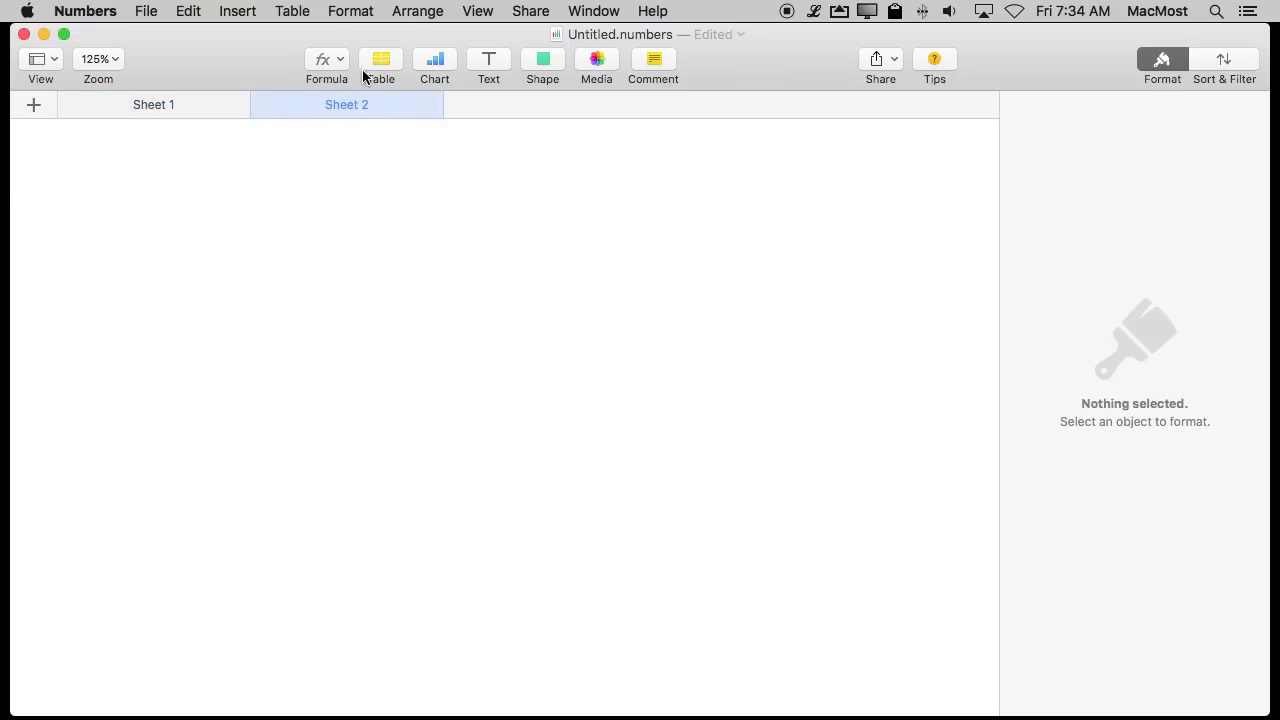
left_click(381, 58)
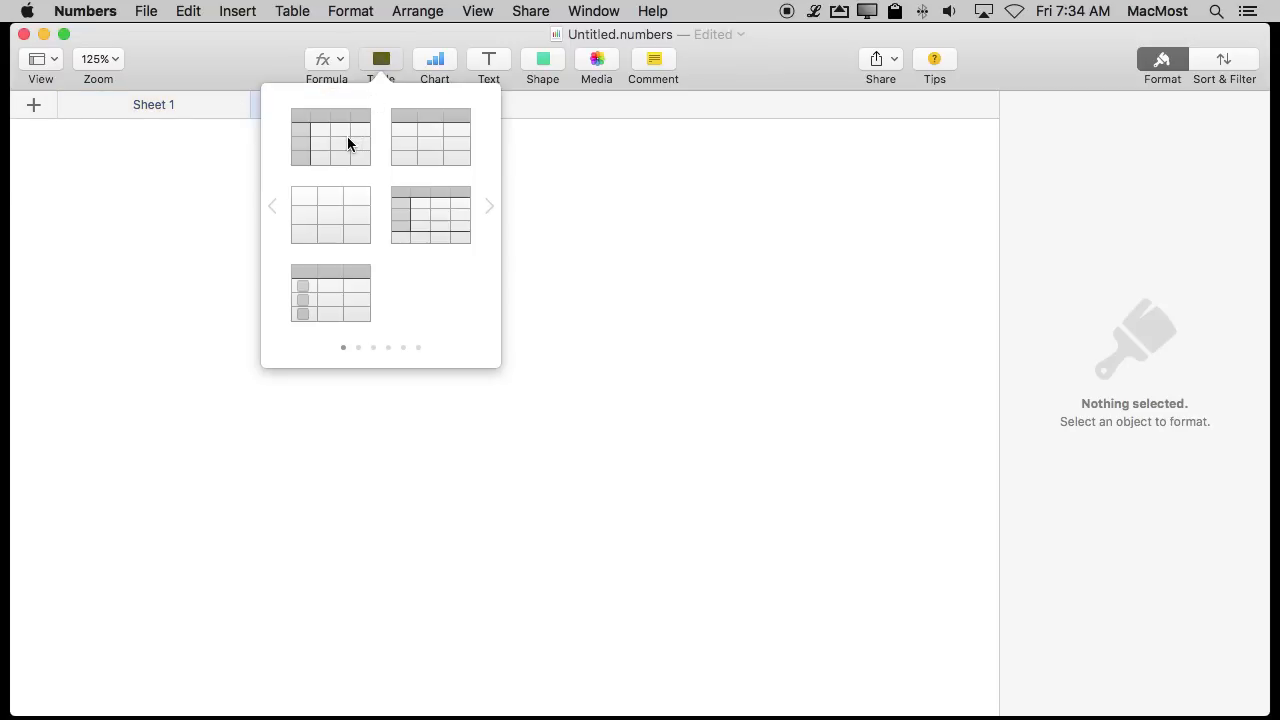
left_click(330, 137)
type("Date")
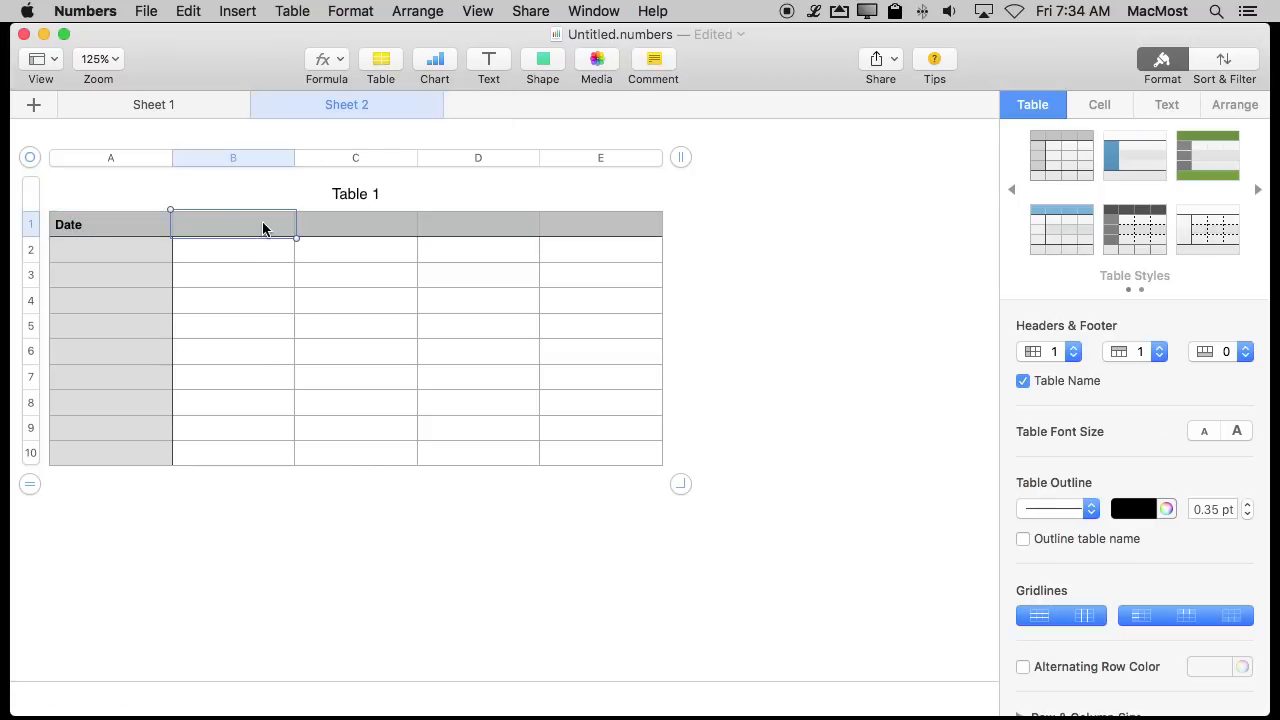
type("Weight")
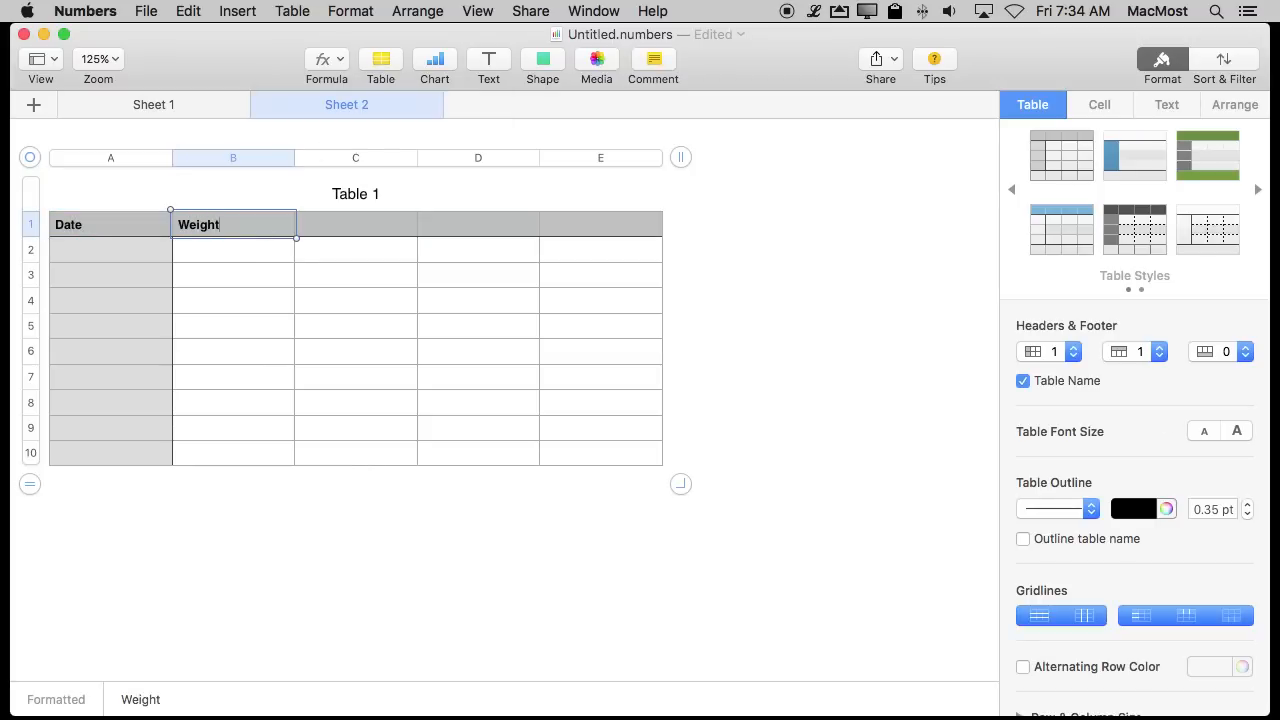
left_click(153, 104)
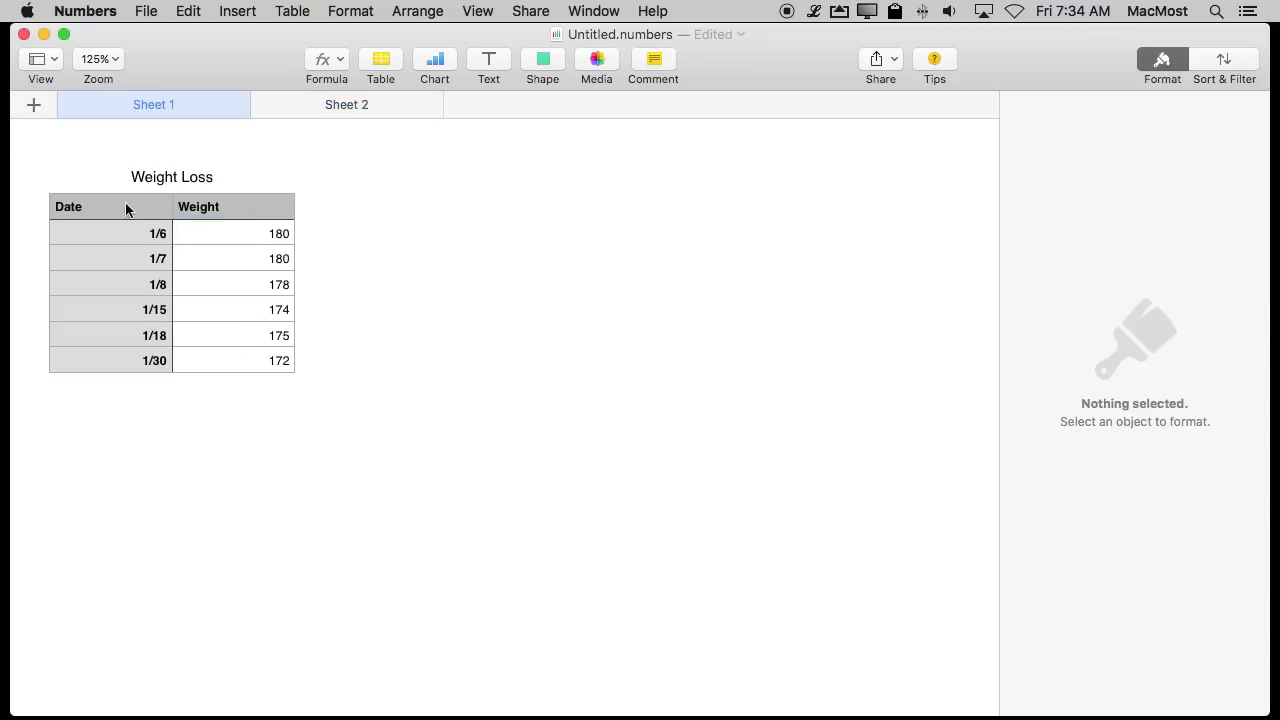
mouse_move(347, 104)
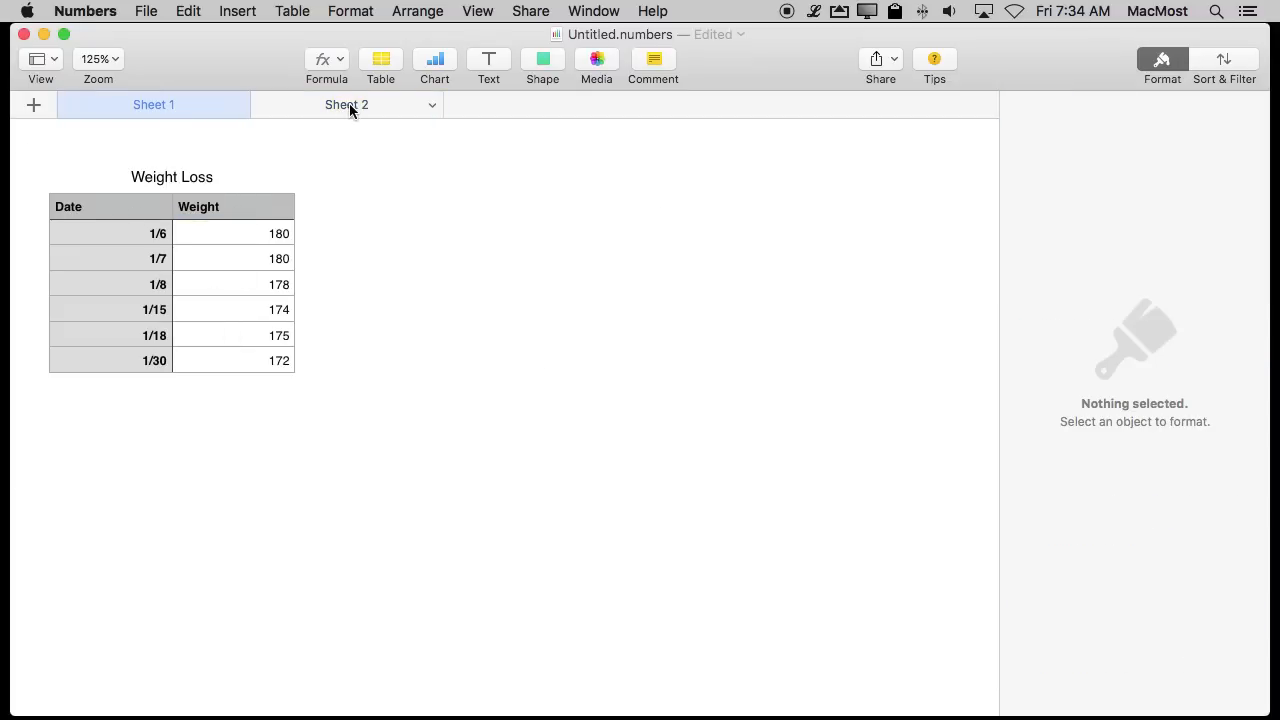
Fill the Sheet 2 table's Date column with 1/1 through 1/31, leaving Weight blank.
left_click(346, 104)
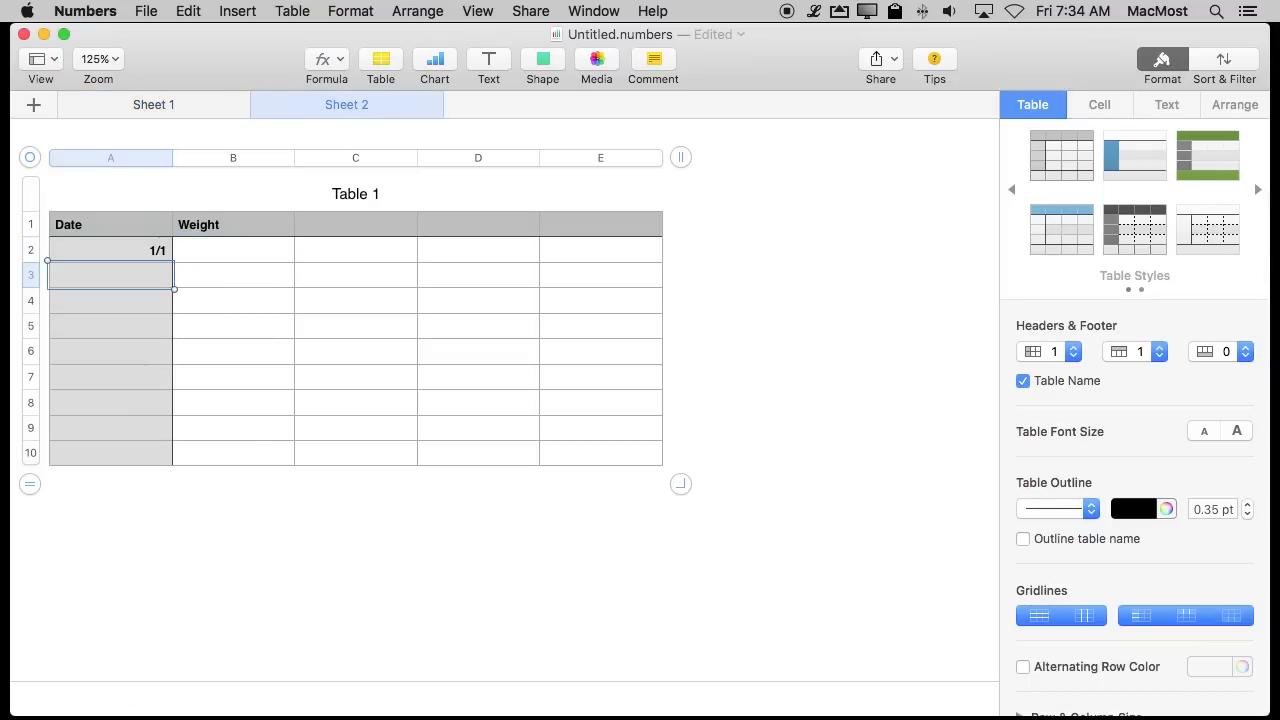
left_click(110, 250)
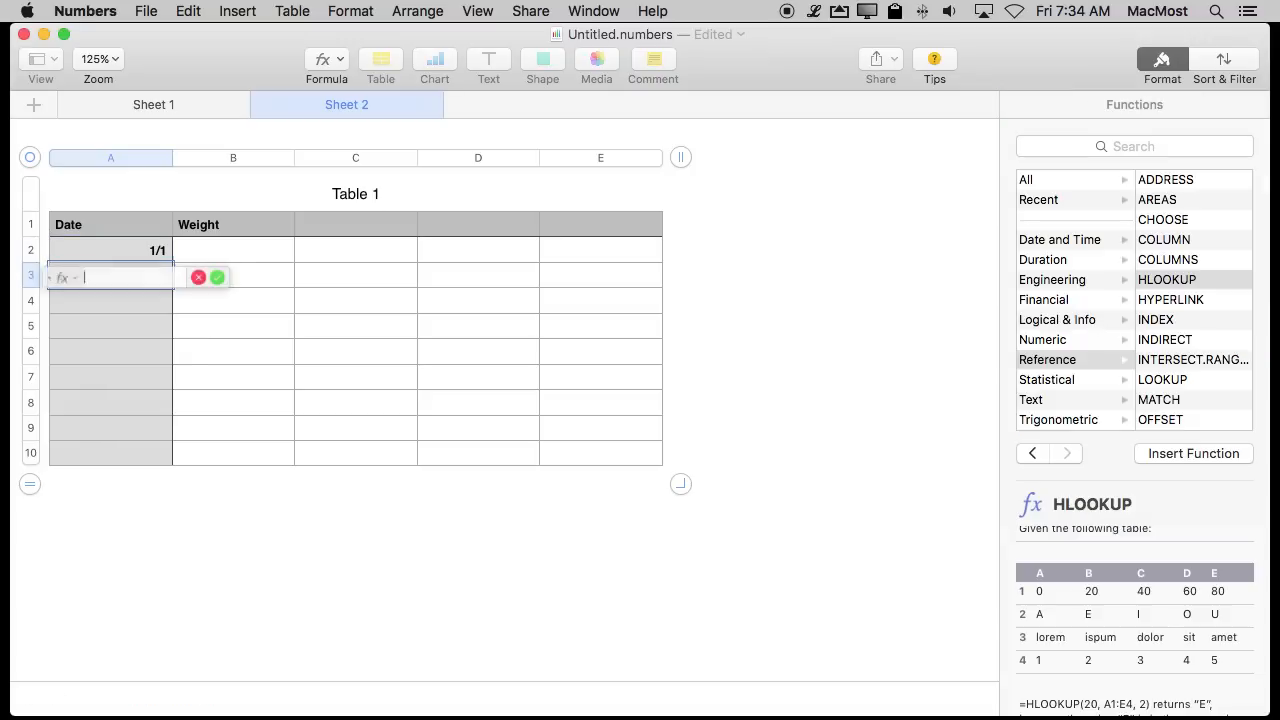
left_click(110, 250)
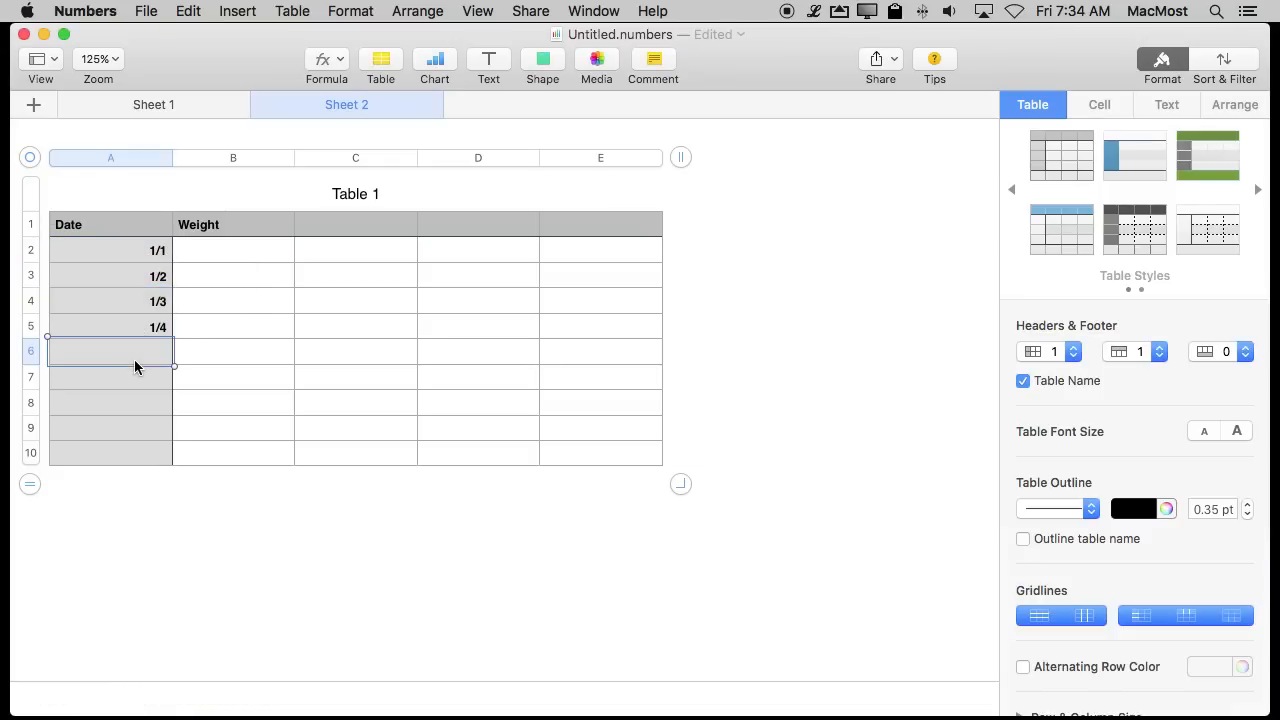
mouse_move(690, 160)
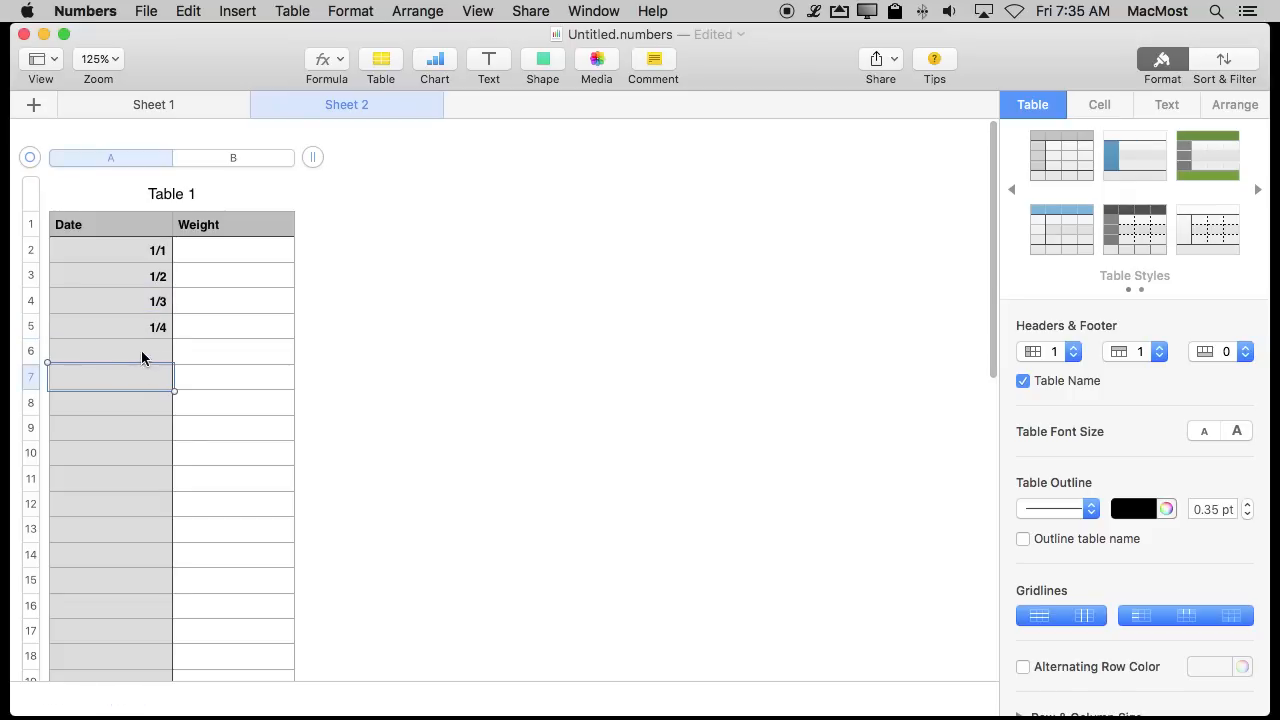
scroll("down", 3)
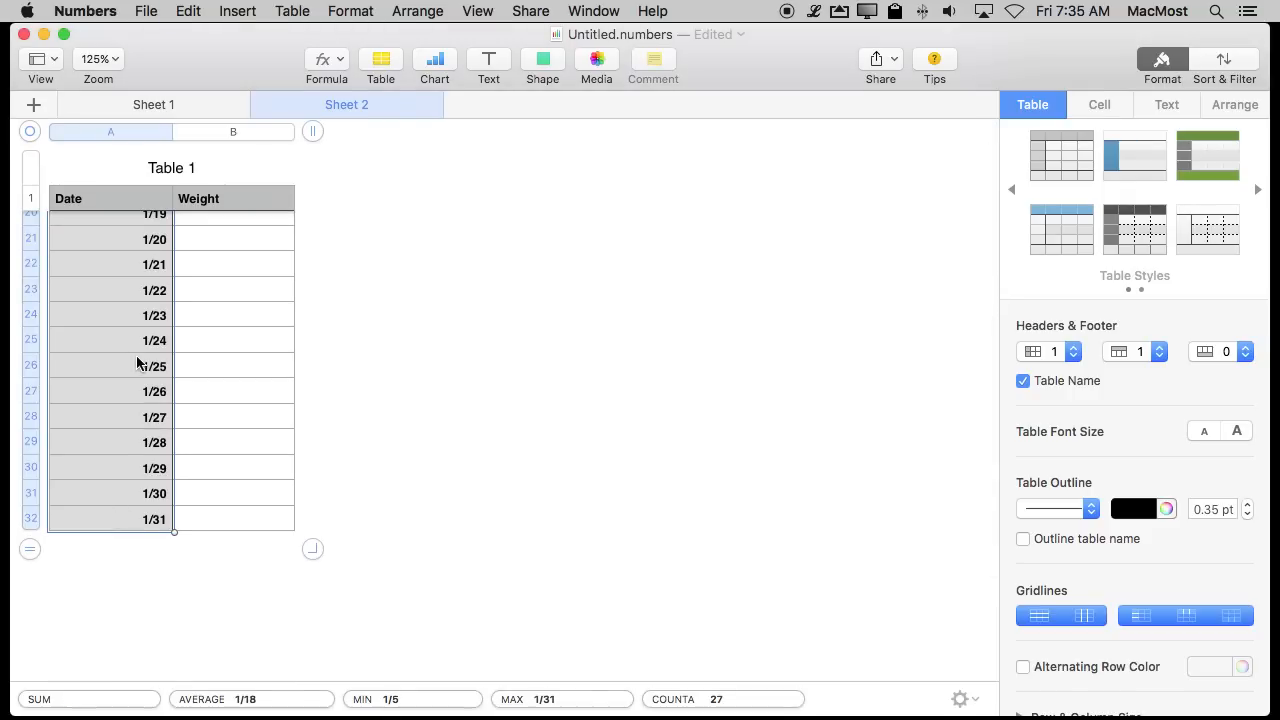
scroll("down", 3)
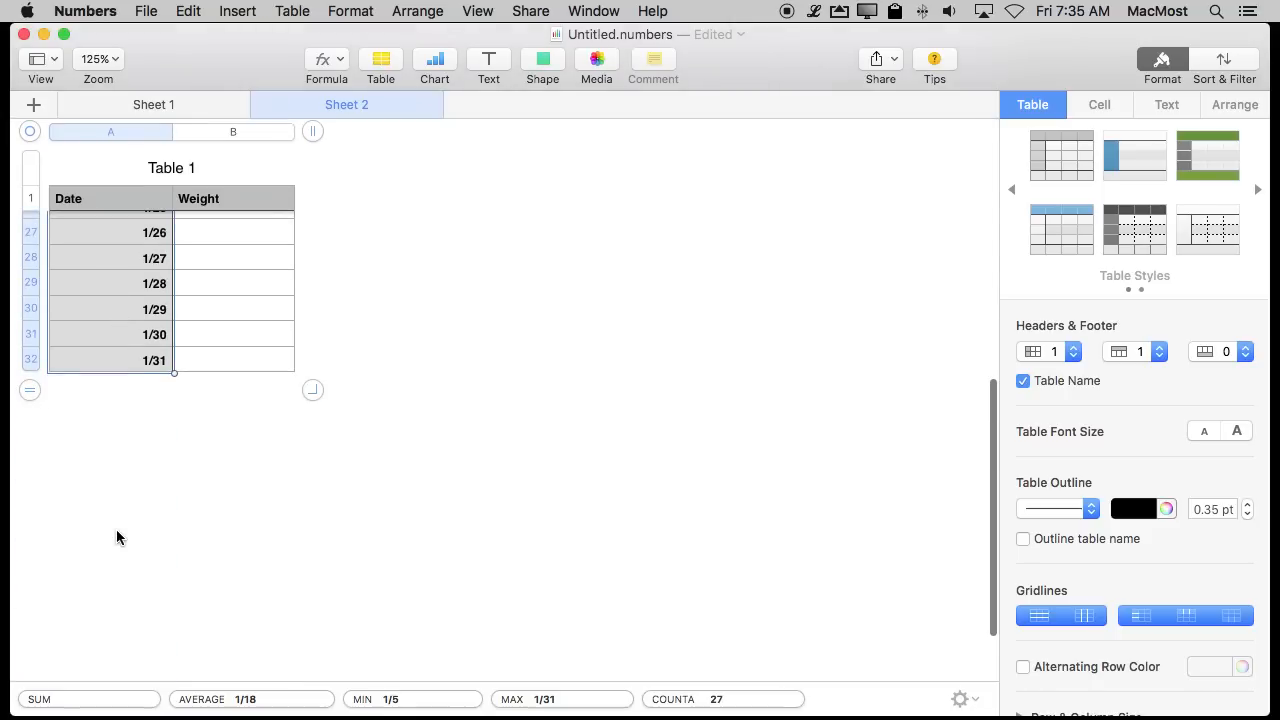
scroll("up", 3)
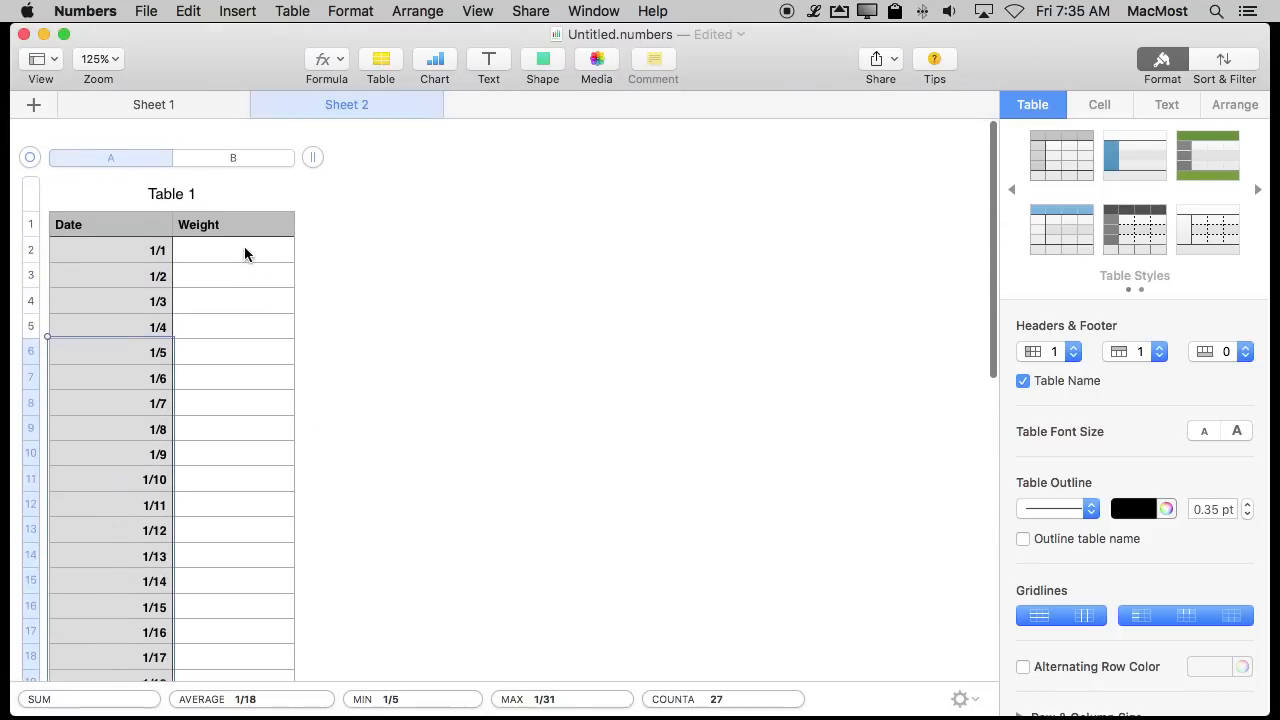
left_click(233, 250)
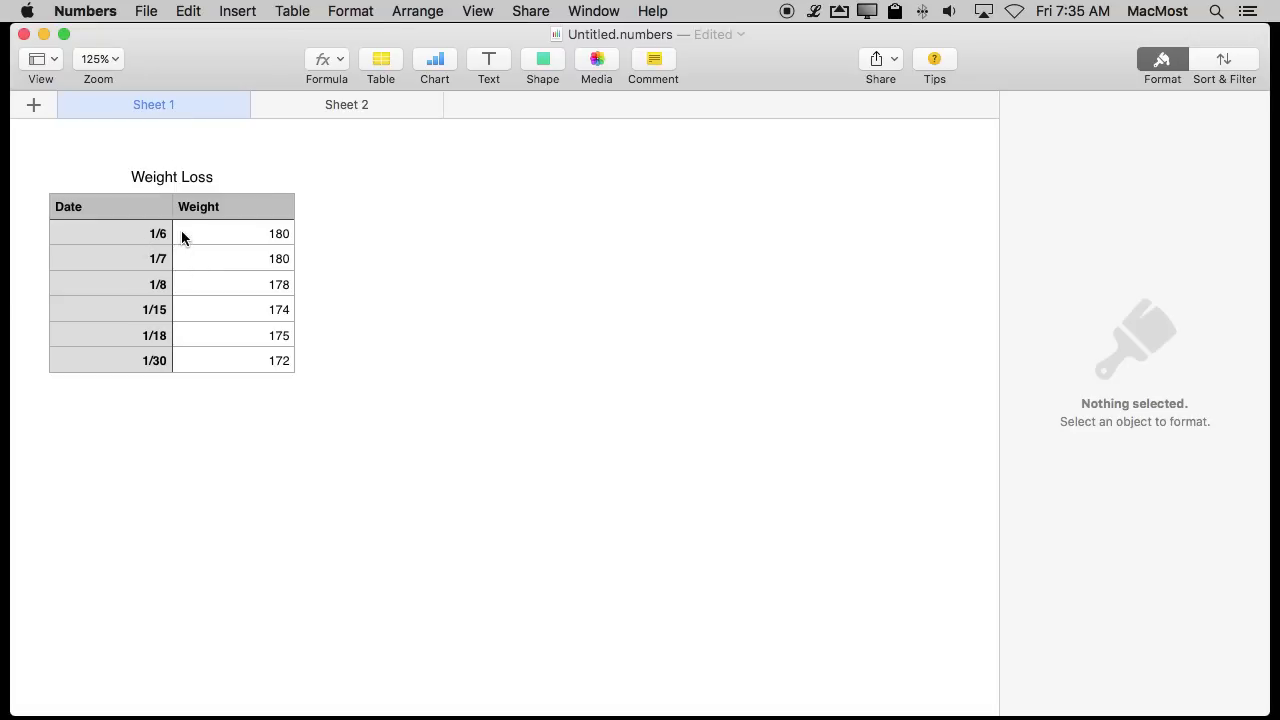
left_click(346, 104)
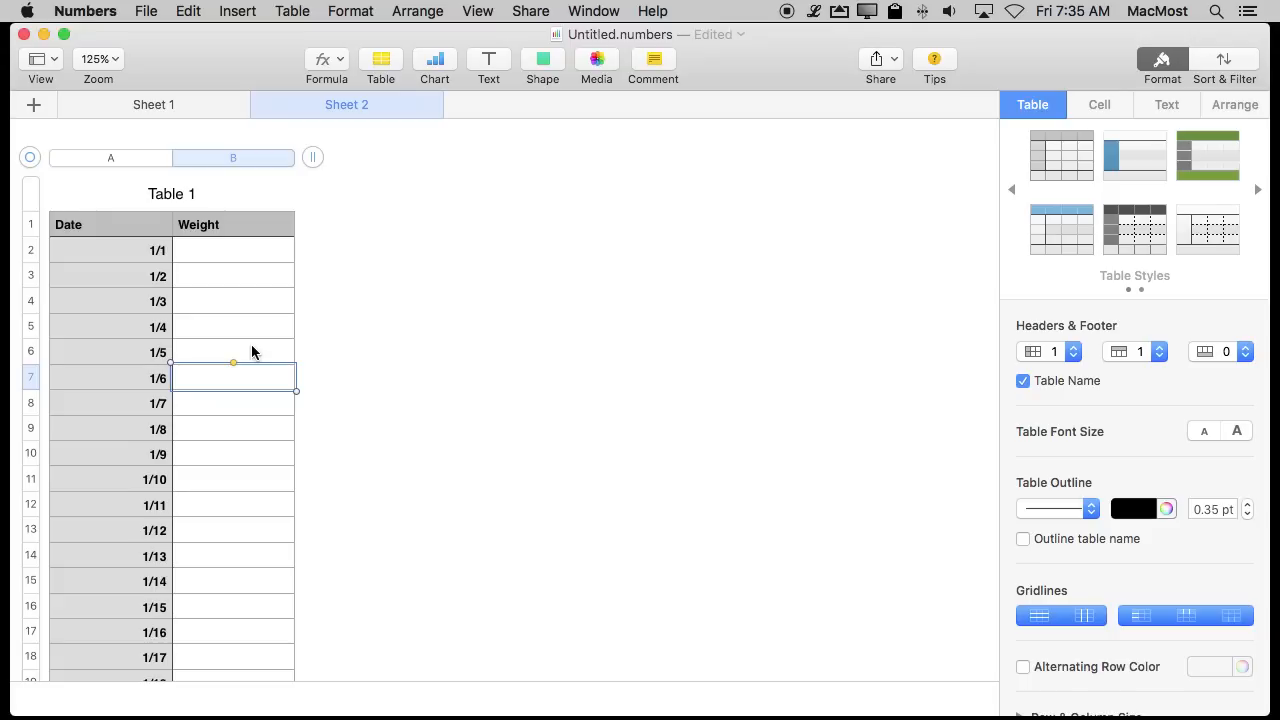
mouse_move(147, 582)
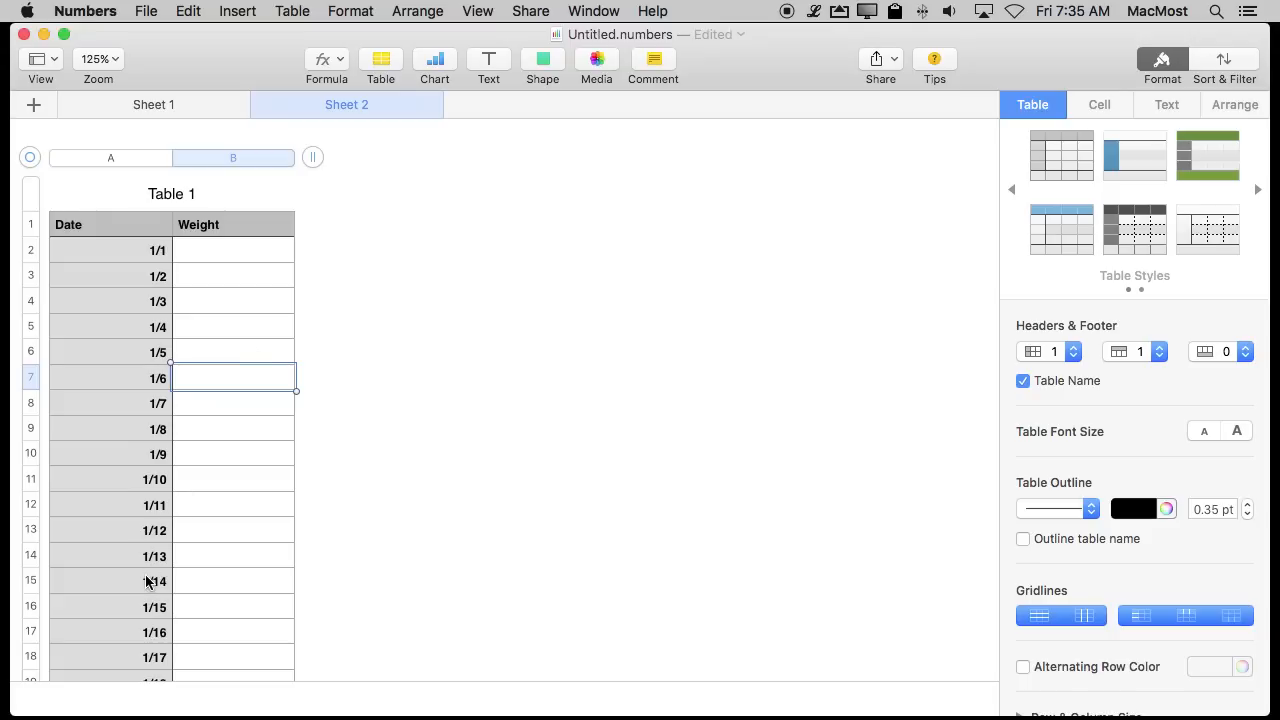
mouse_move(153, 277)
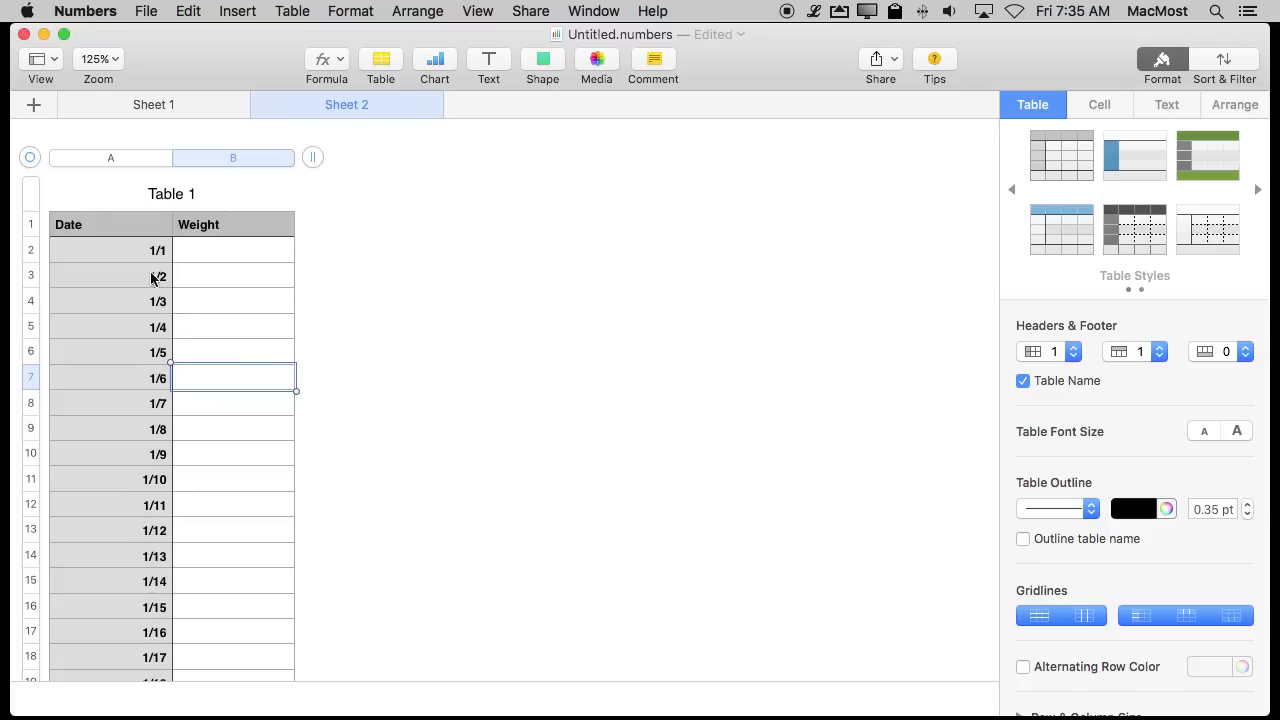
scroll("down", 3)
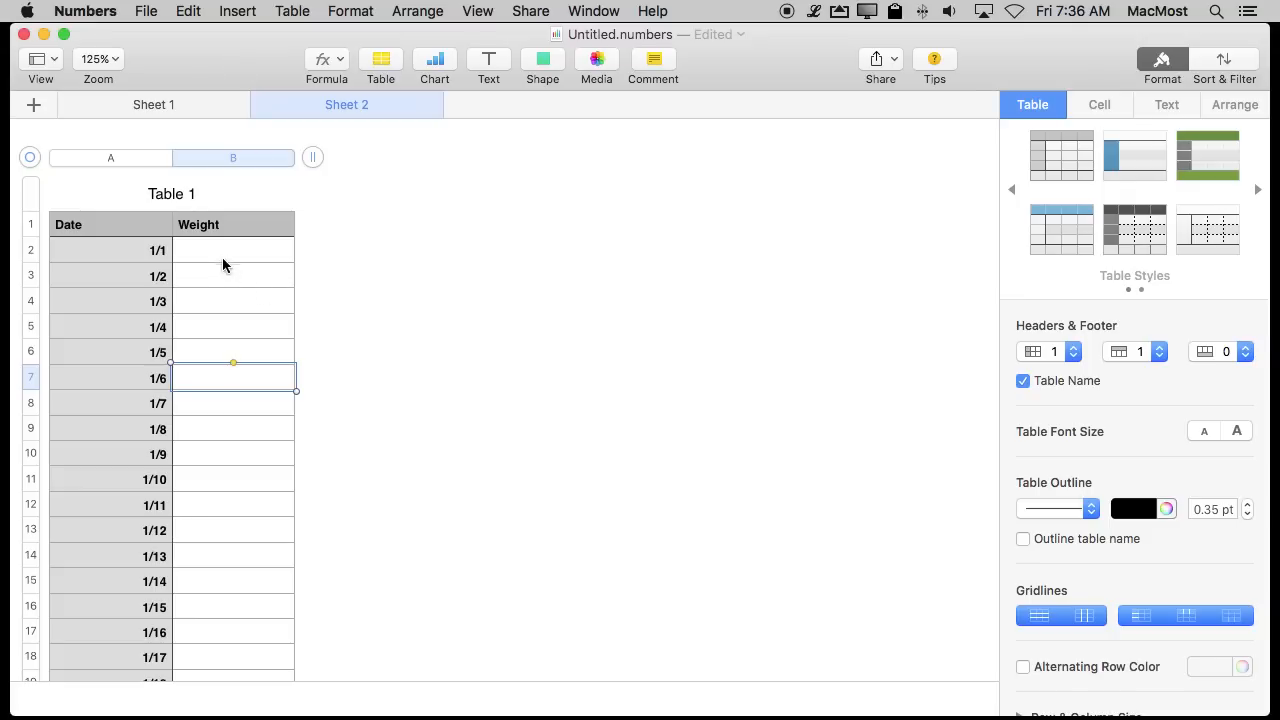
mouse_move(211, 274)
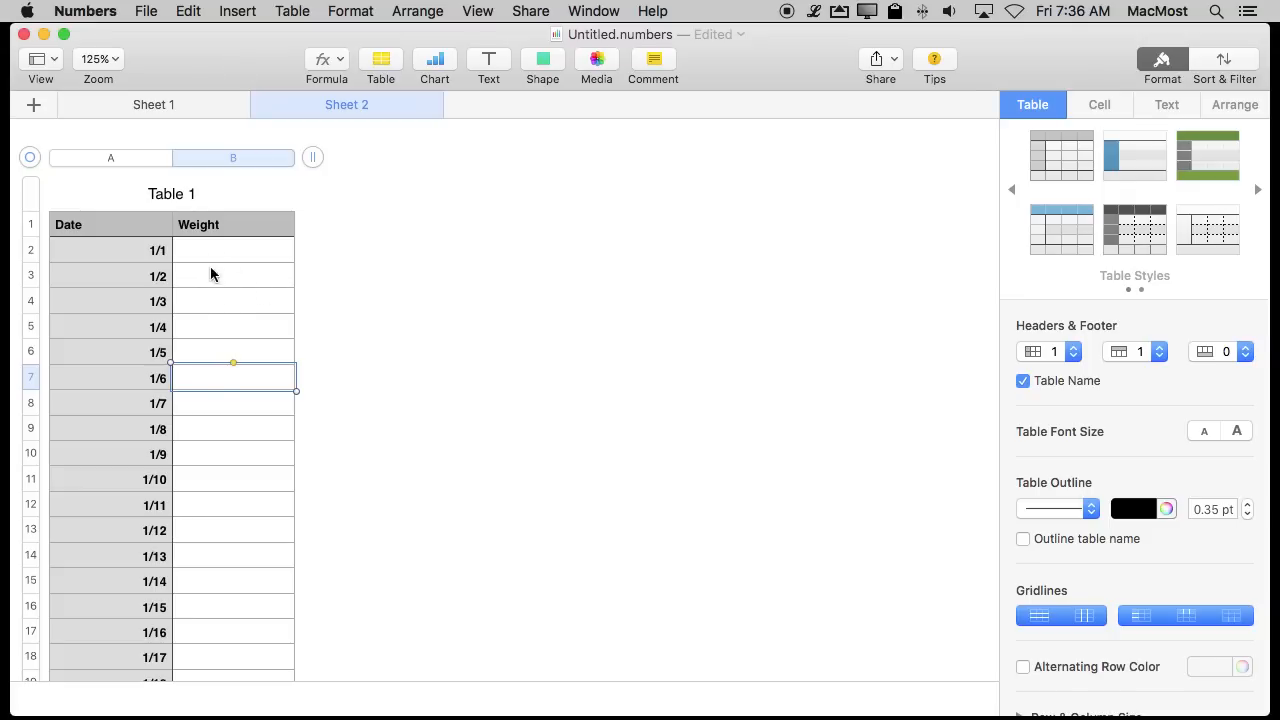
mouse_move(329, 322)
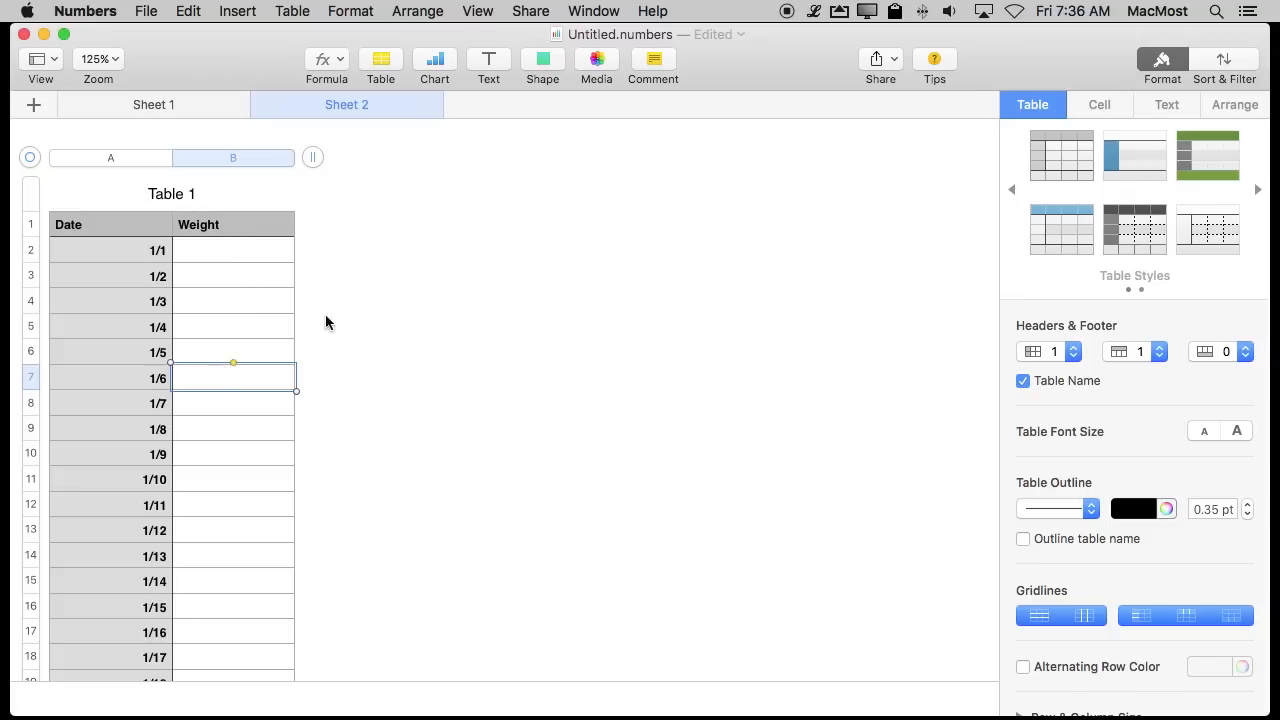
Start a formula in B7 beside 1/6 and insert the VLOOKUP function.
left_click(326, 59)
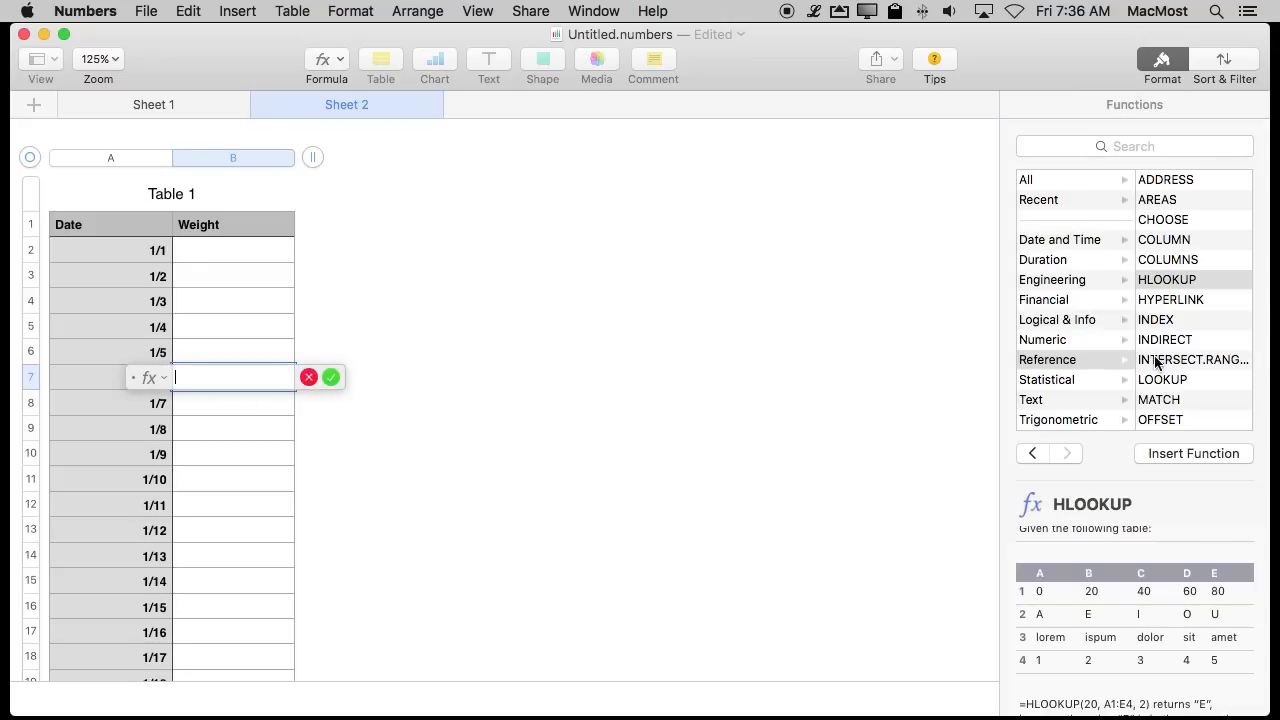
left_click(1166, 419)
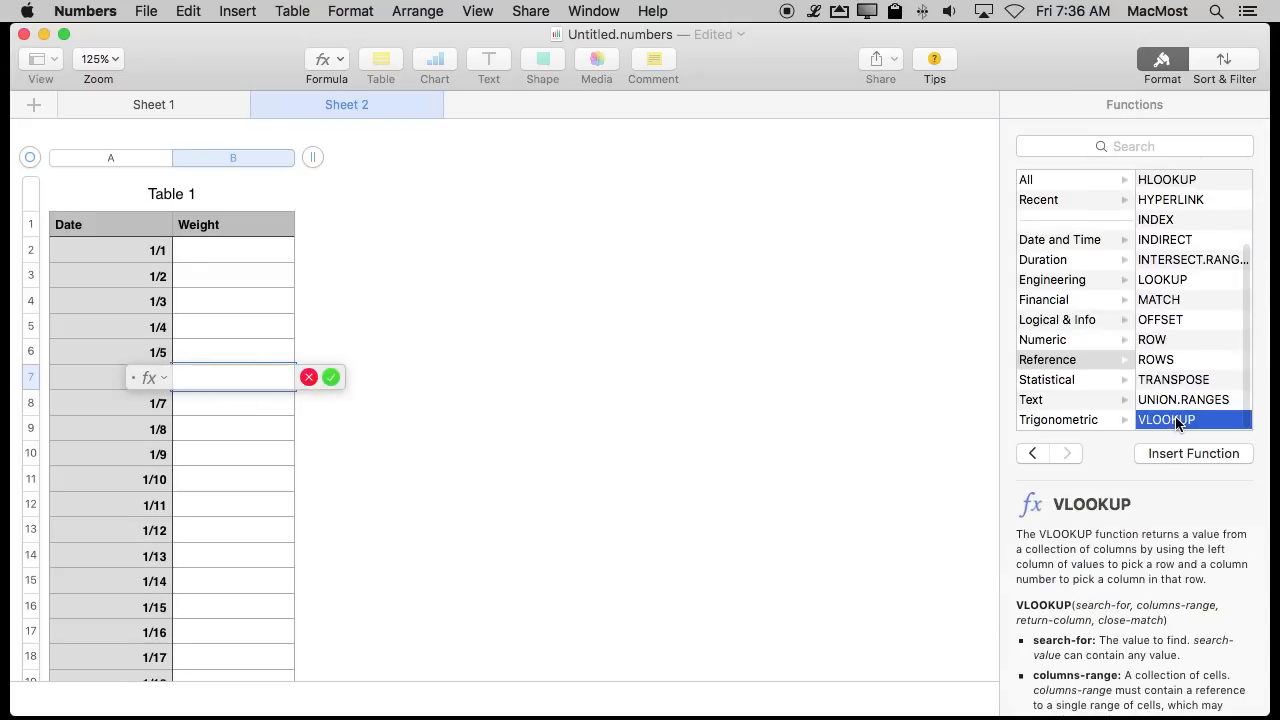
scroll("down", 3)
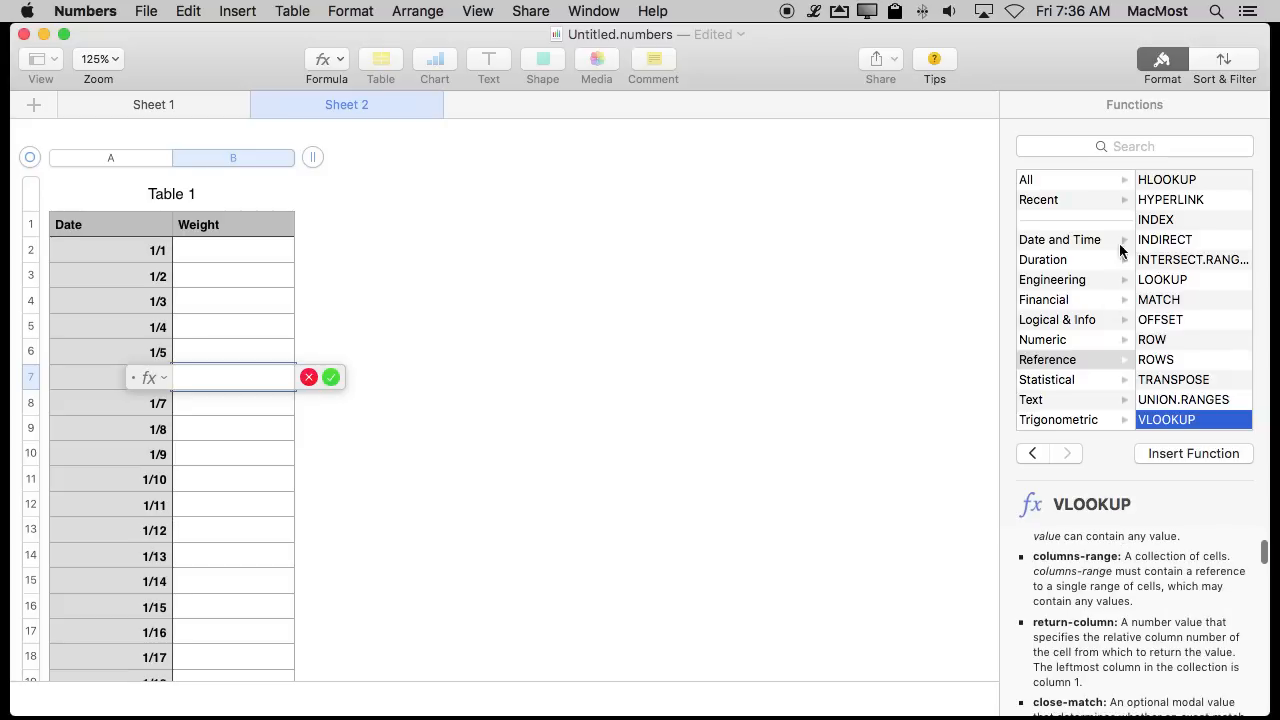
scroll("down", 3)
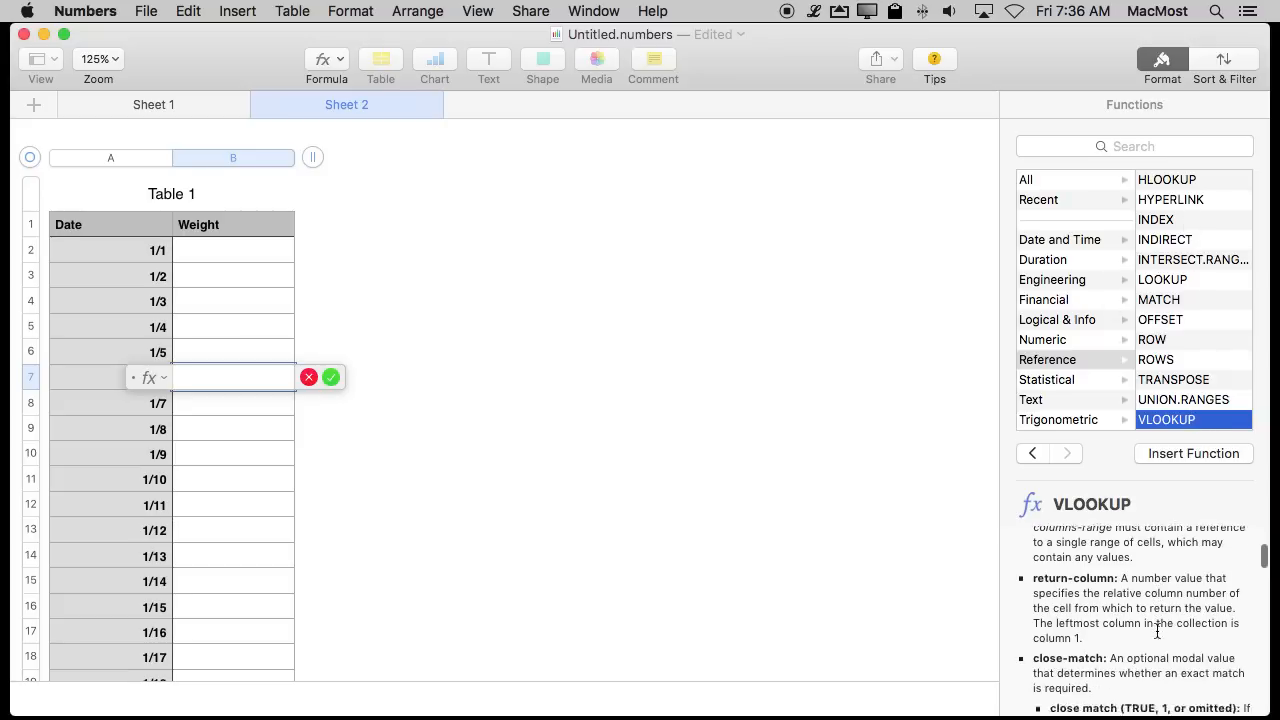
scroll("down", 3)
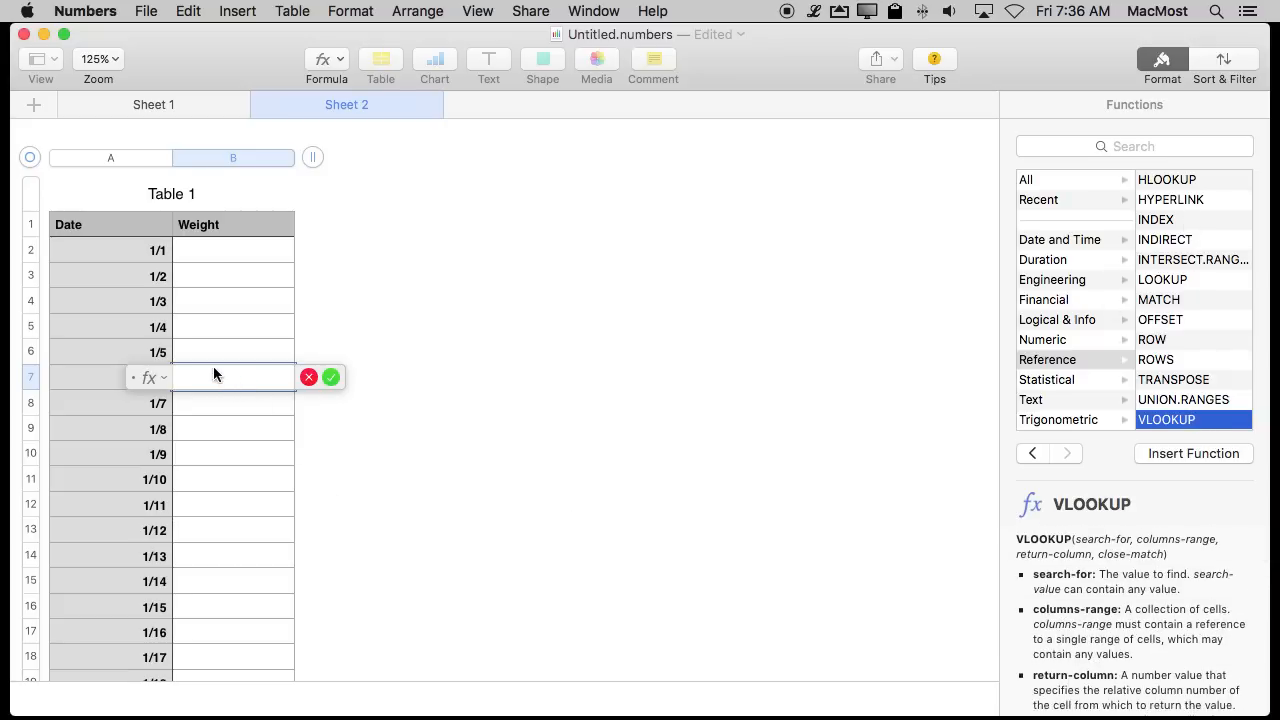
mouse_move(205, 381)
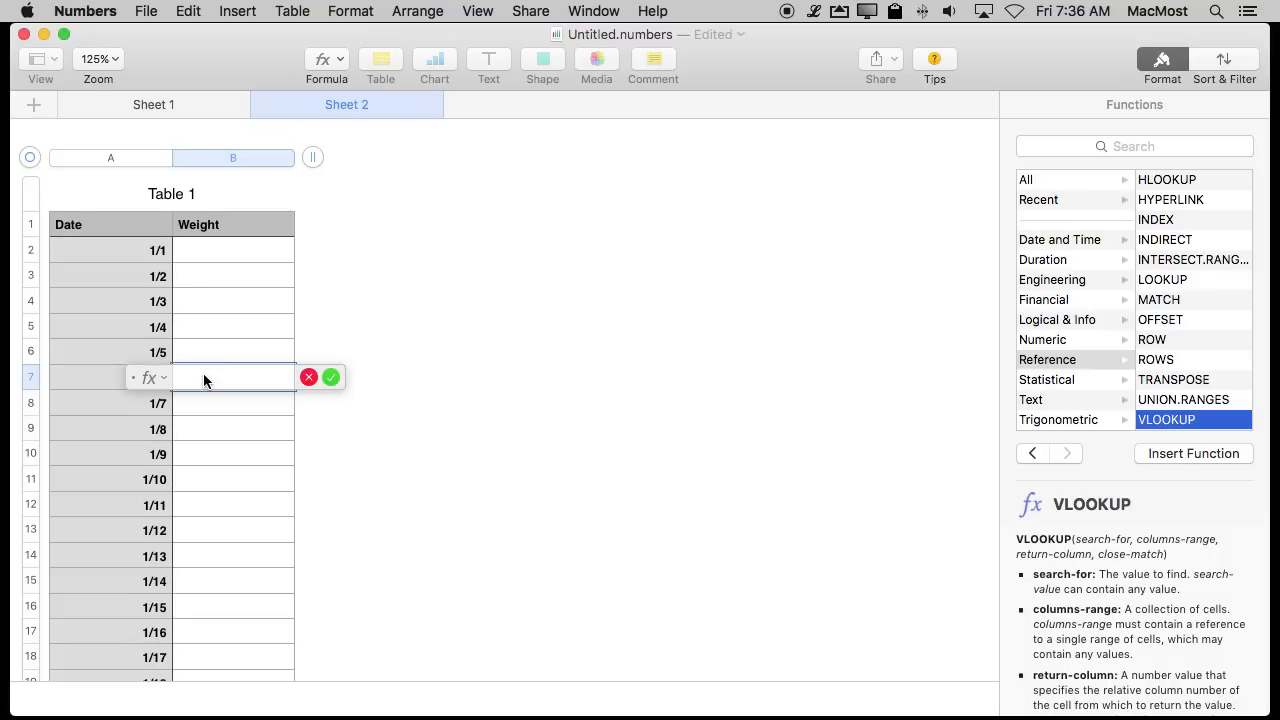
left_click(235, 377)
type("VLOOKUP")
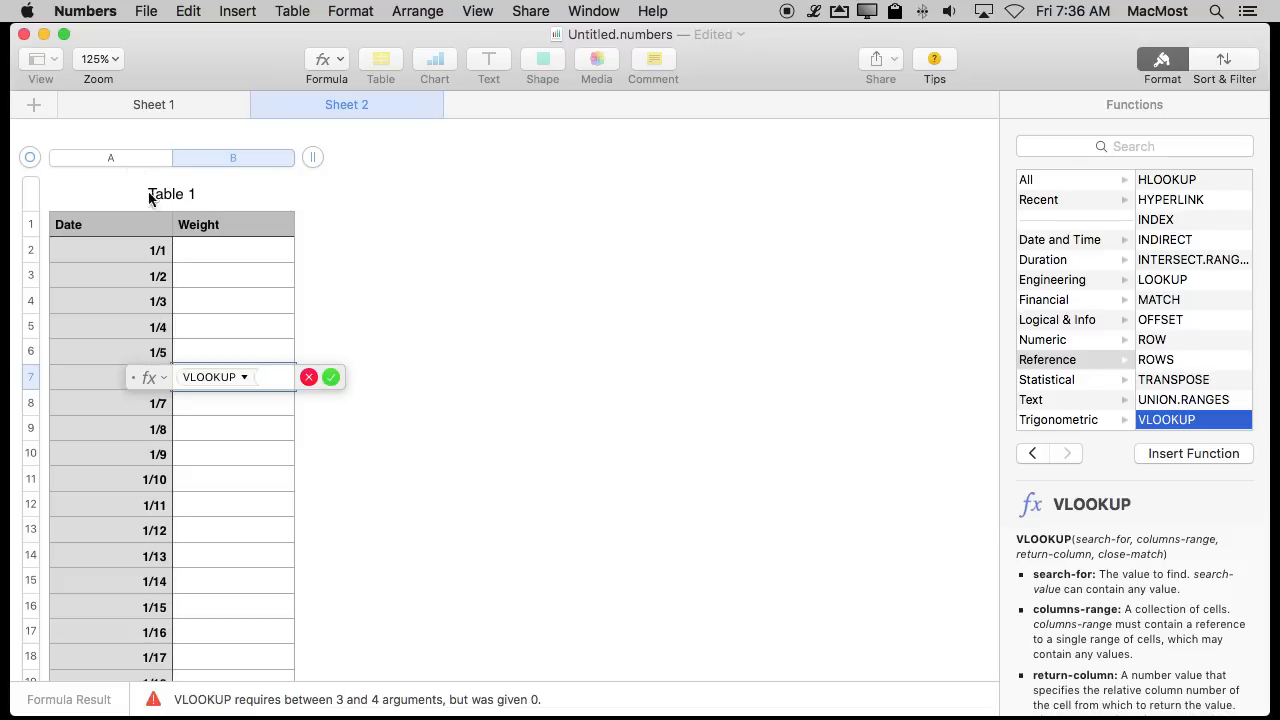
mouse_move(108, 375)
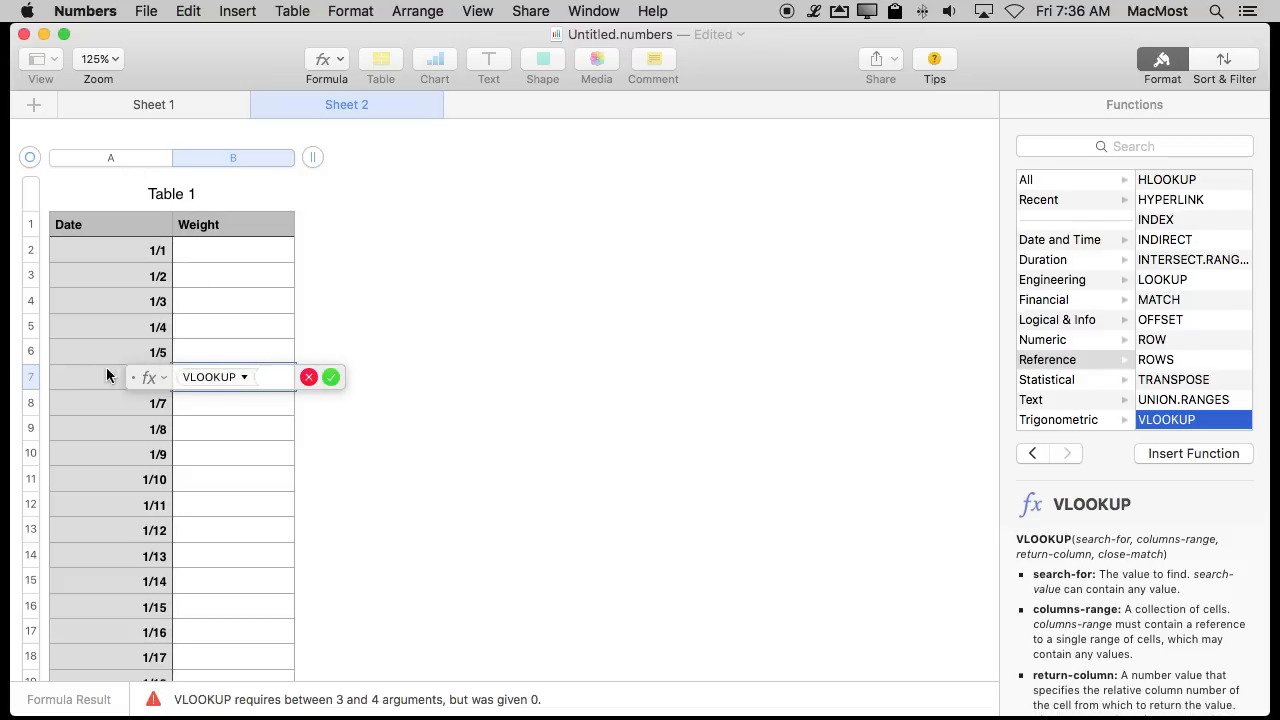
Fill VLOOKUP's arguments: A7, Weight Loss columns A:B, 2, and false.
left_click(85, 377)
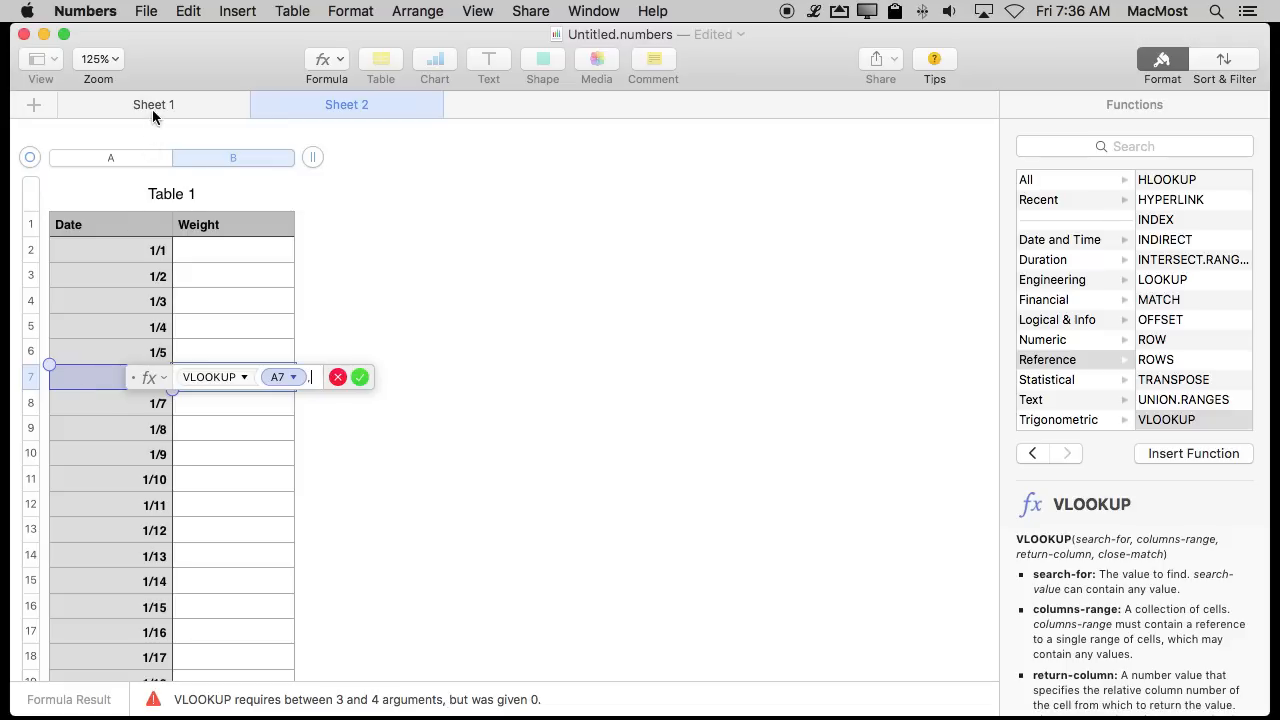
left_click(153, 104)
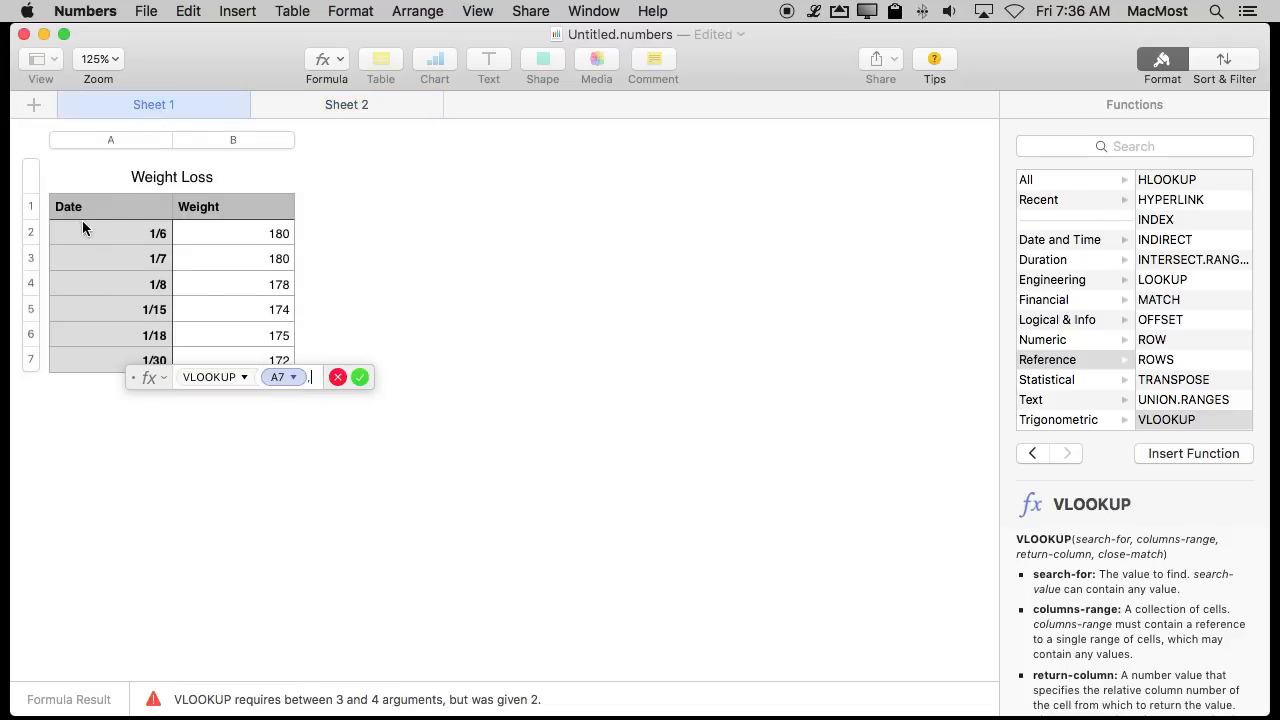
mouse_move(97, 217)
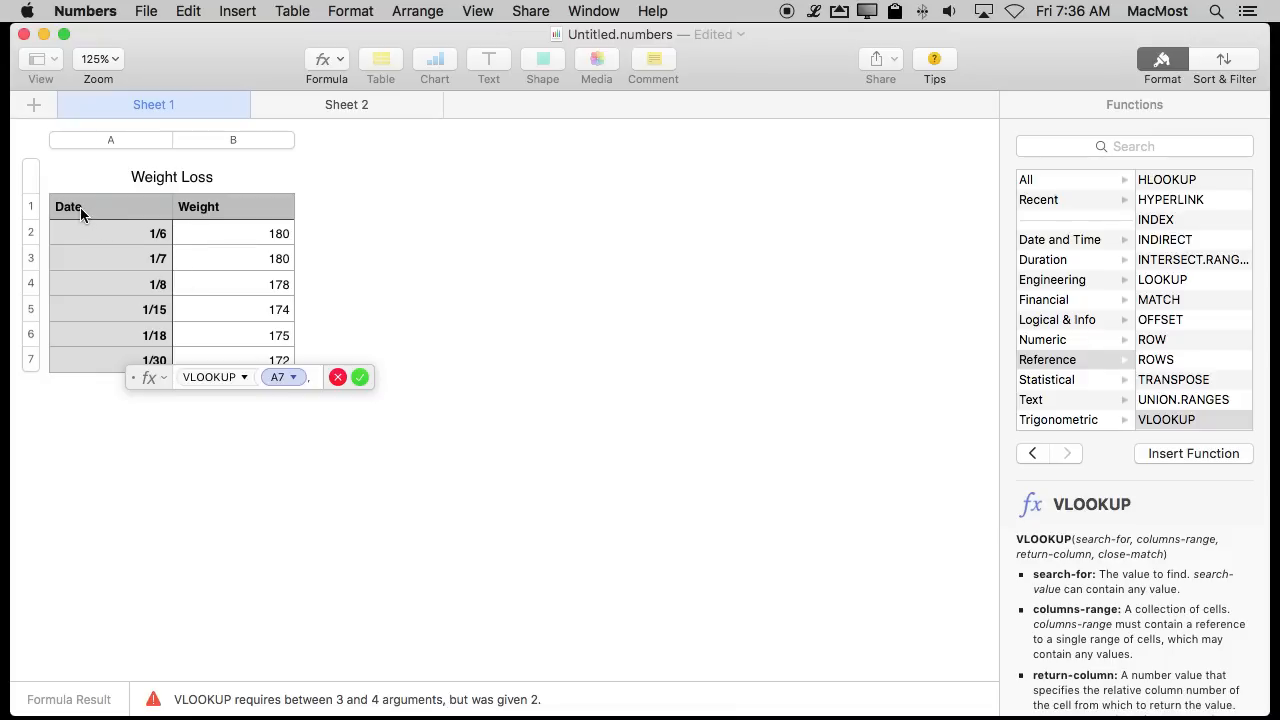
mouse_move(108, 142)
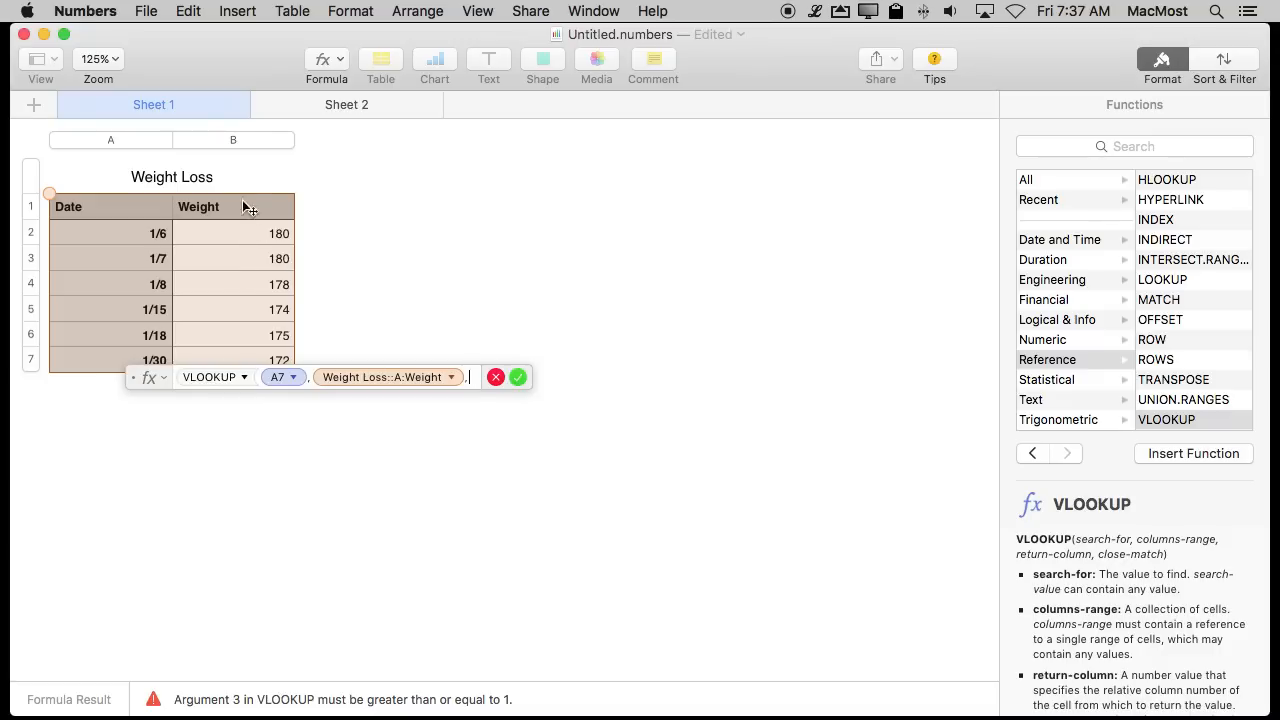
type("2,")
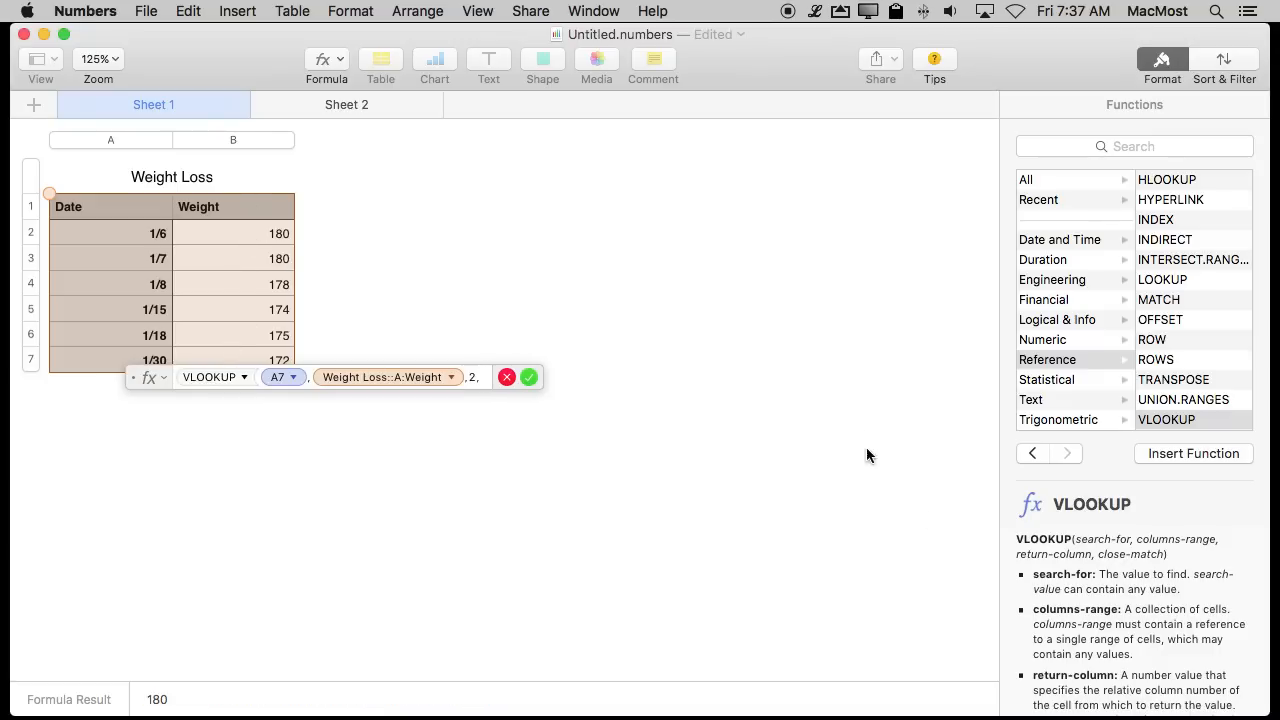
scroll("down", 3)
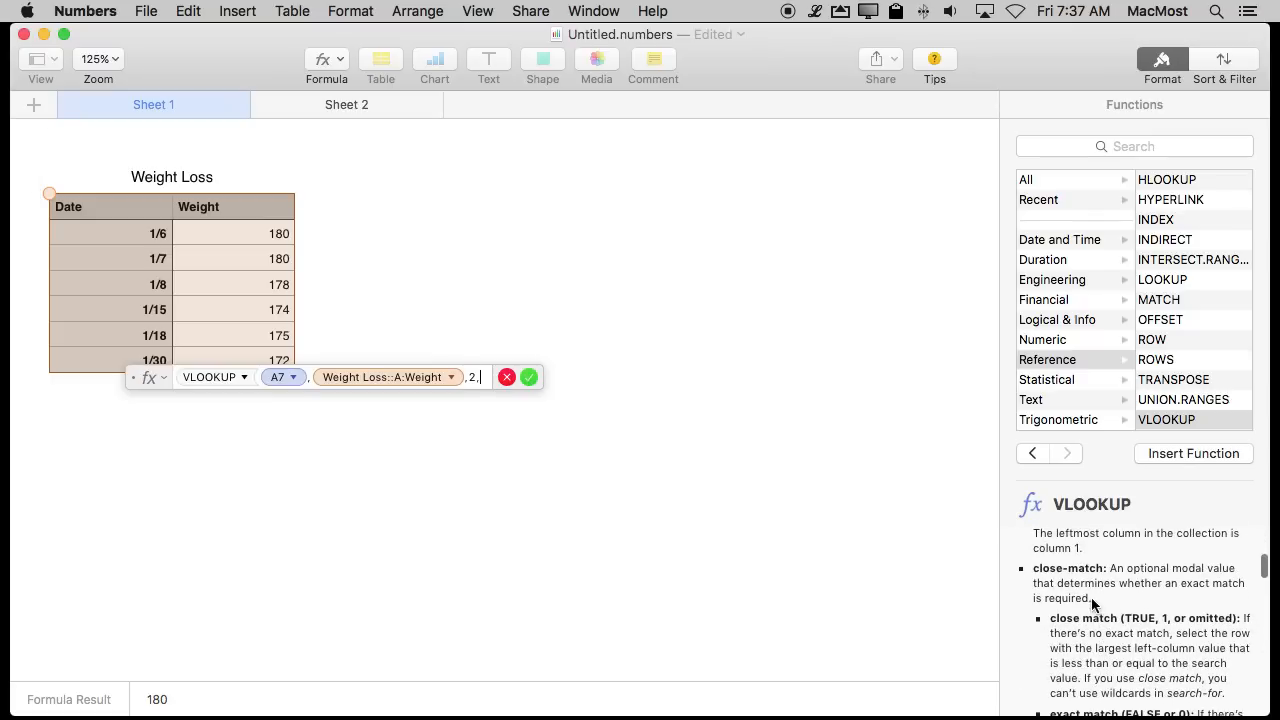
mouse_move(1148, 580)
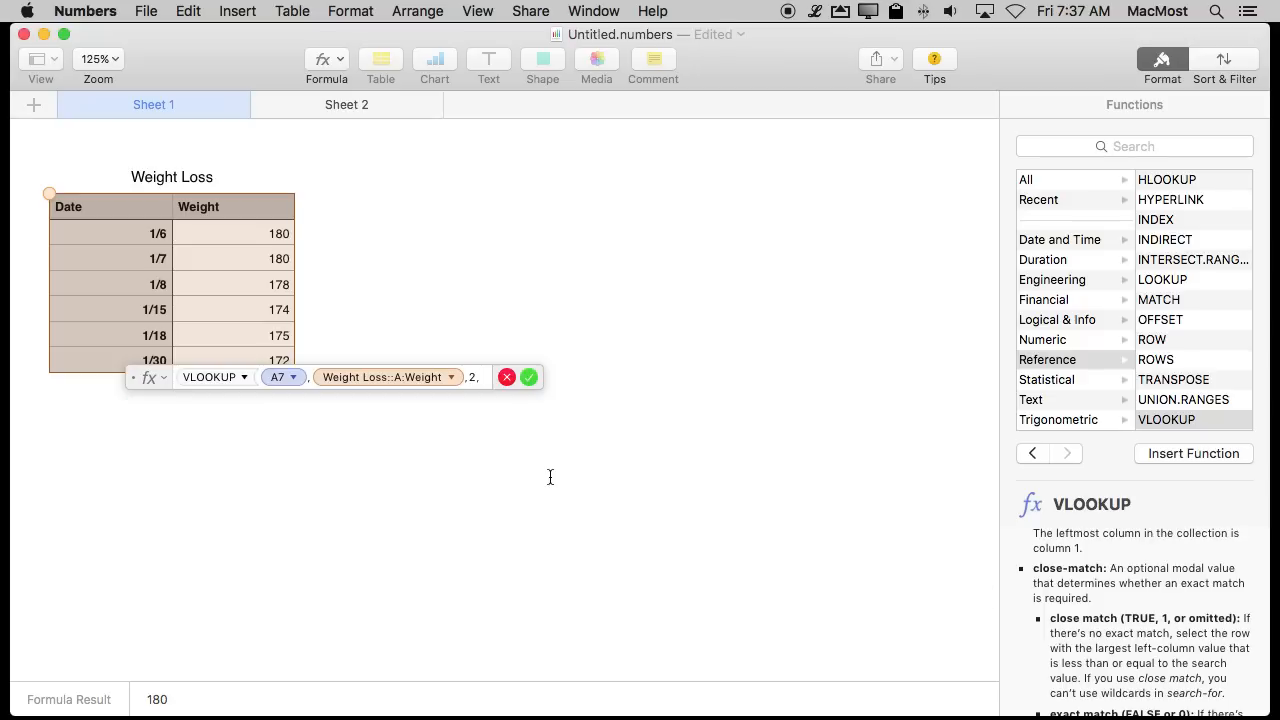
type("false")
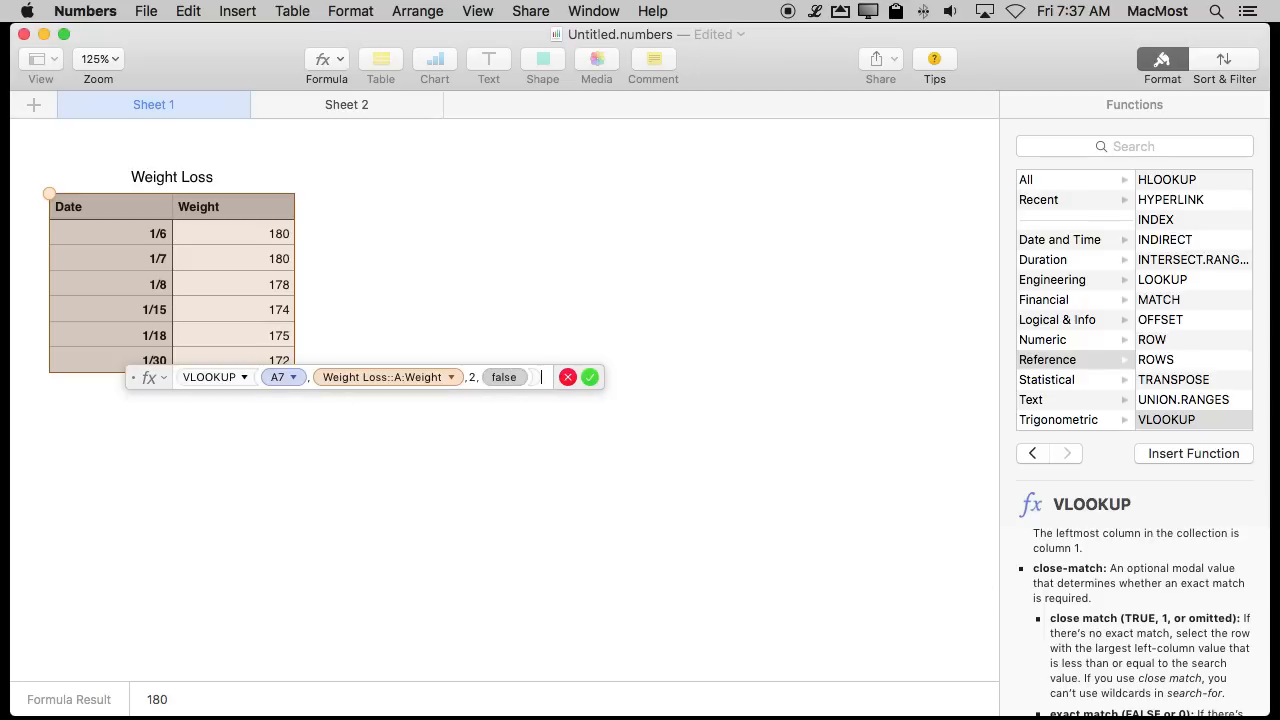
scroll("down", 3)
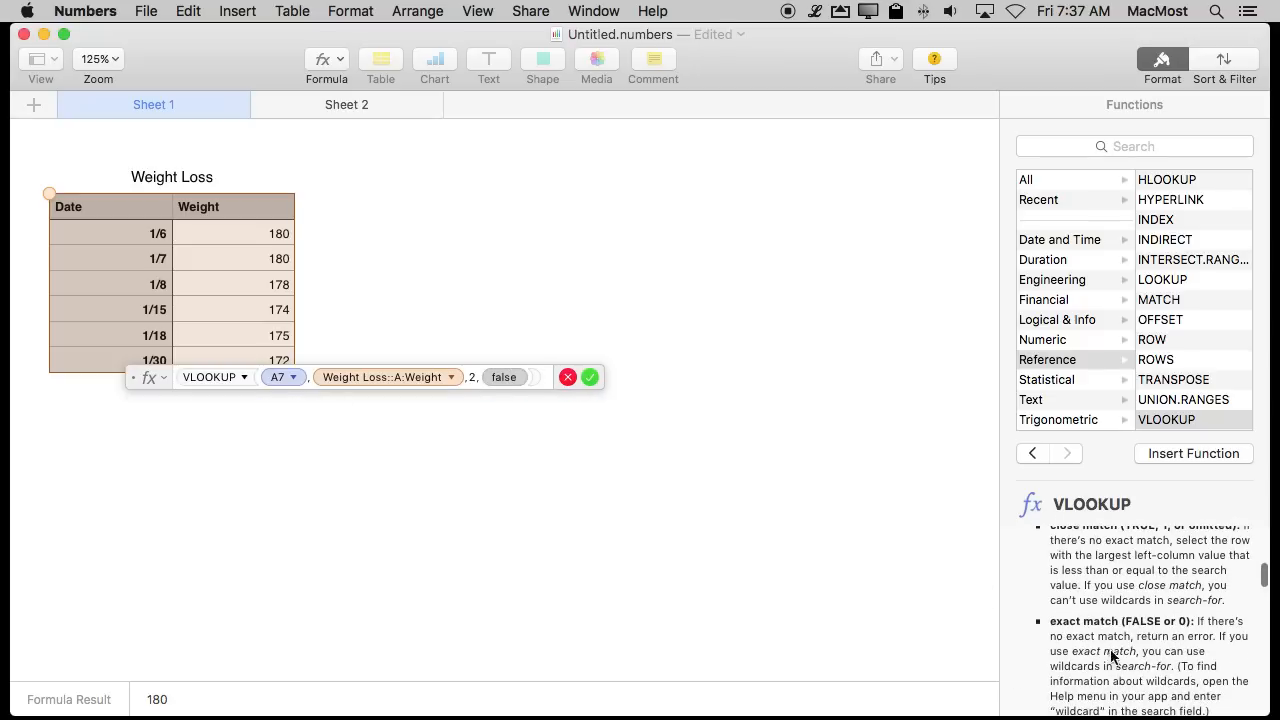
mouse_move(1185, 646)
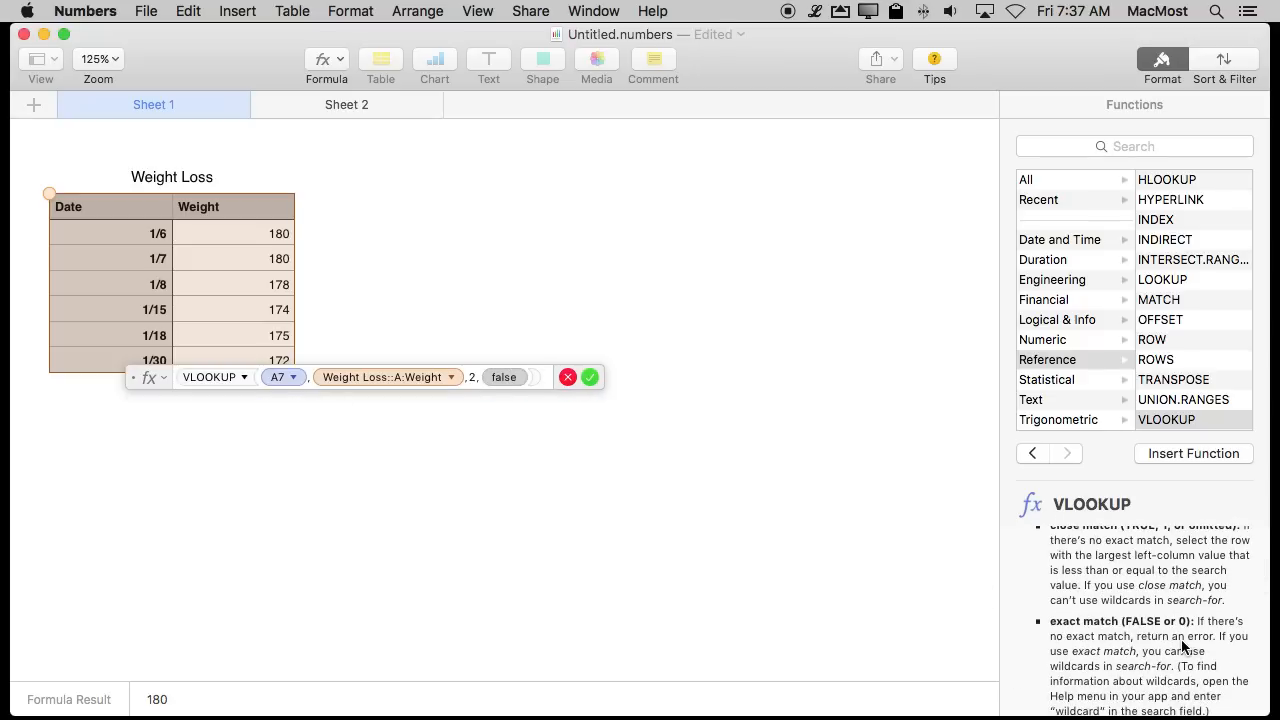
Commit the VLOOKUP showing 180 and compare the helper table with Sheet 1's weights.
left_click(346, 104)
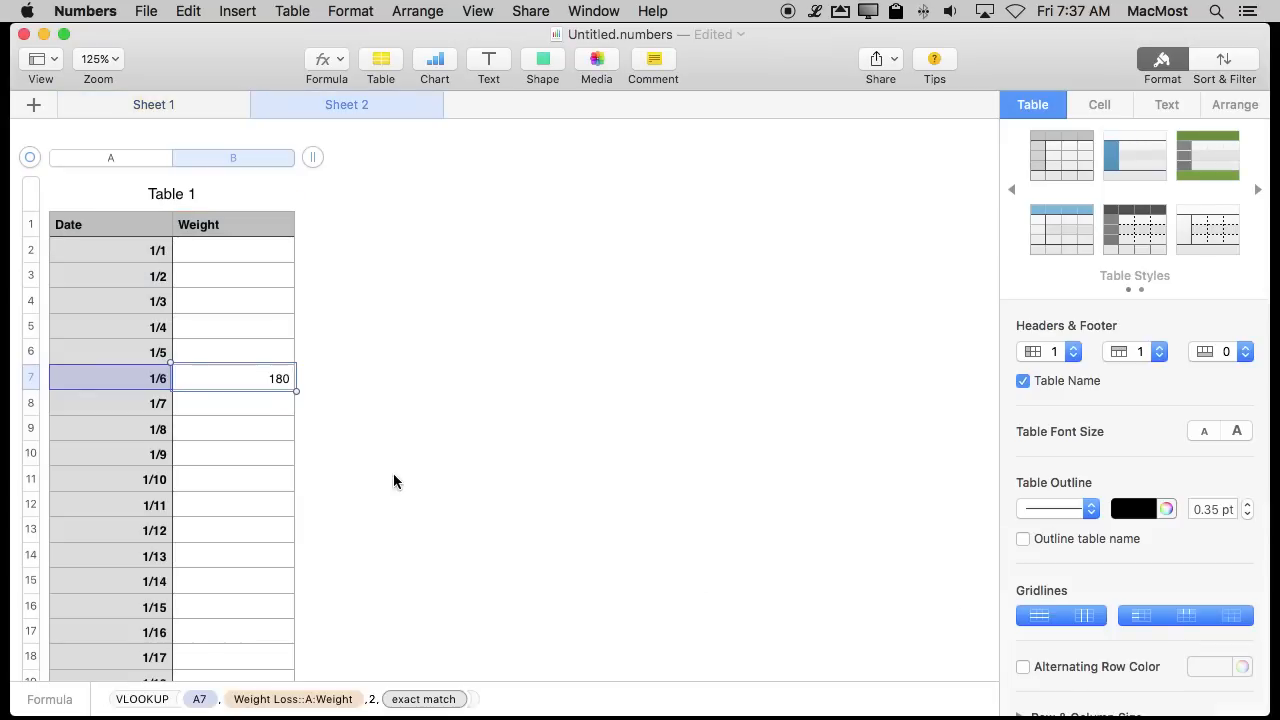
left_click(153, 104)
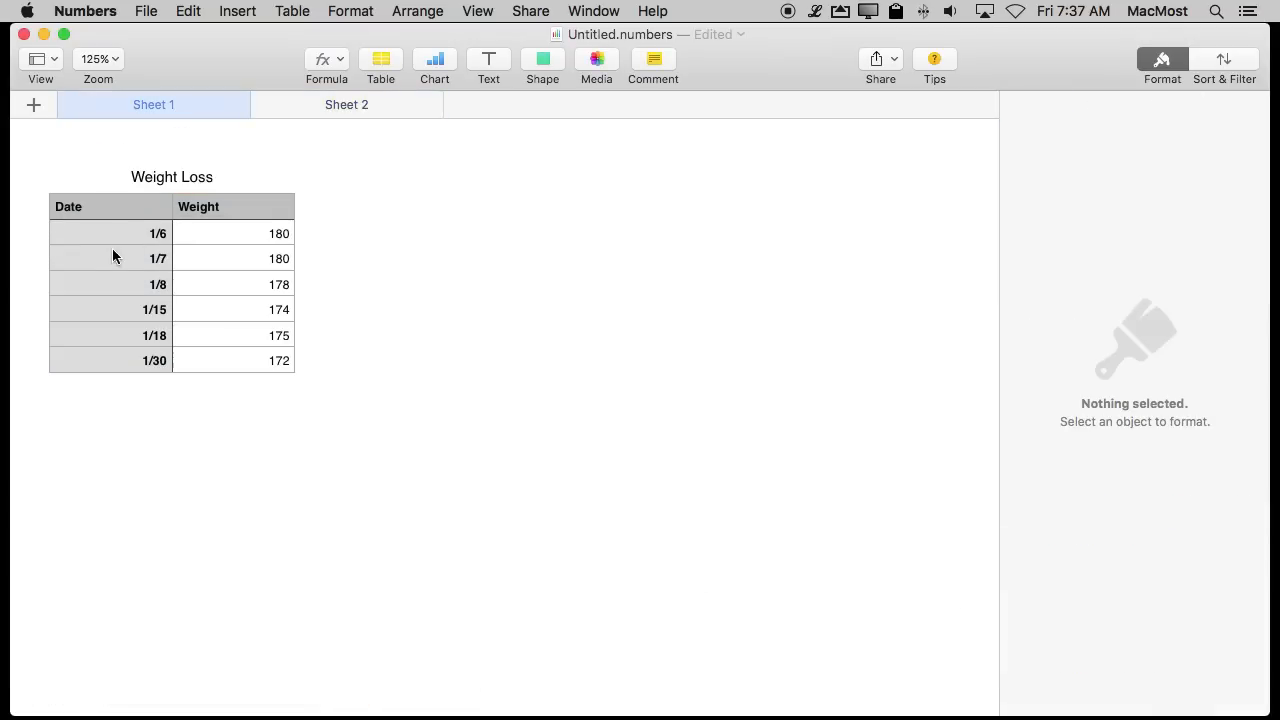
mouse_move(347, 104)
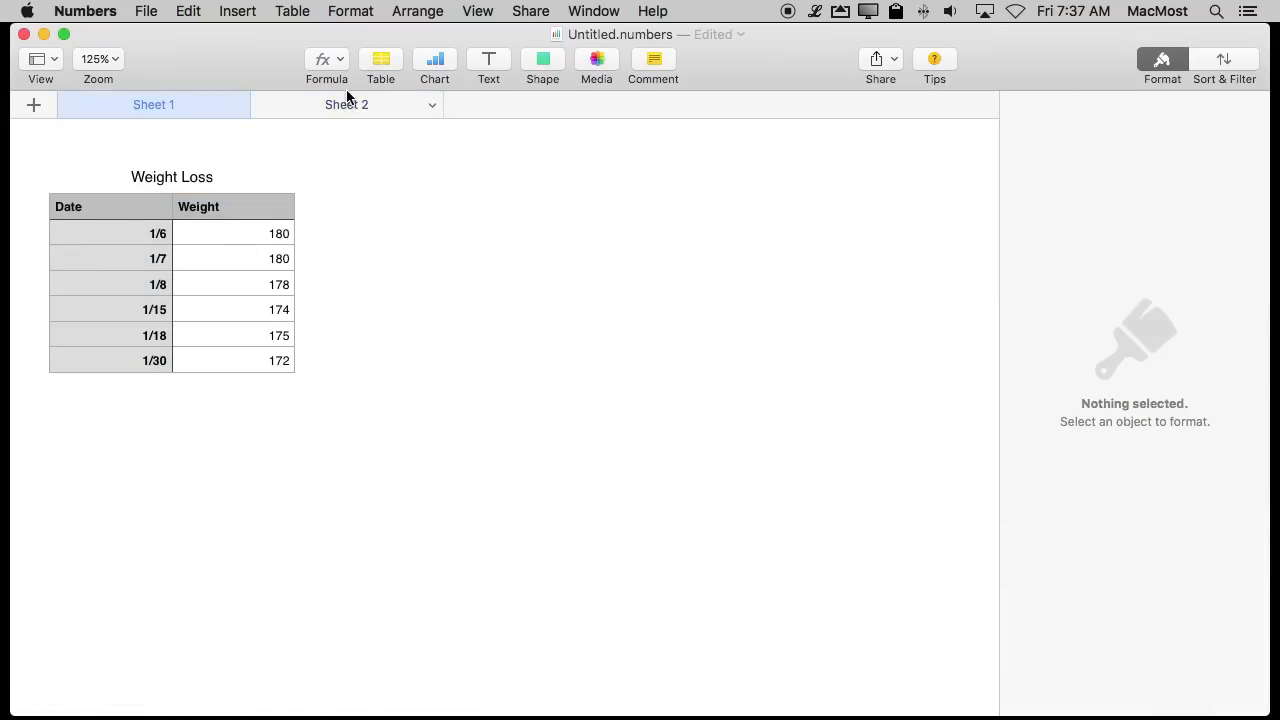
left_click(346, 104)
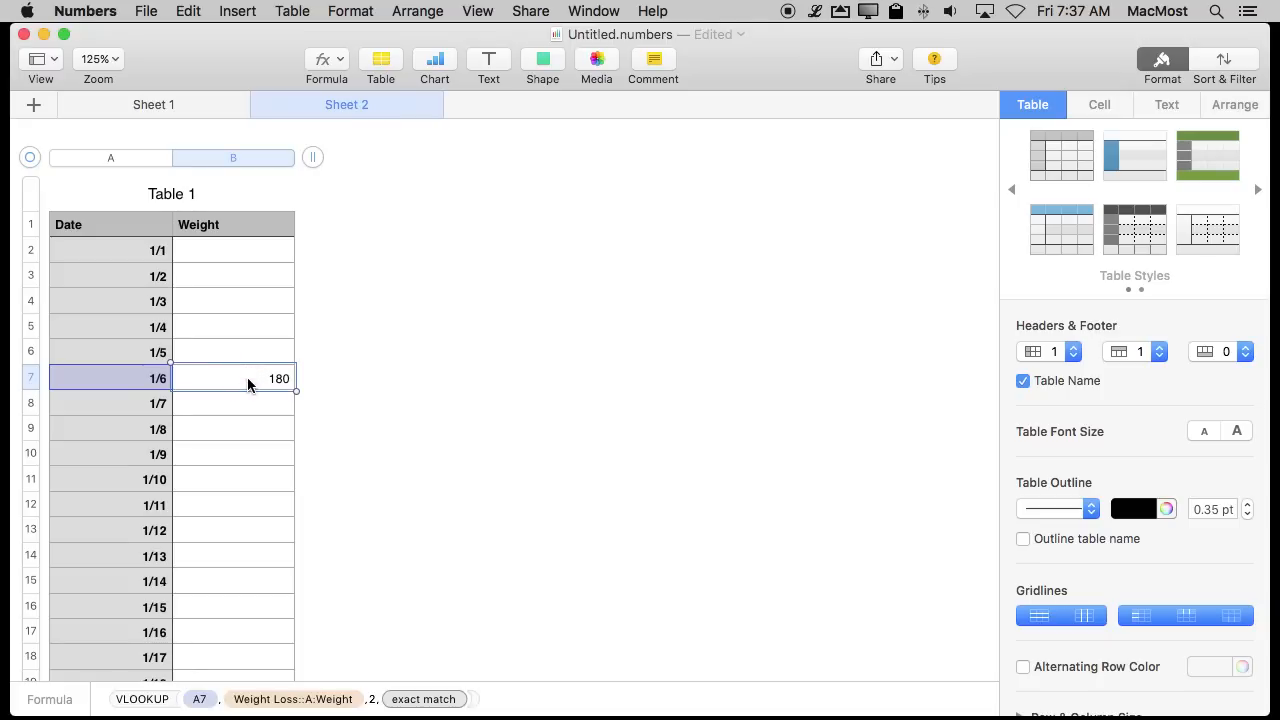
scroll("down", 3)
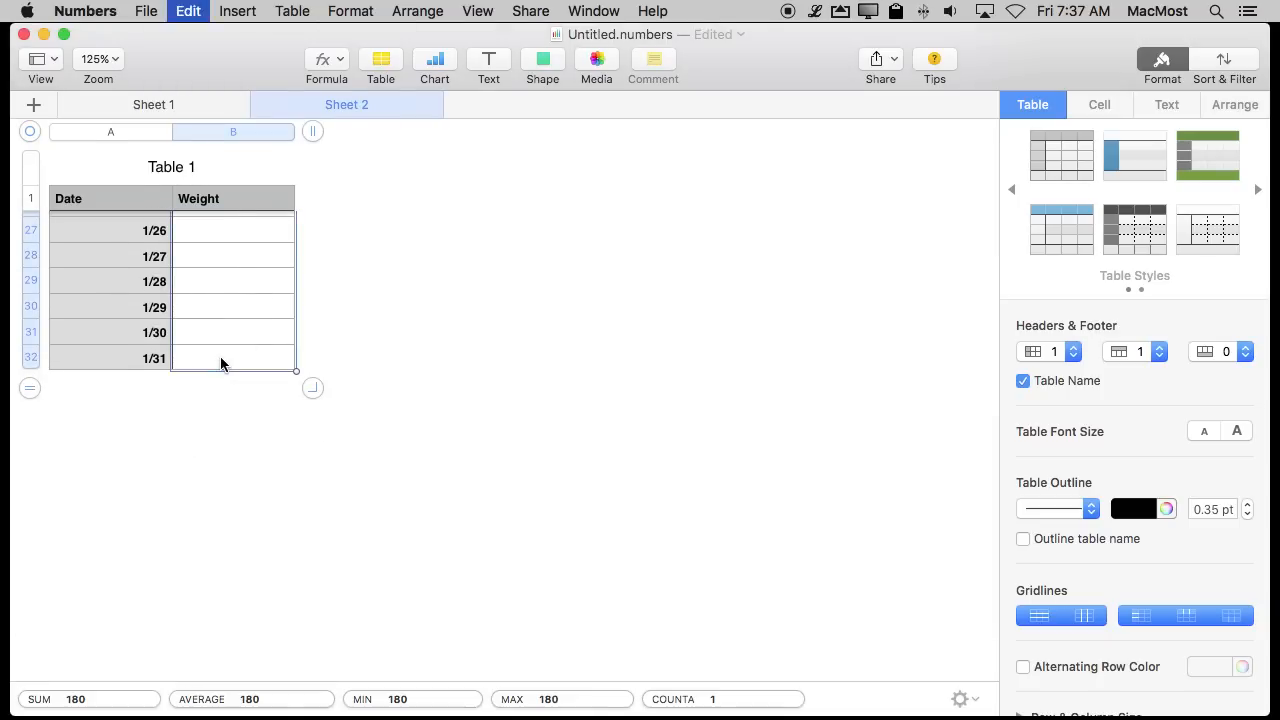
scroll("up", 3)
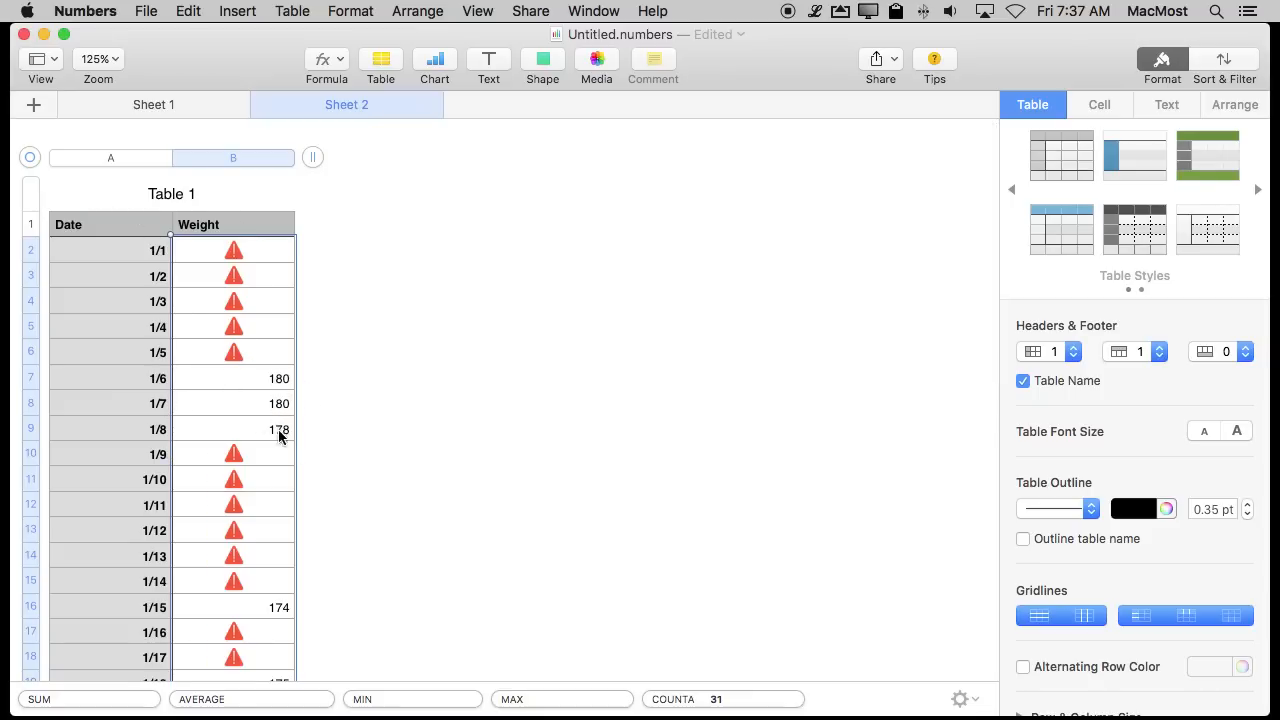
Scroll through the helper table on Sheet 2 to review dates 1/1–1/31.
left_click(153, 104)
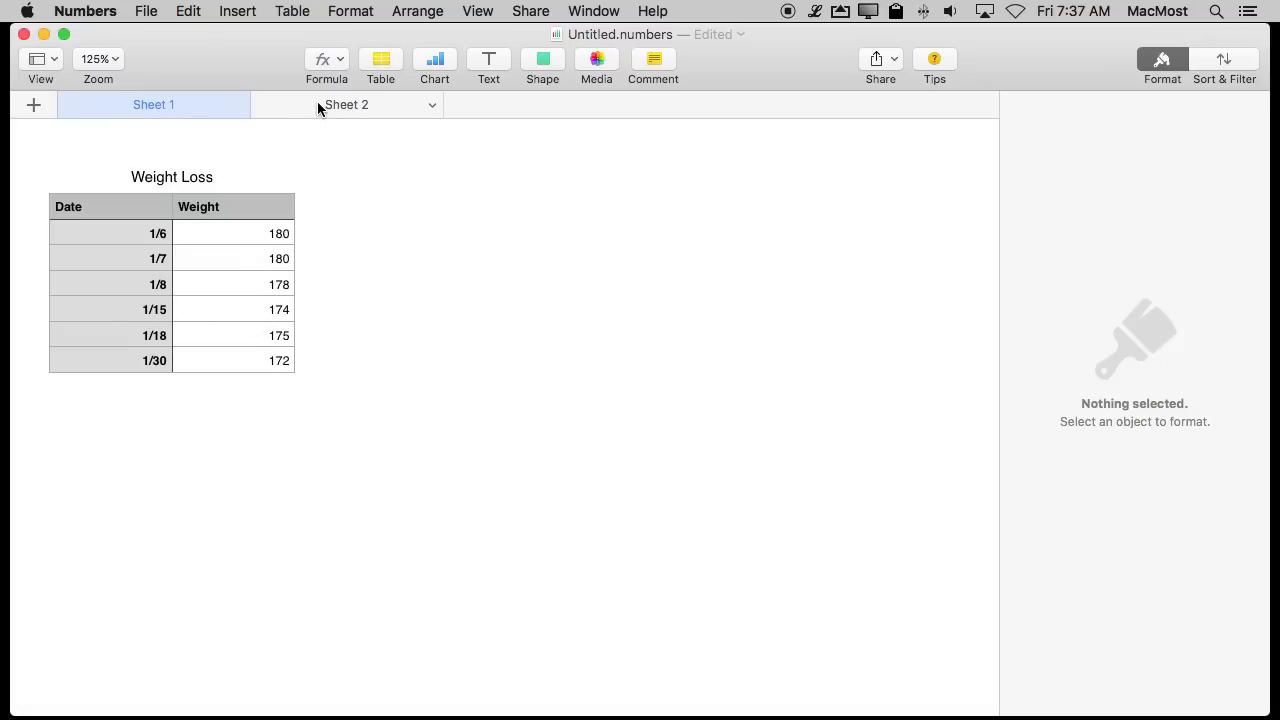
left_click(346, 104)
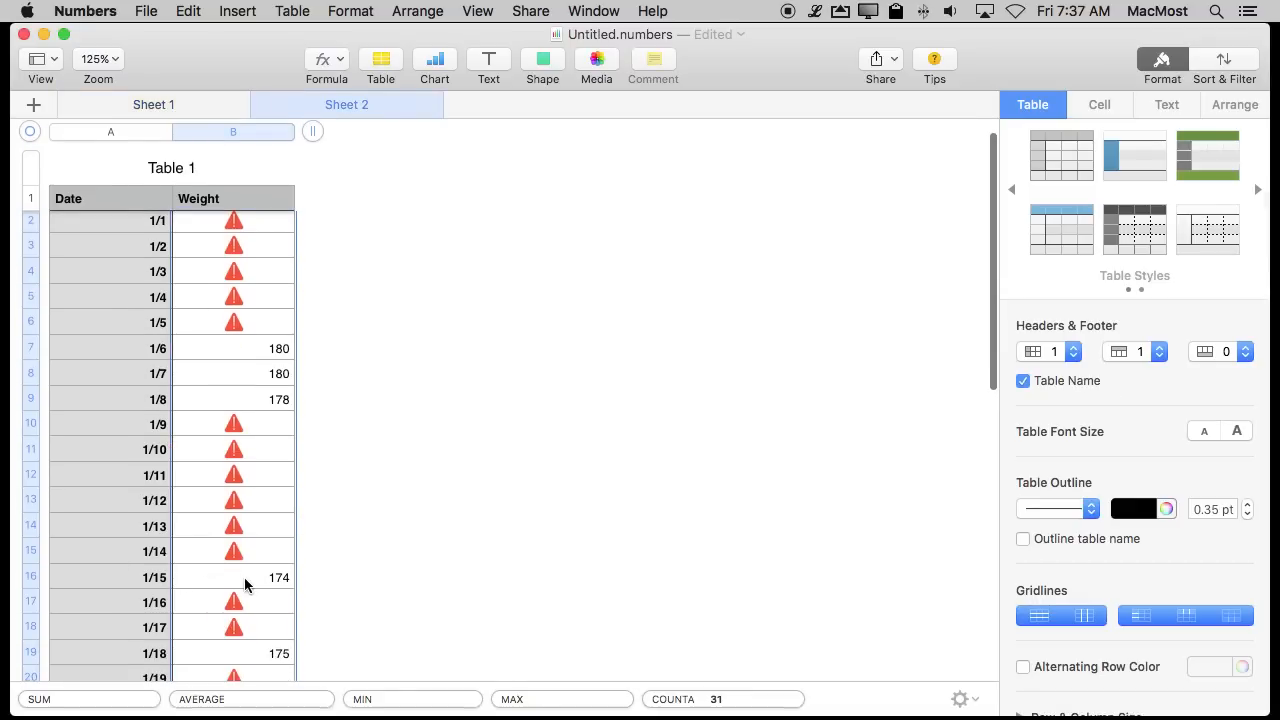
scroll("down", 3)
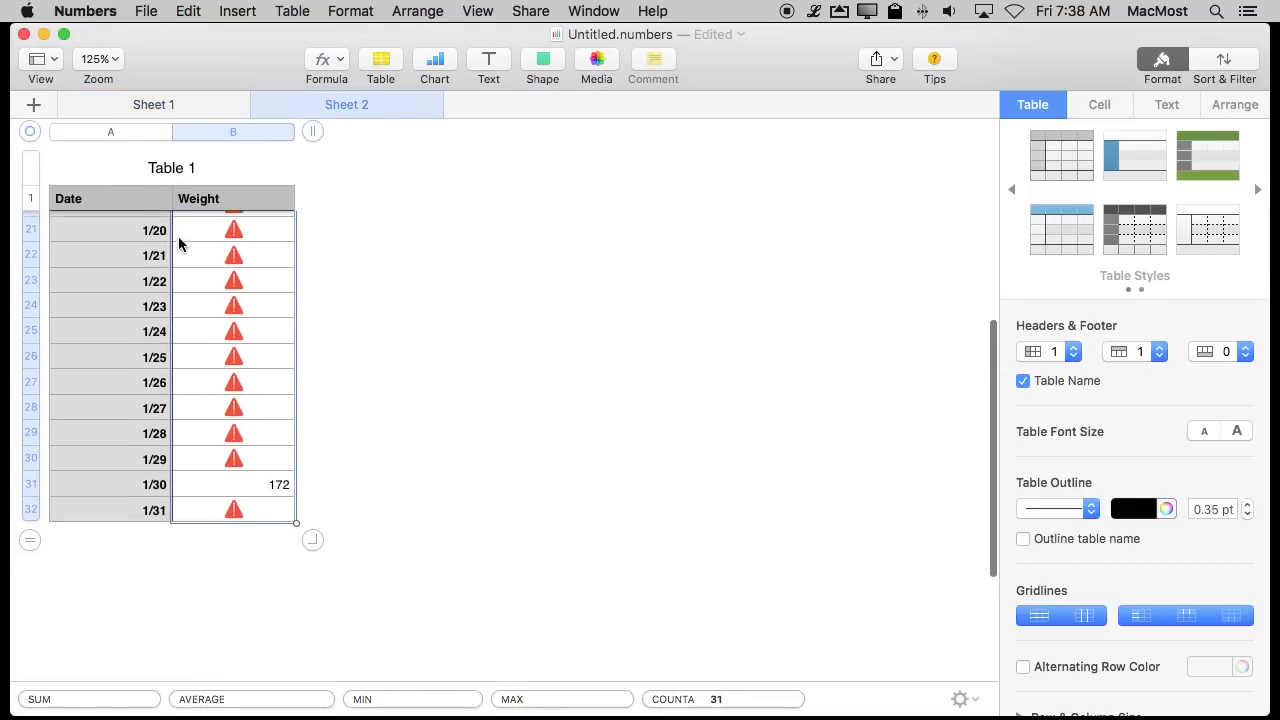
scroll("up", 3)
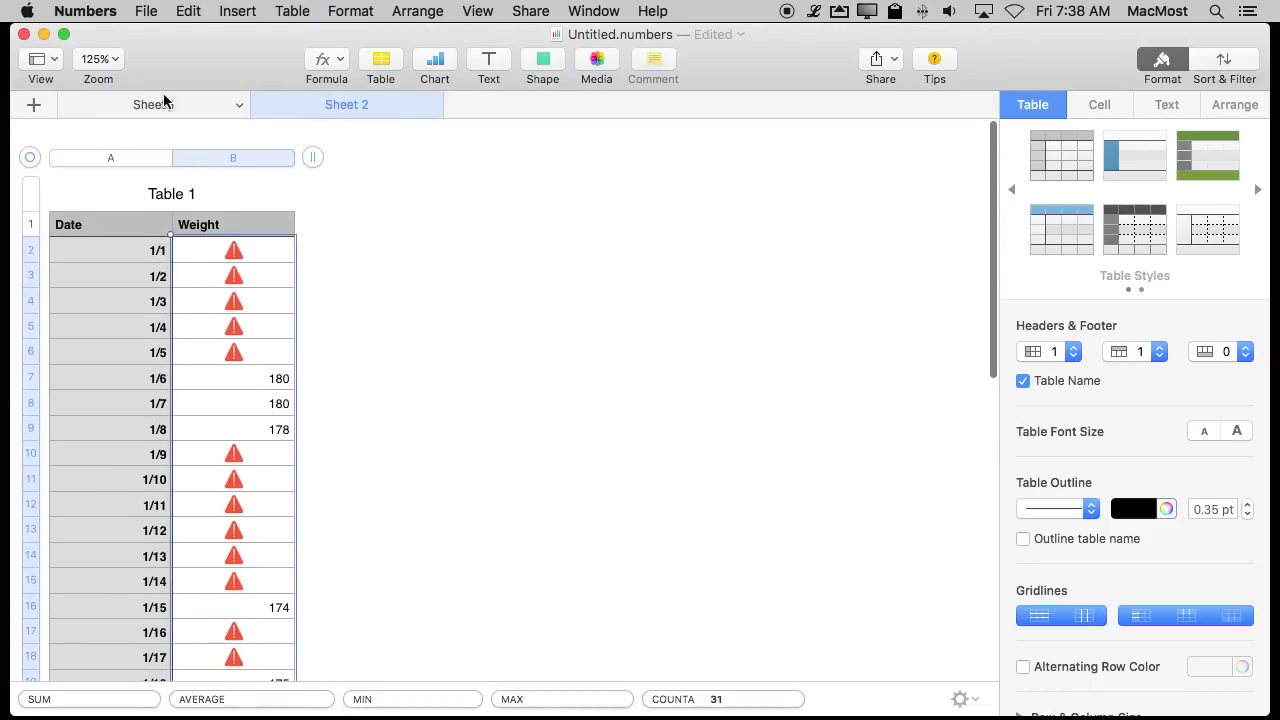
Insert a 1/9 row weighing 177 in the Weight Loss table and verify it on Sheet 2.
left_click(153, 104)
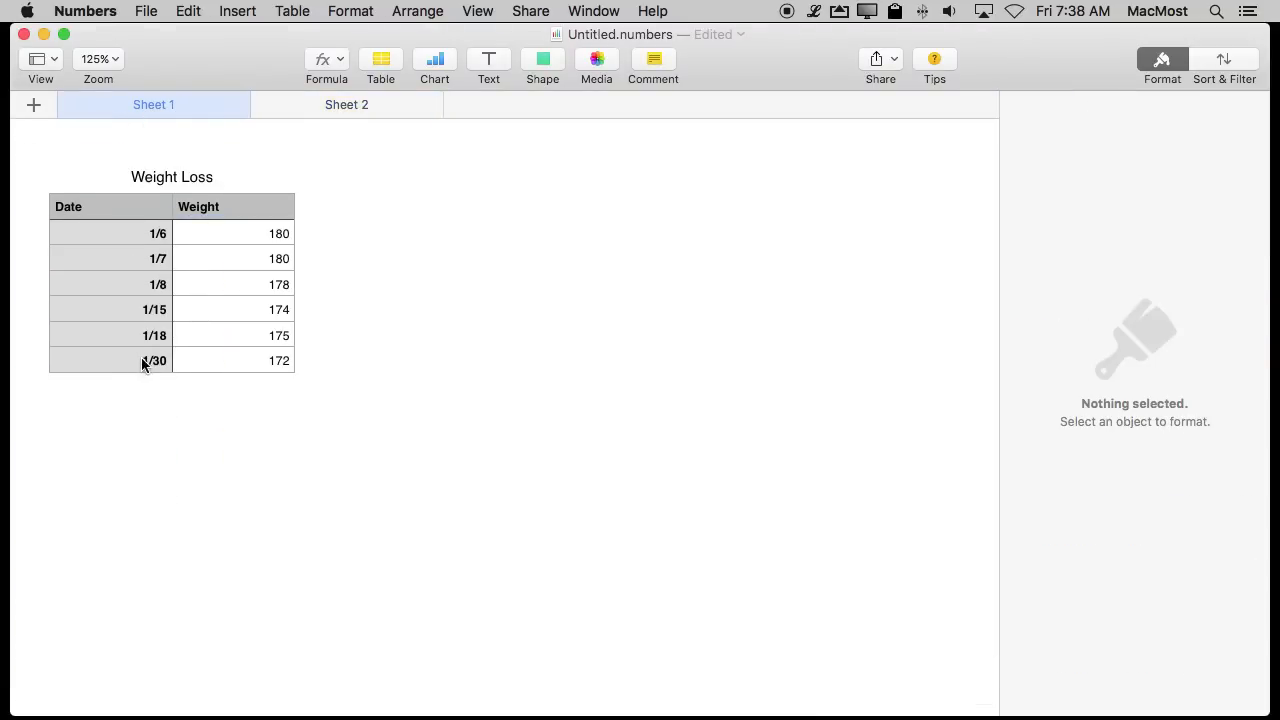
mouse_move(305, 136)
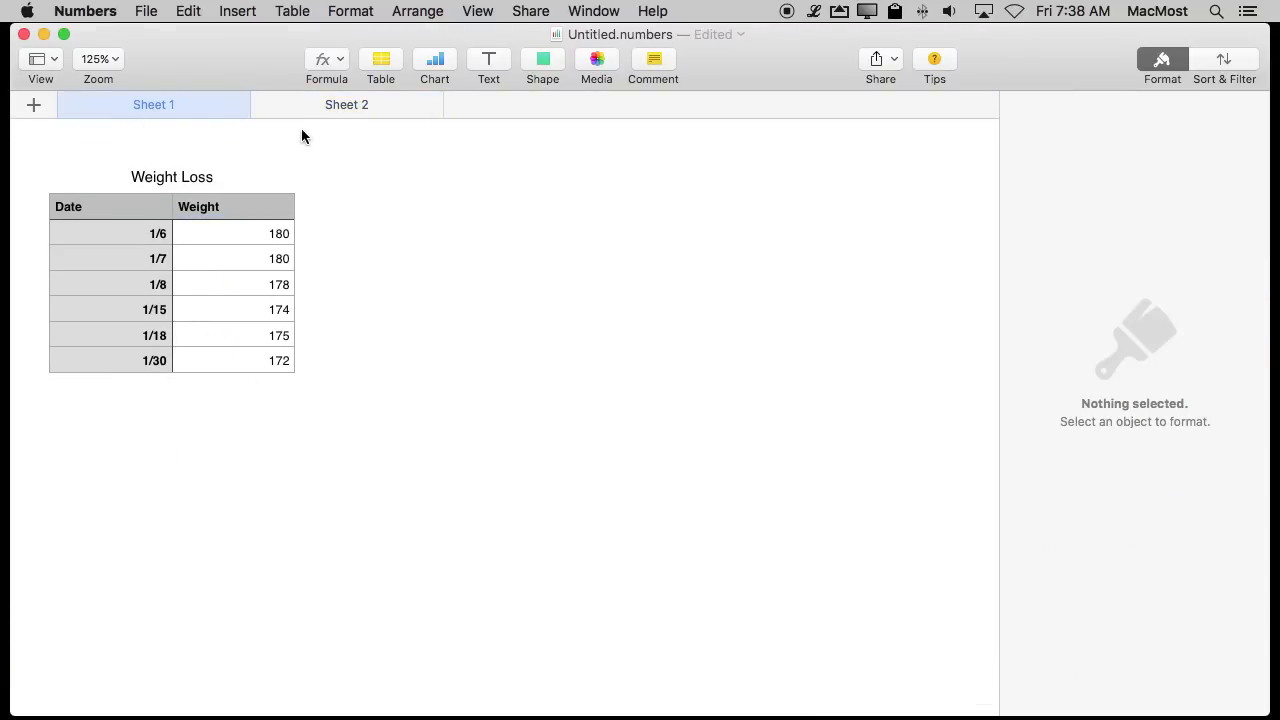
mouse_move(150, 335)
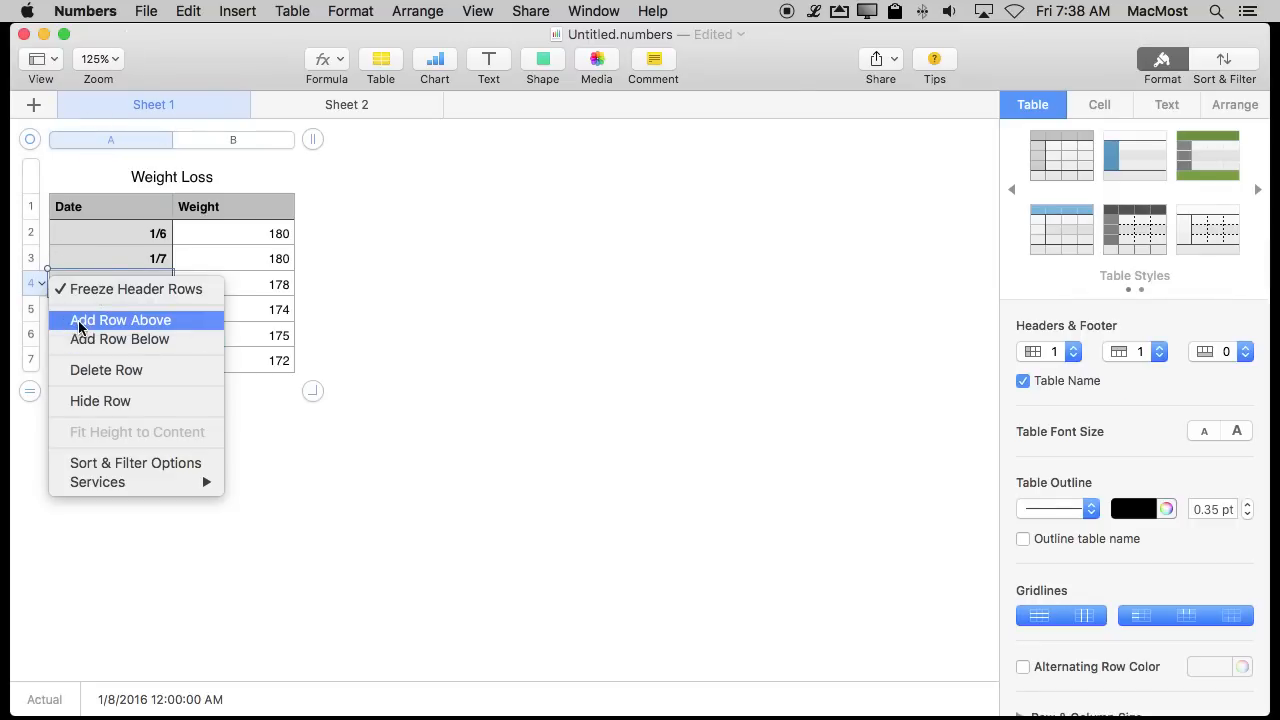
left_click(120, 319)
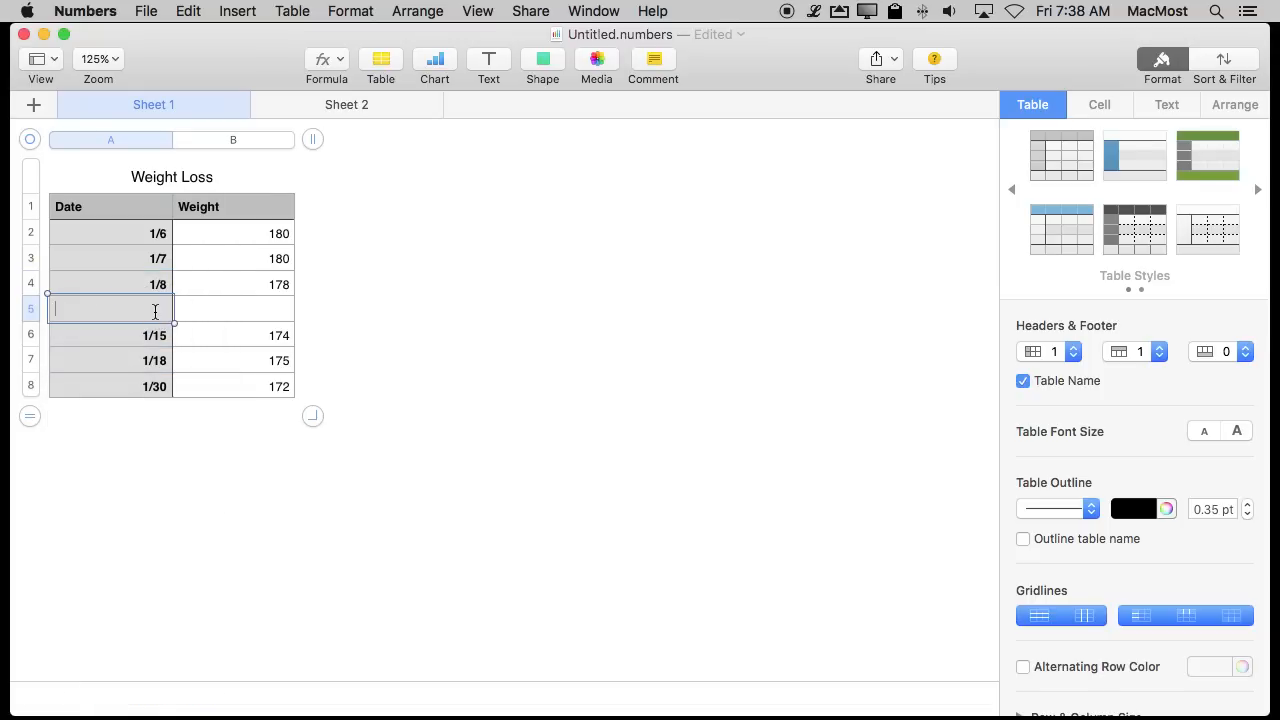
type("1.")
left_click(233, 309)
type("17")
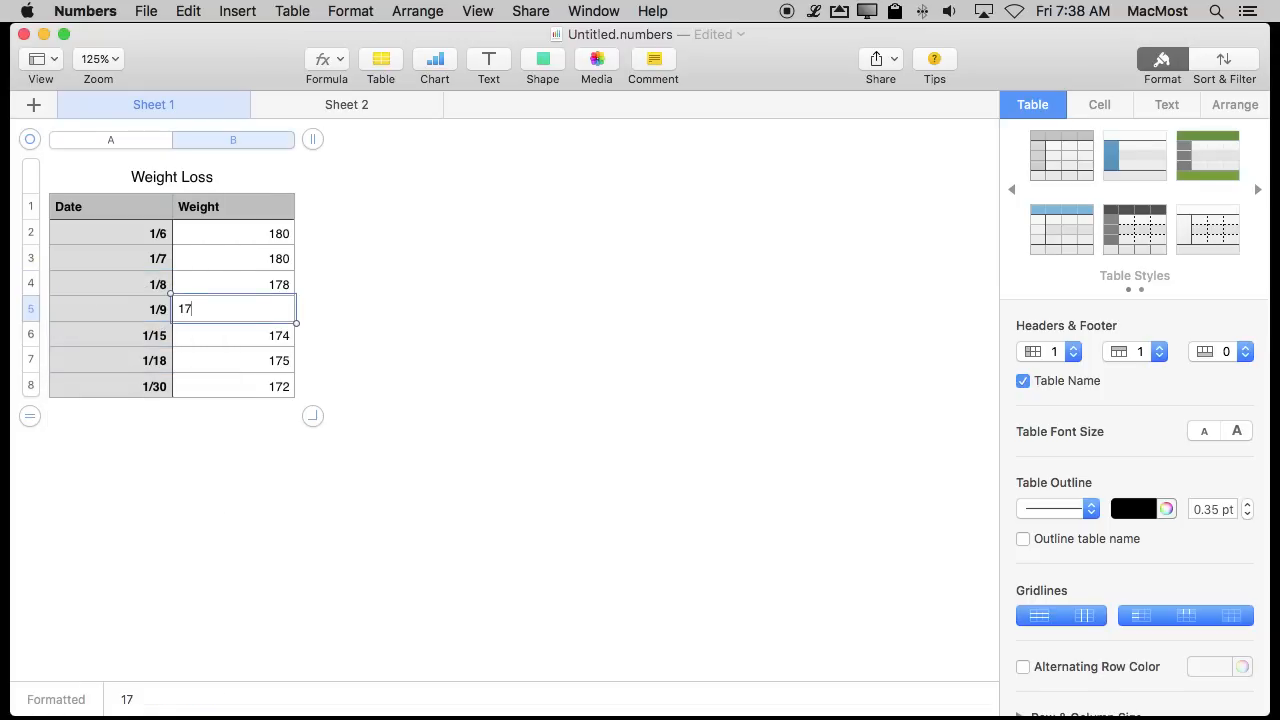
key("Return")
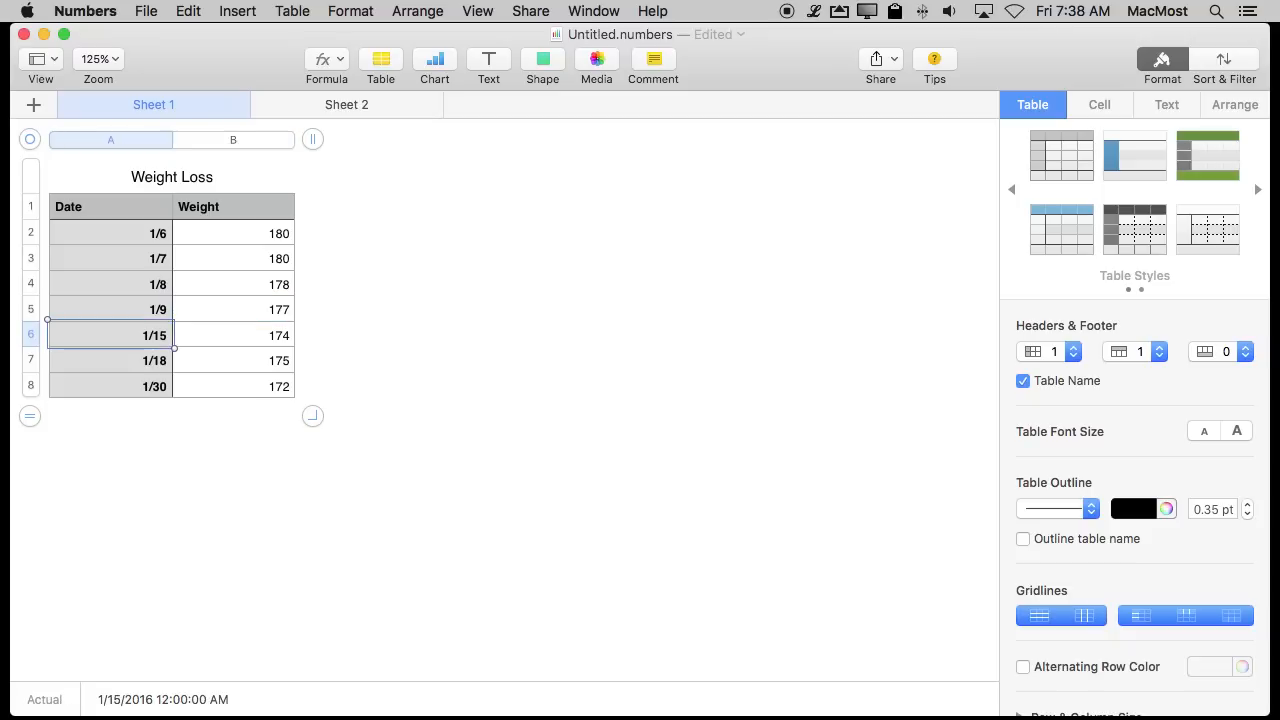
left_click(346, 104)
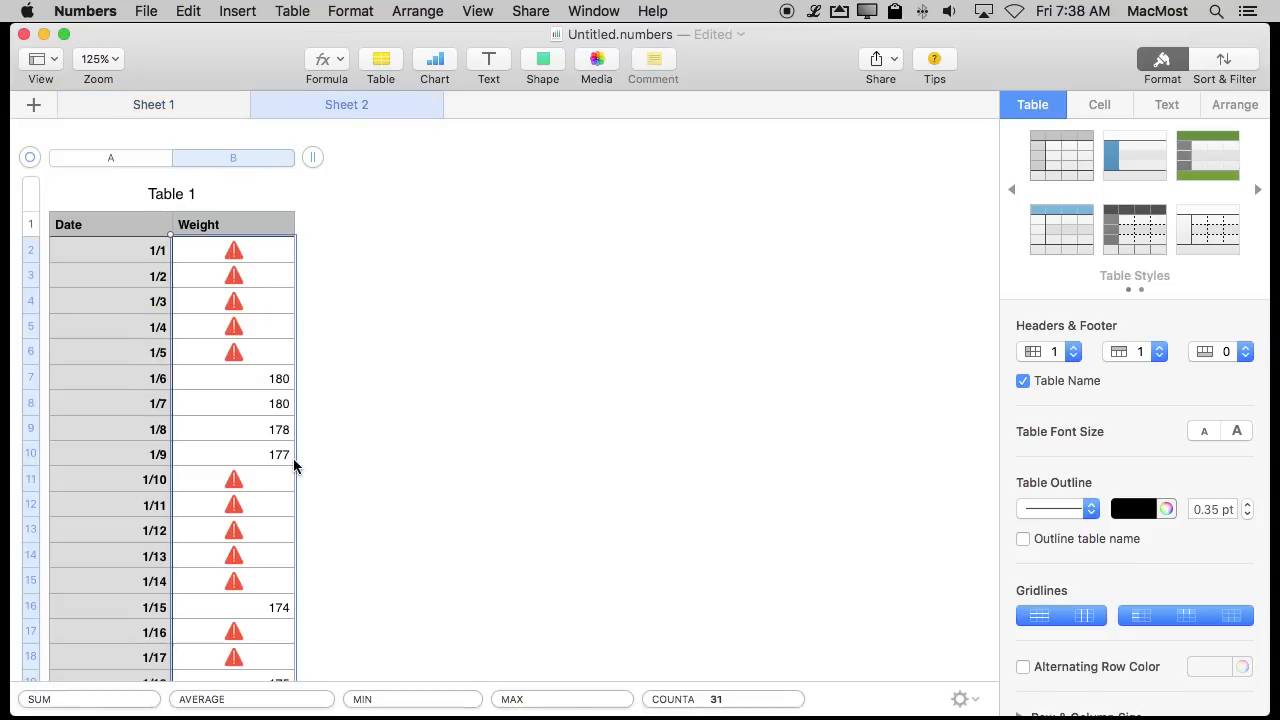
mouse_move(250, 280)
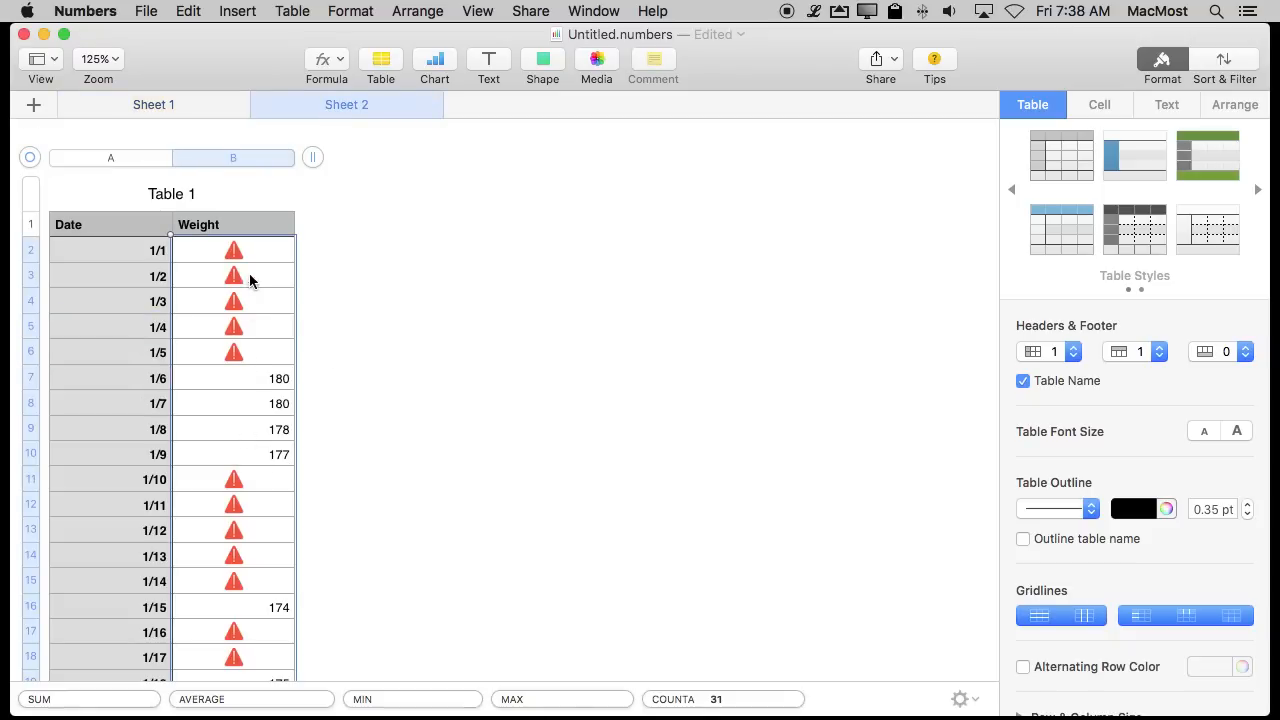
scroll("down", 3)
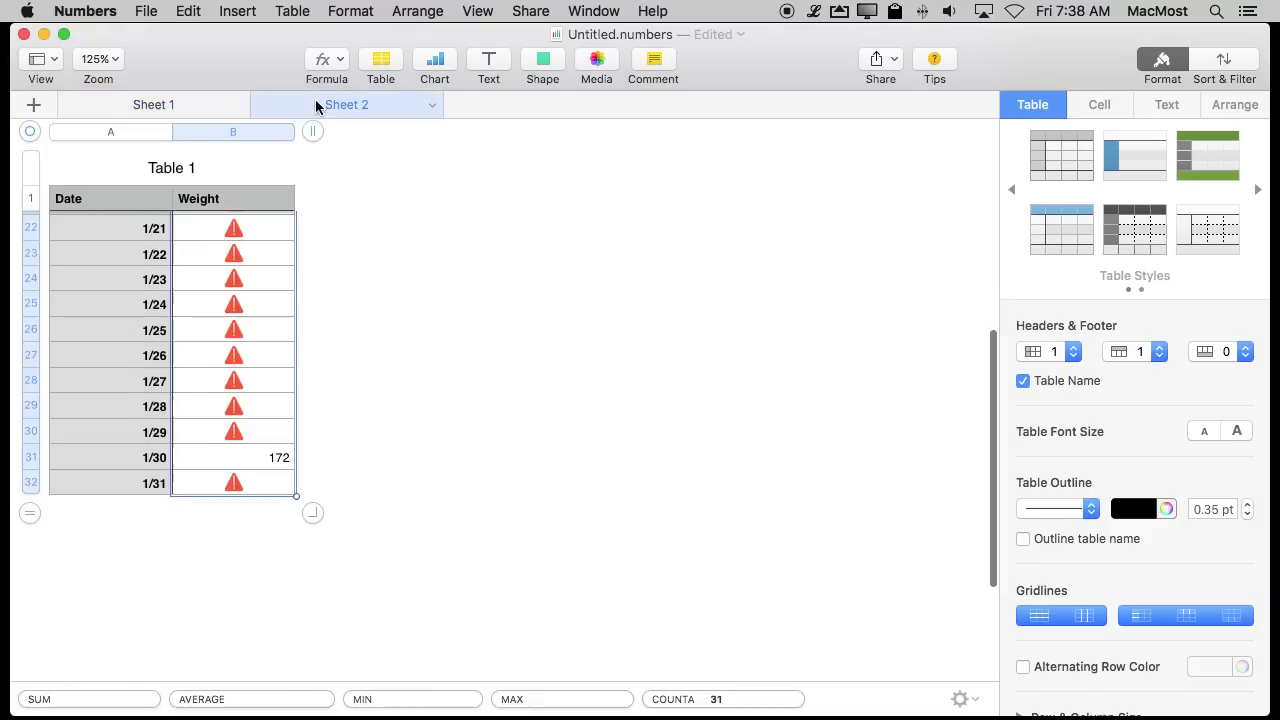
scroll("up", 3)
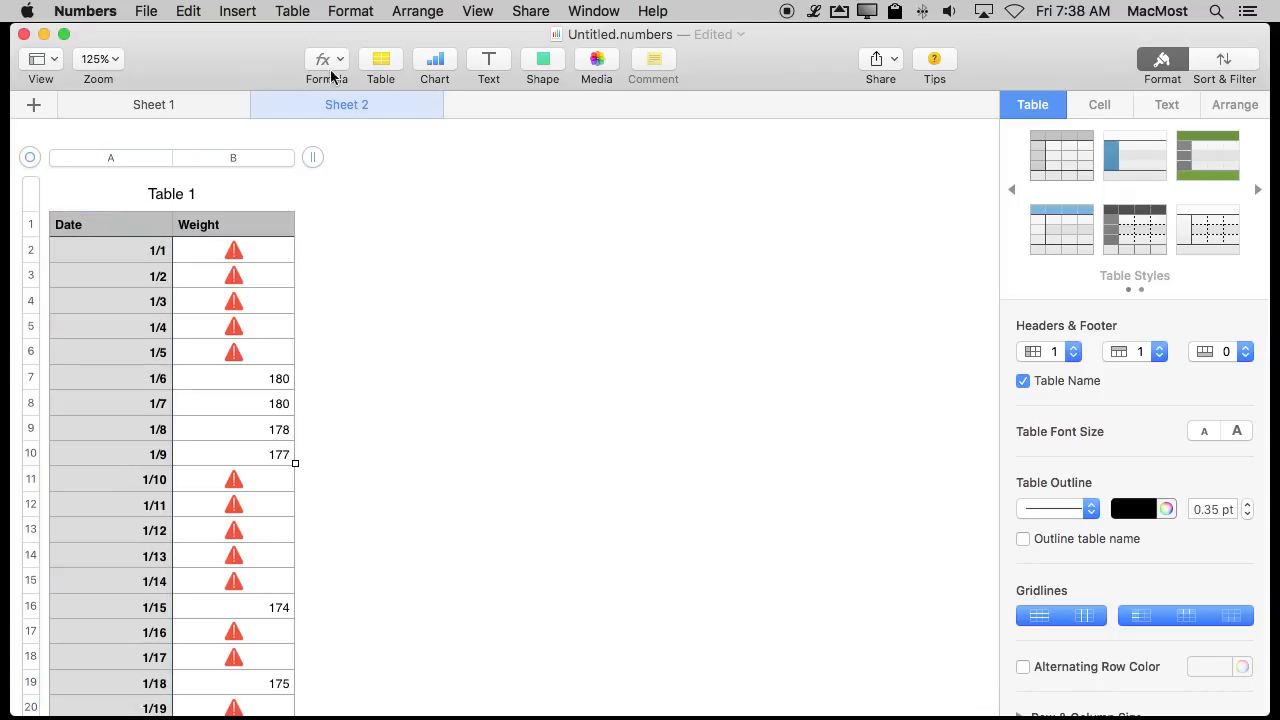
Insert a line chart of the helper table's weights and change it to 2D Area.
left_click(434, 59)
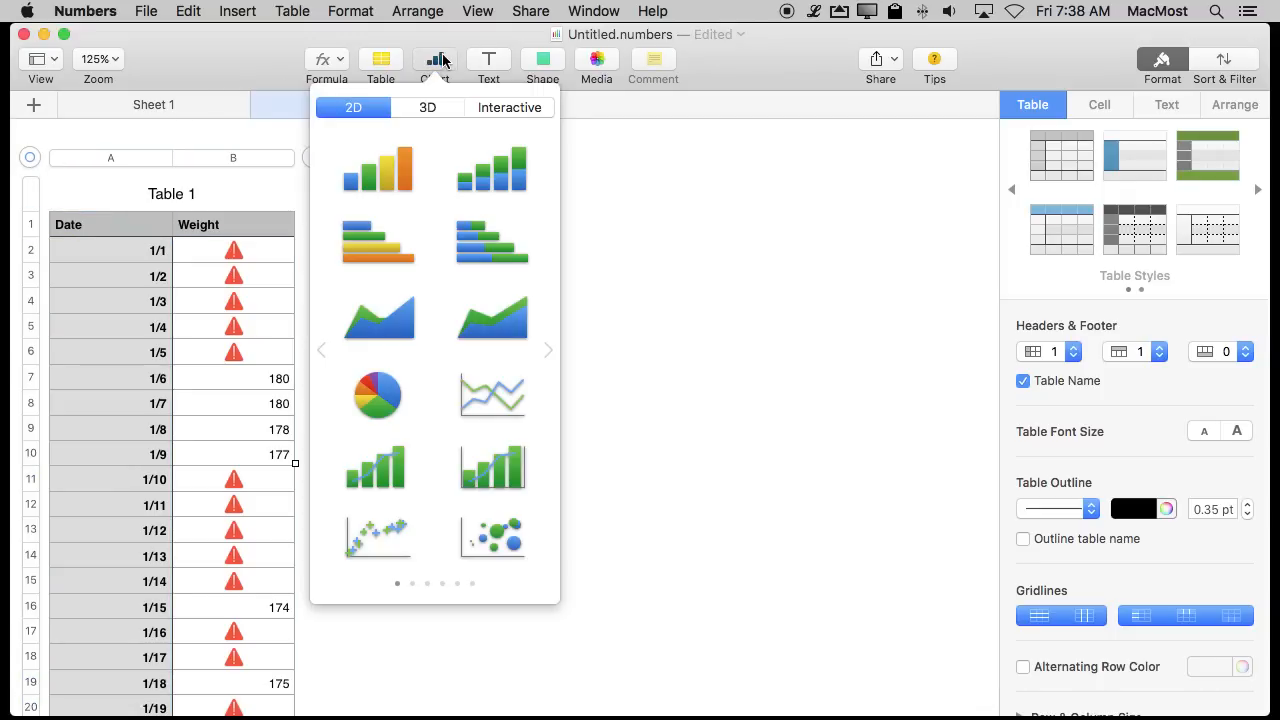
mouse_move(476, 412)
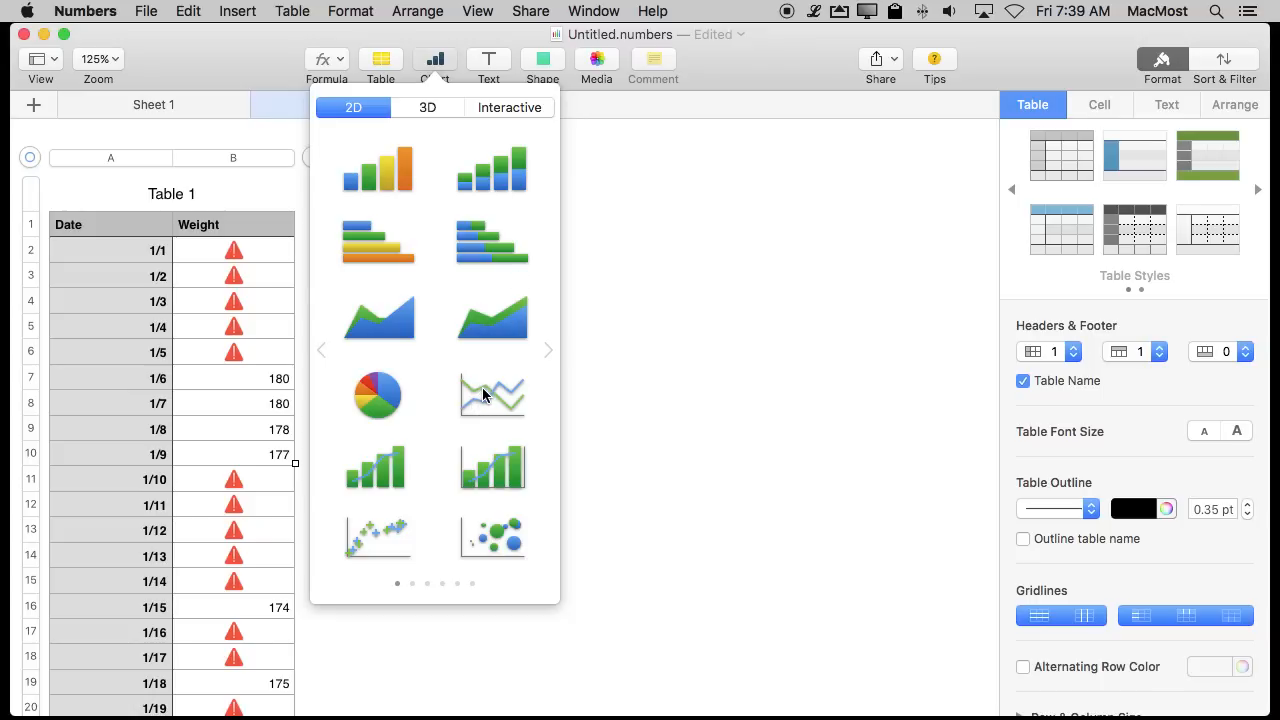
left_click(492, 395)
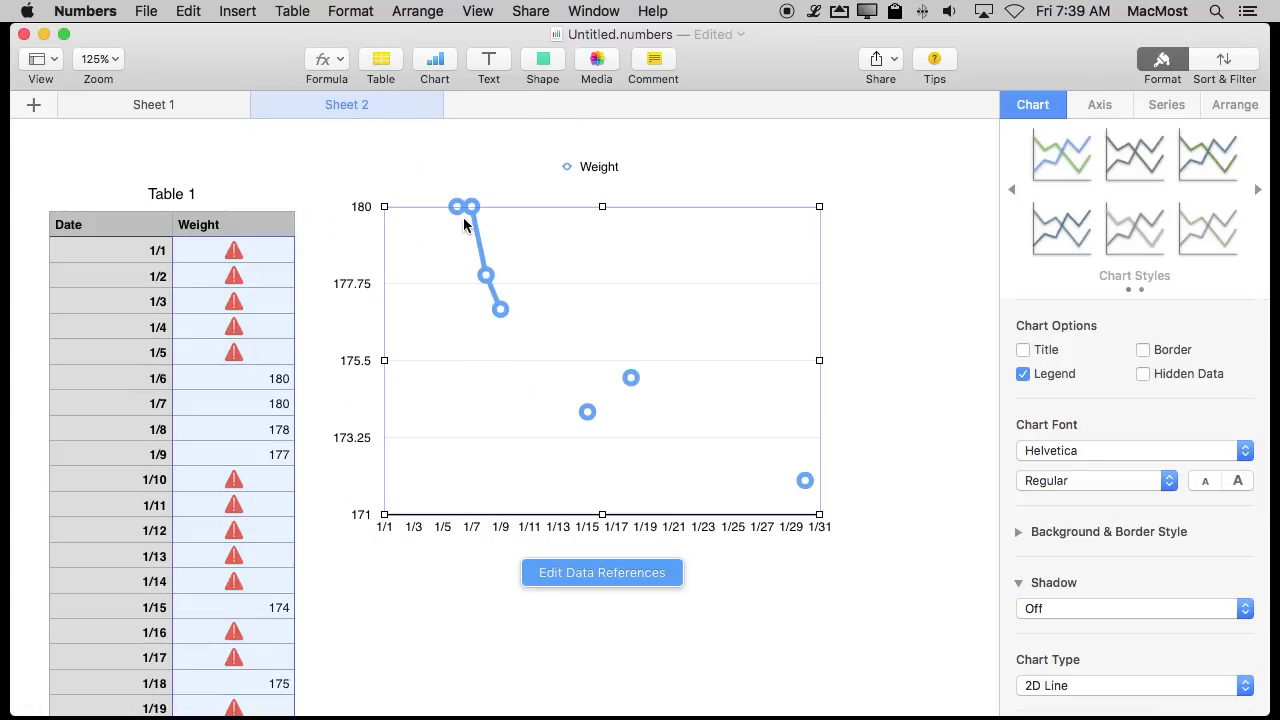
mouse_move(455, 408)
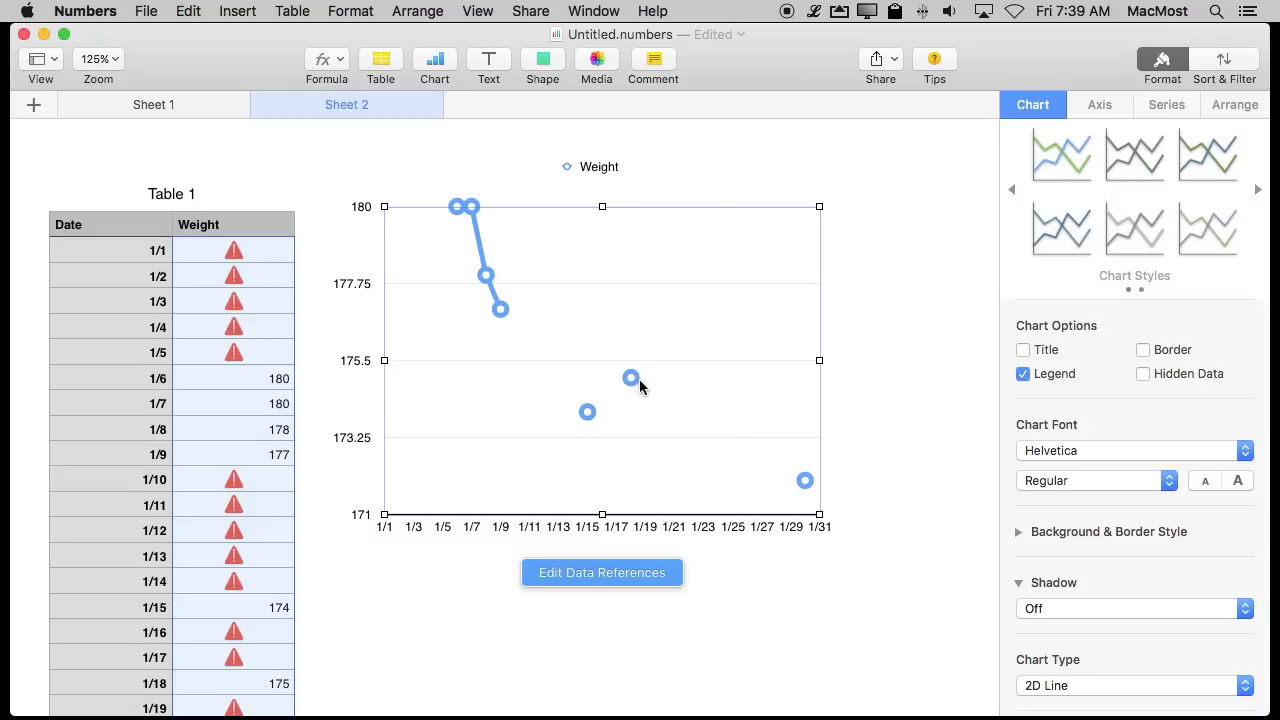
mouse_move(686, 415)
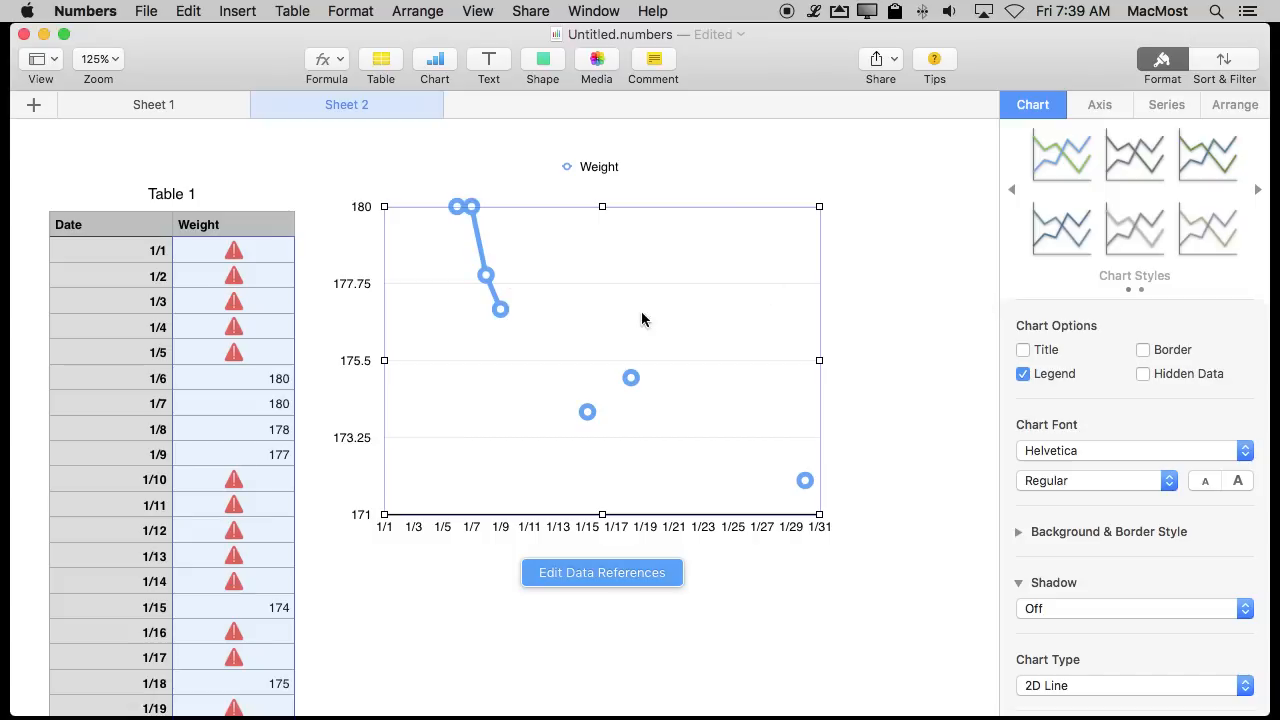
mouse_move(645, 185)
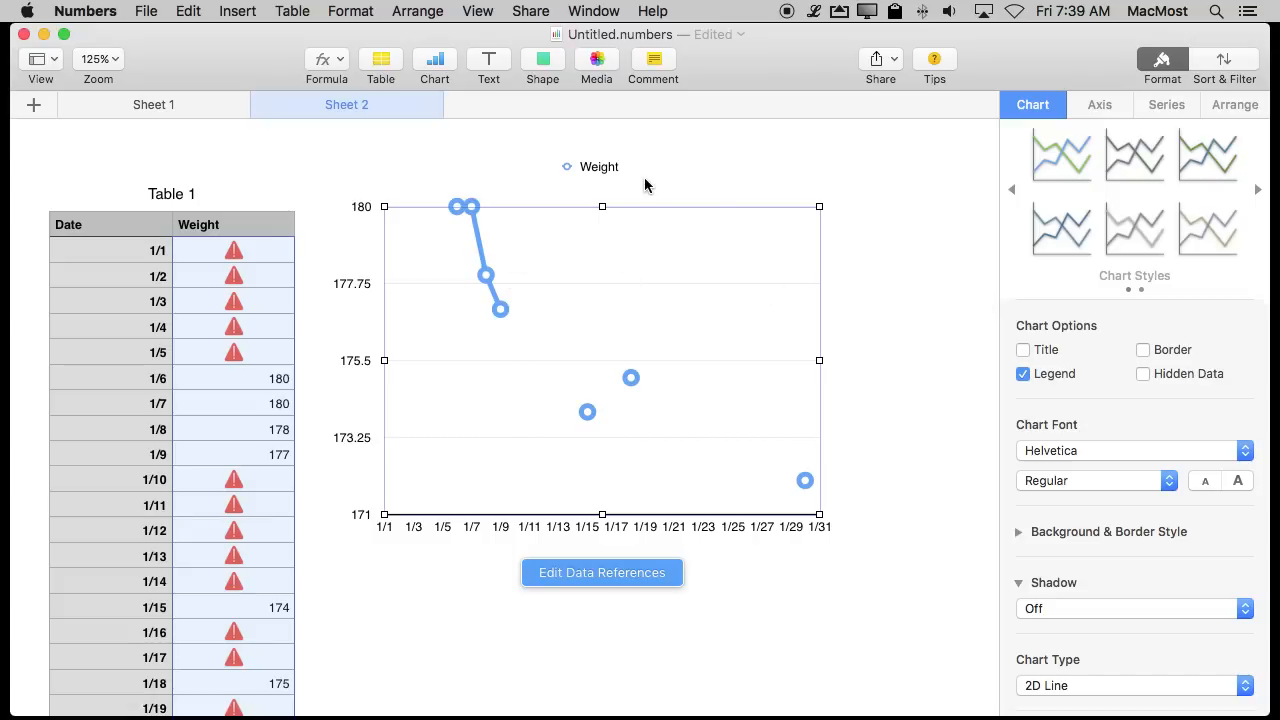
mouse_move(448, 241)
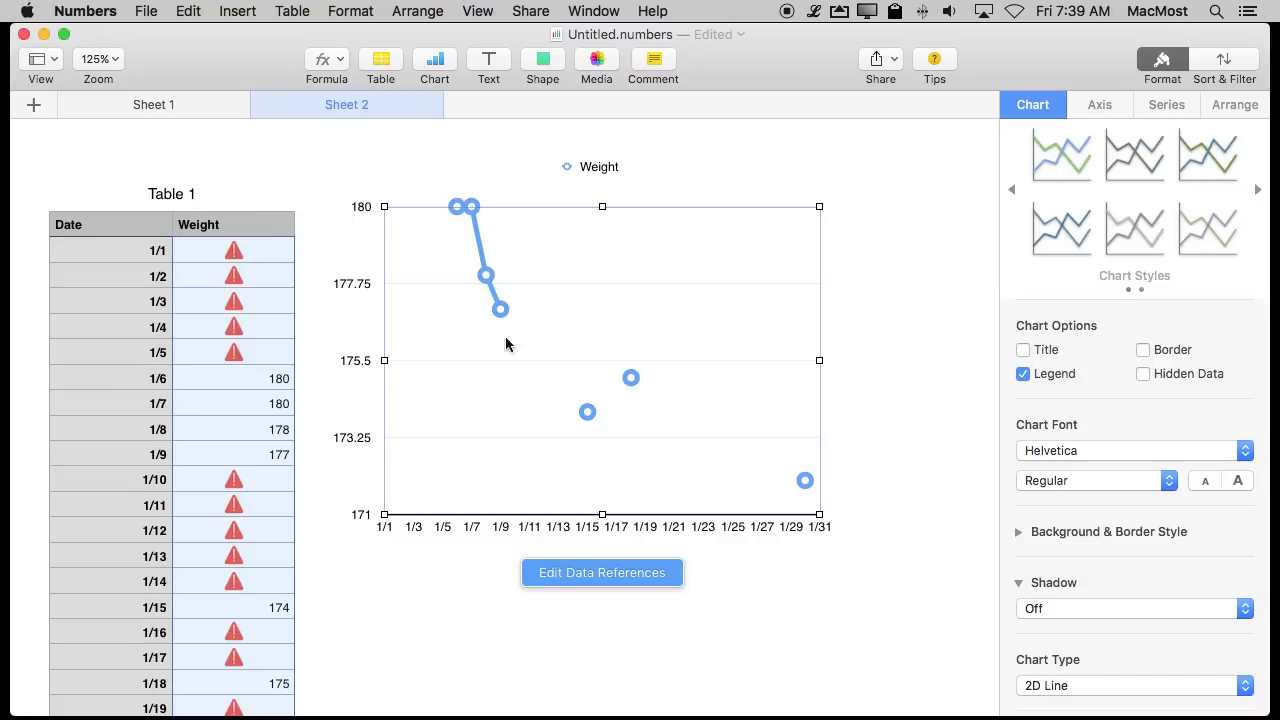
mouse_move(540, 380)
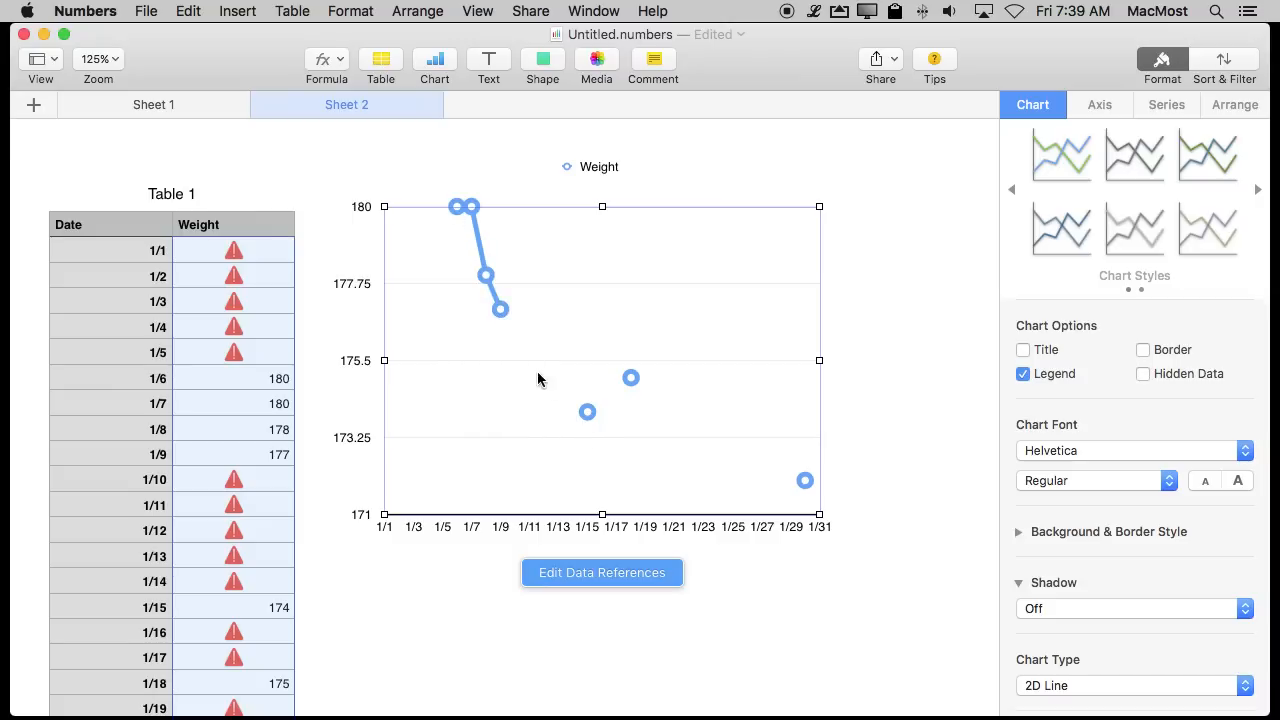
mouse_move(501, 333)
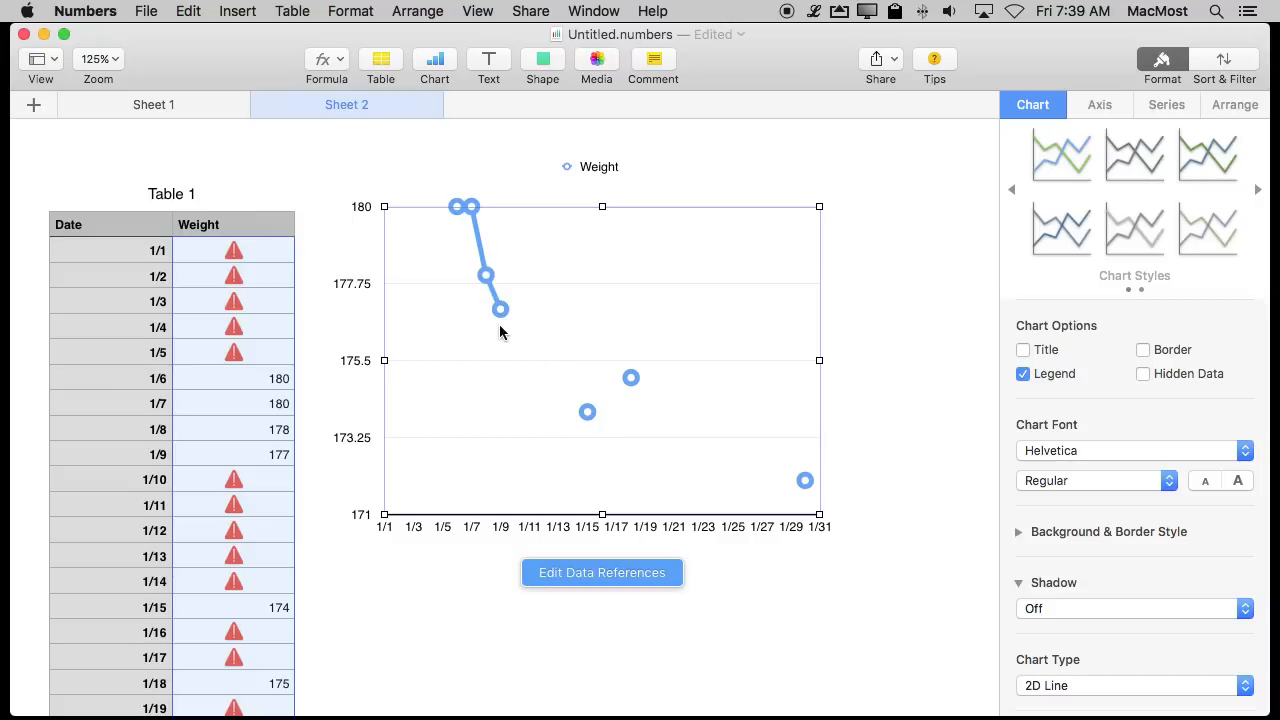
mouse_move(1062, 138)
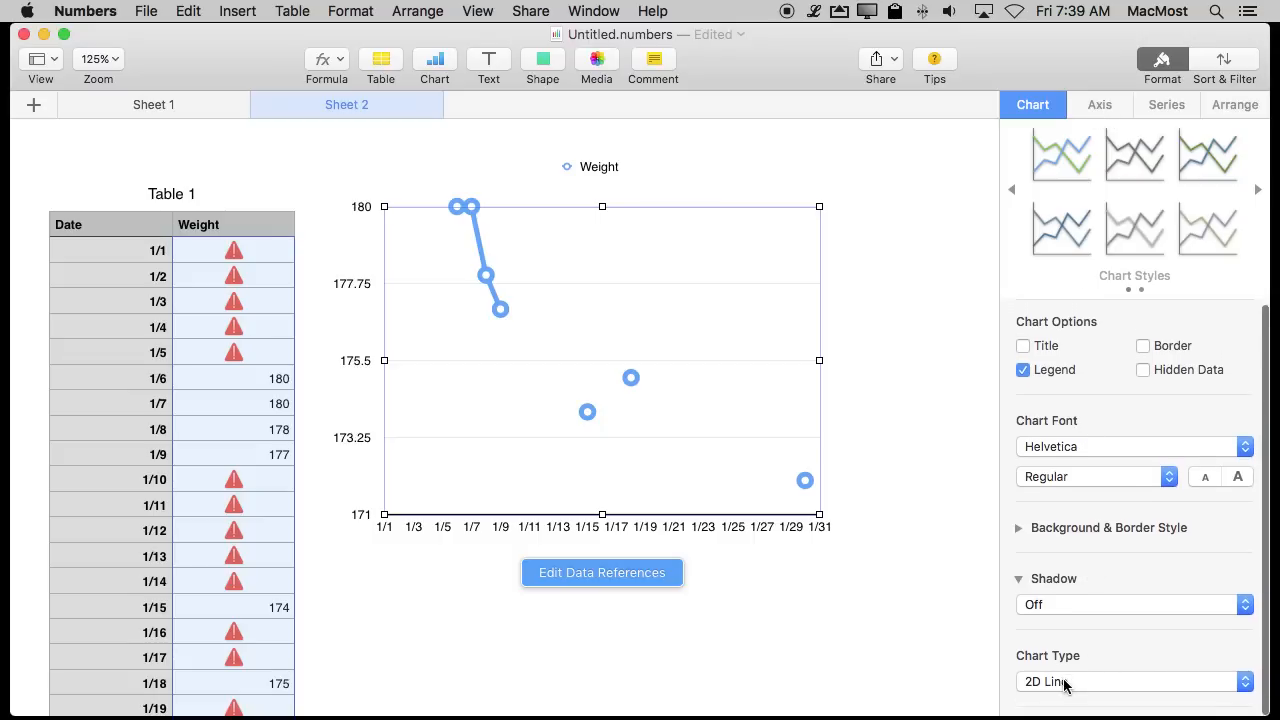
left_click(1130, 681)
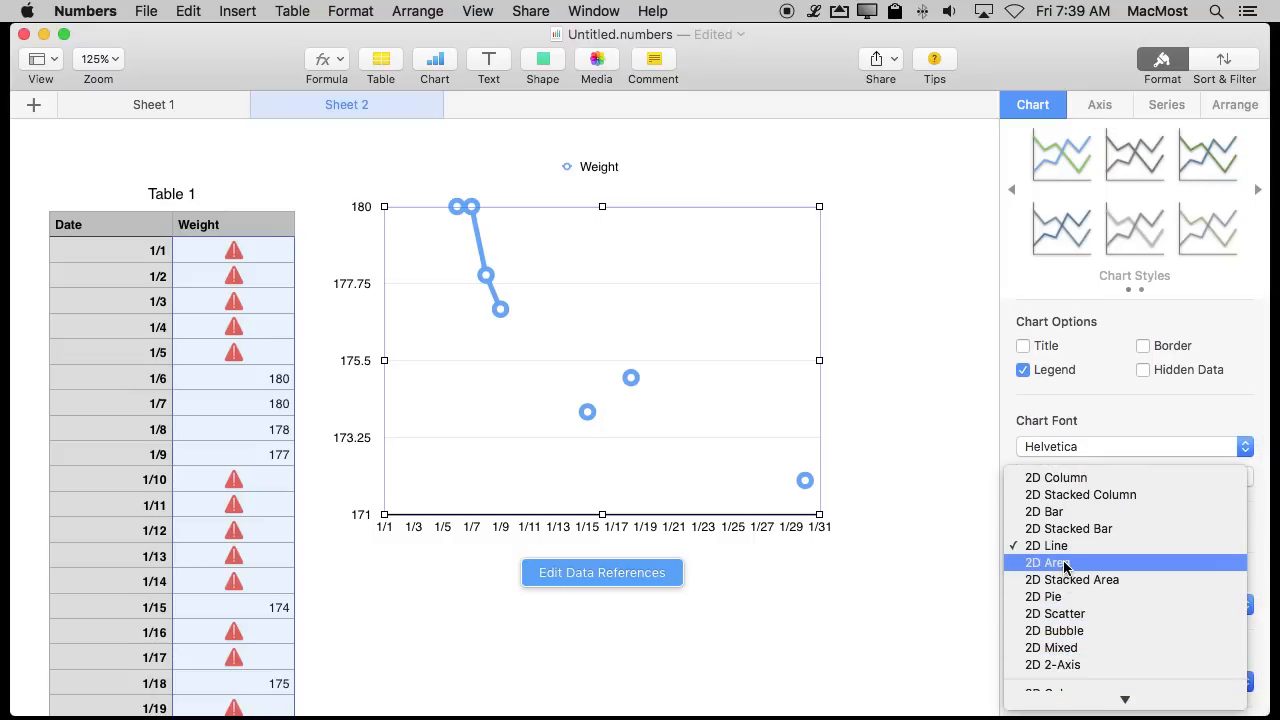
left_click(1047, 562)
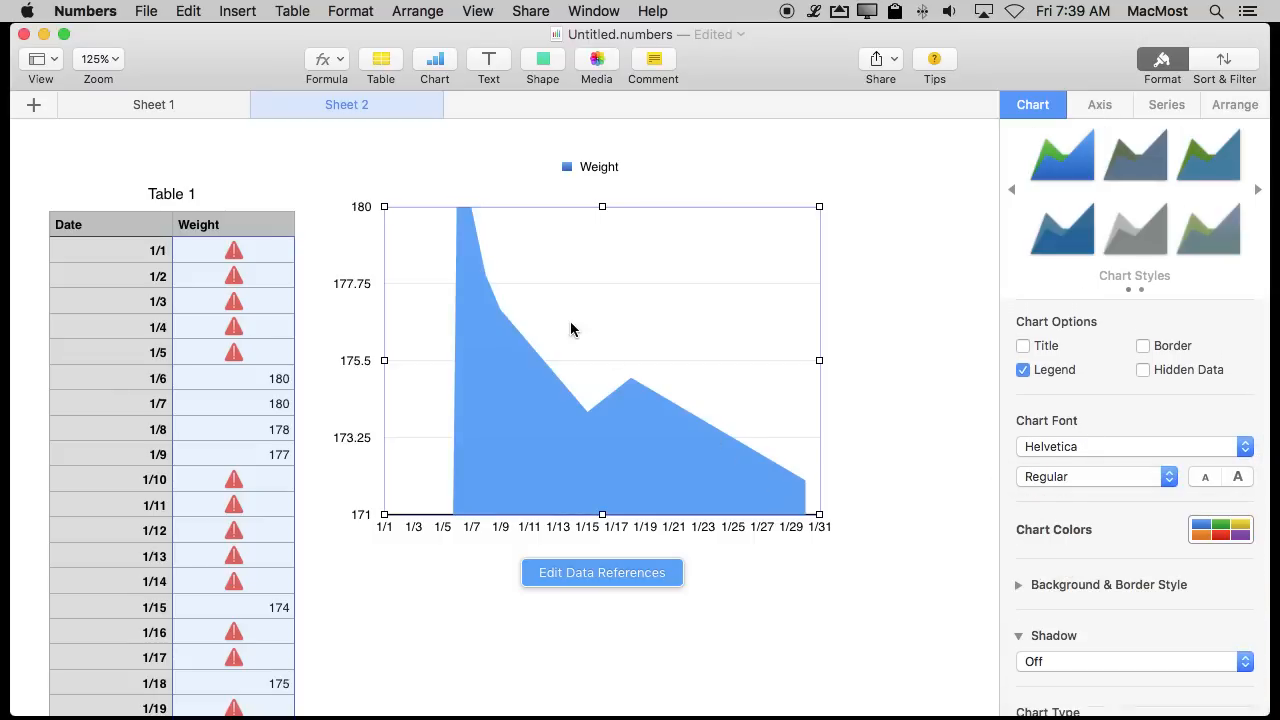
mouse_move(788, 441)
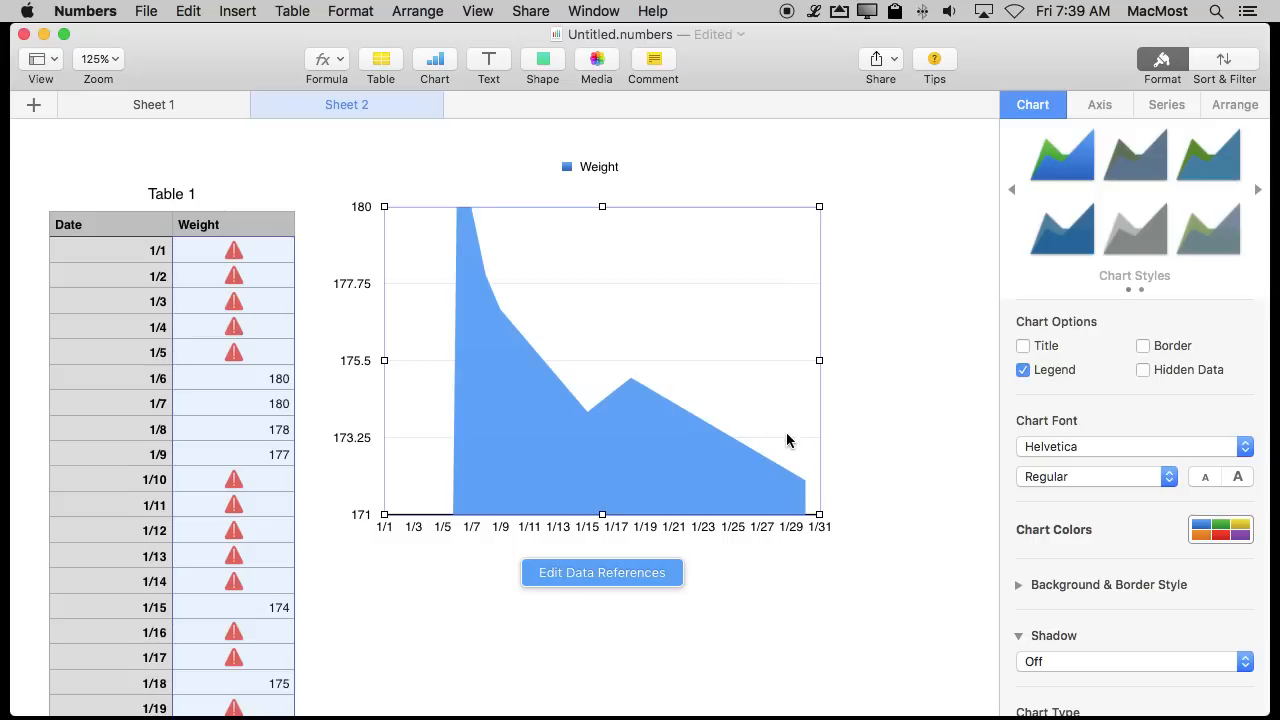
scroll("down", 3)
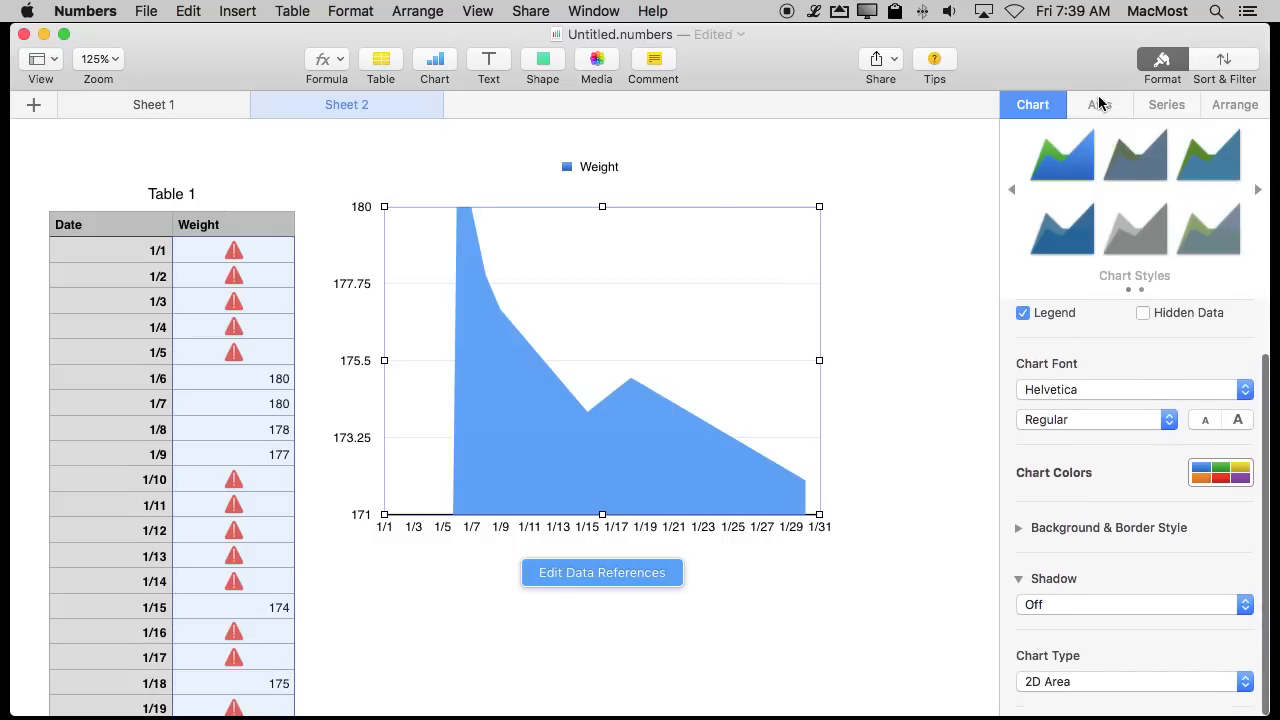
left_click(1099, 104)
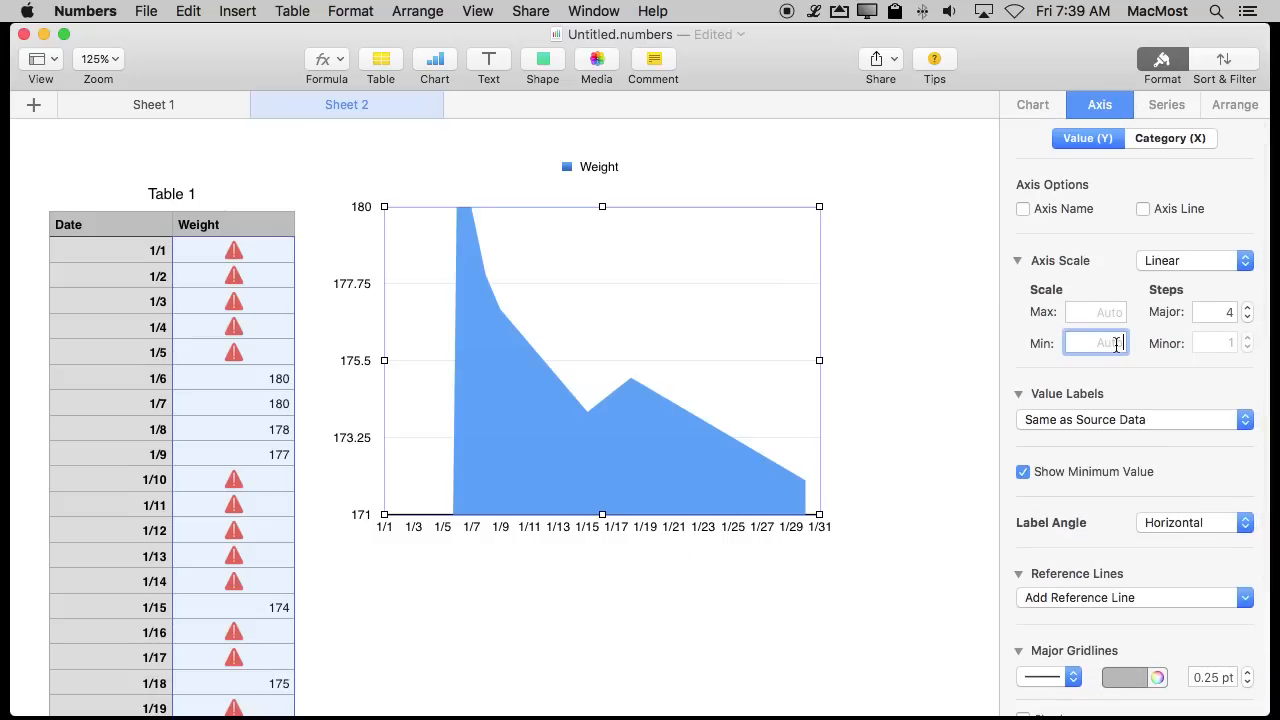
type("0")
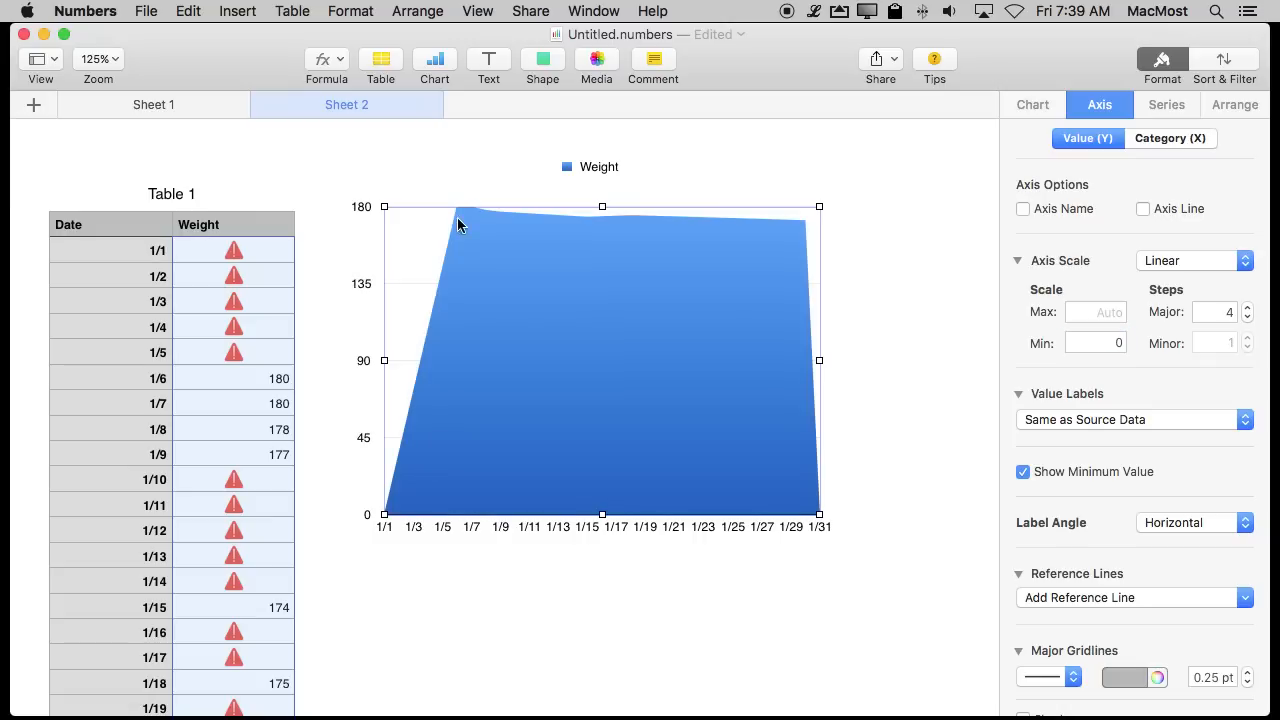
mouse_move(465, 207)
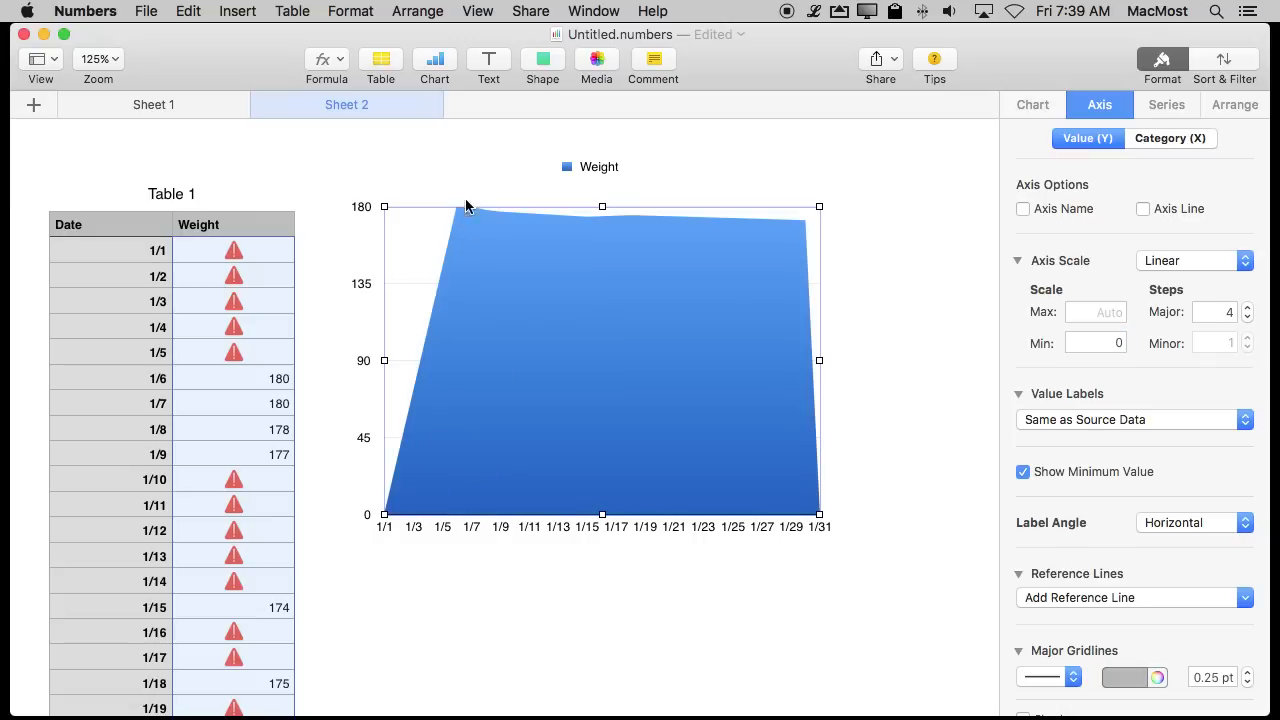
mouse_move(575, 235)
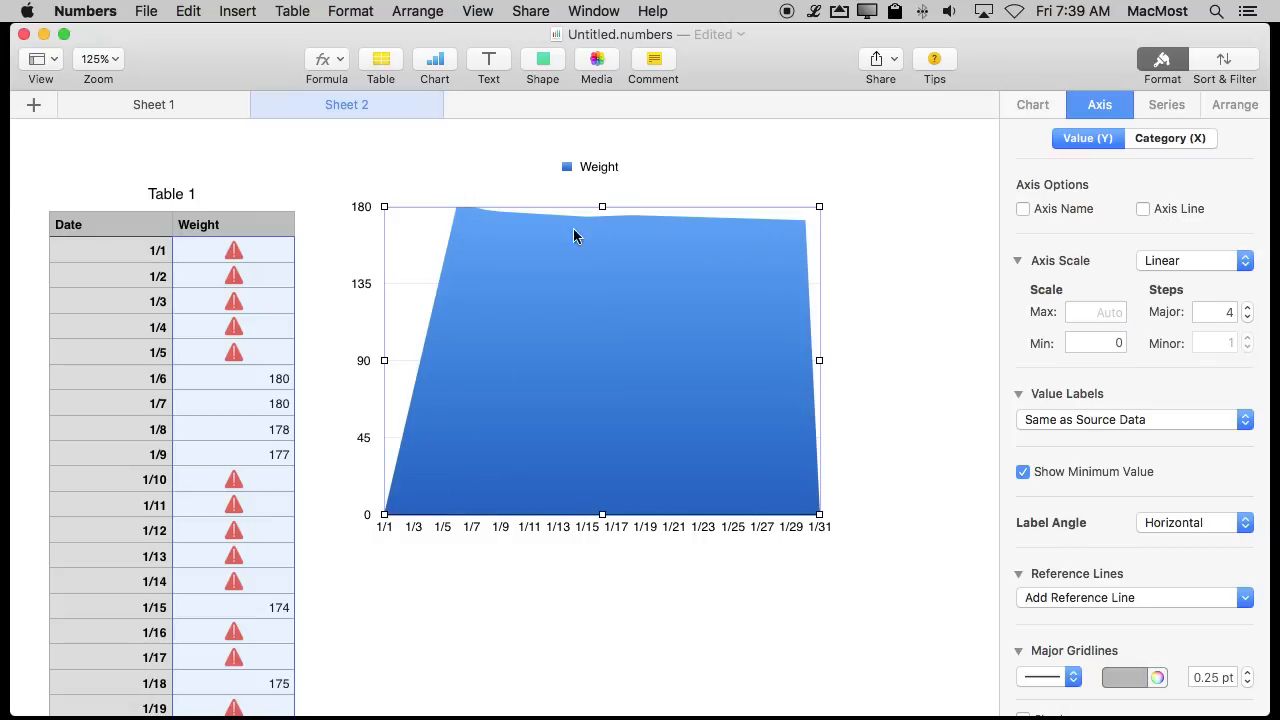
mouse_move(755, 231)
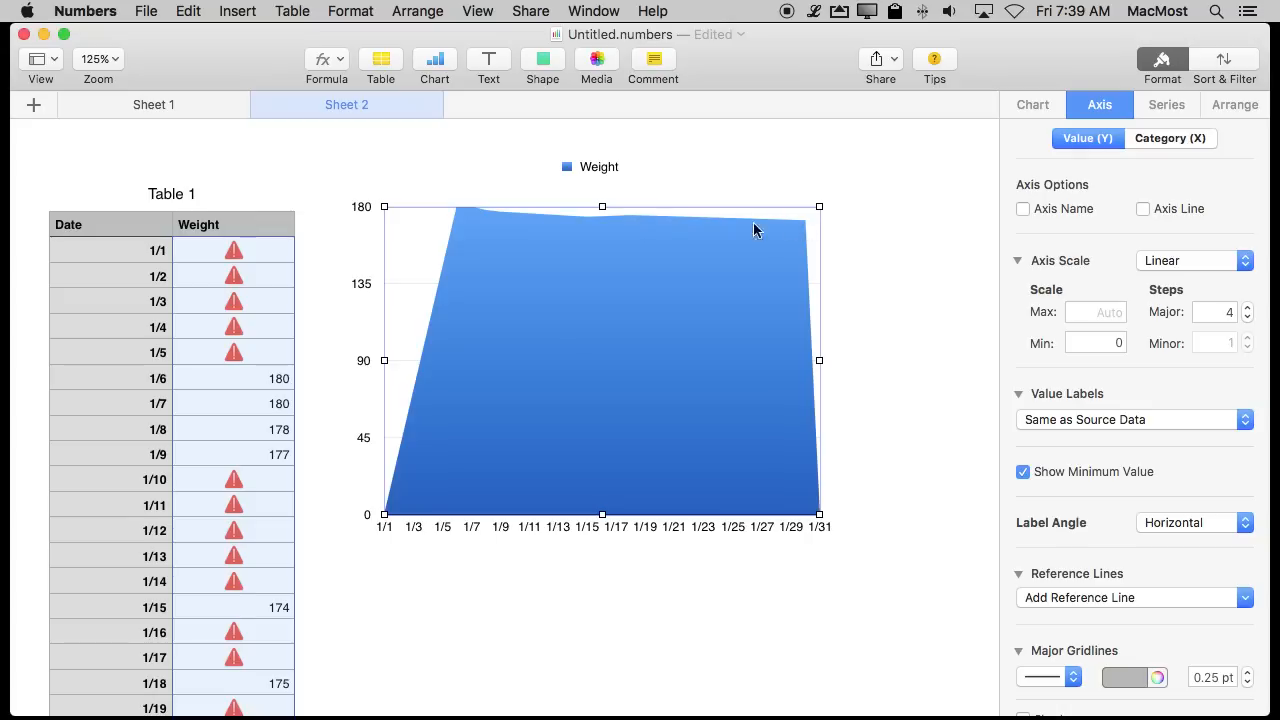
mouse_move(615, 220)
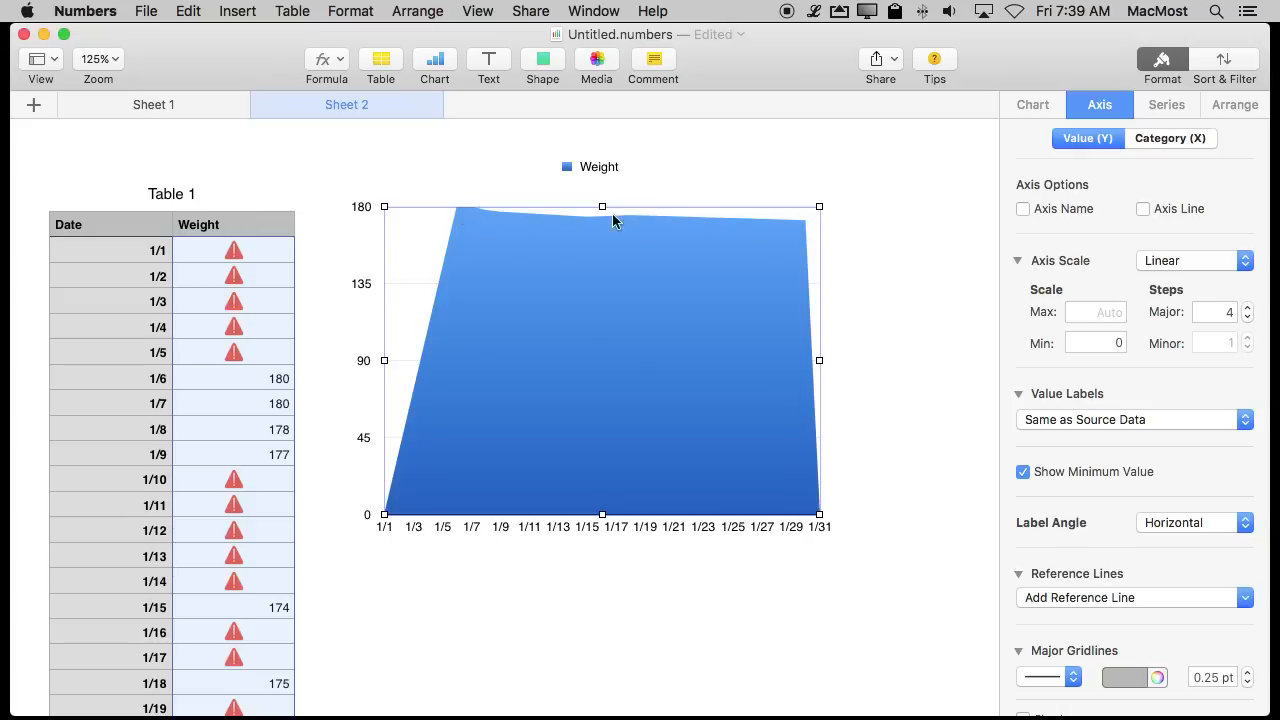
mouse_move(668, 225)
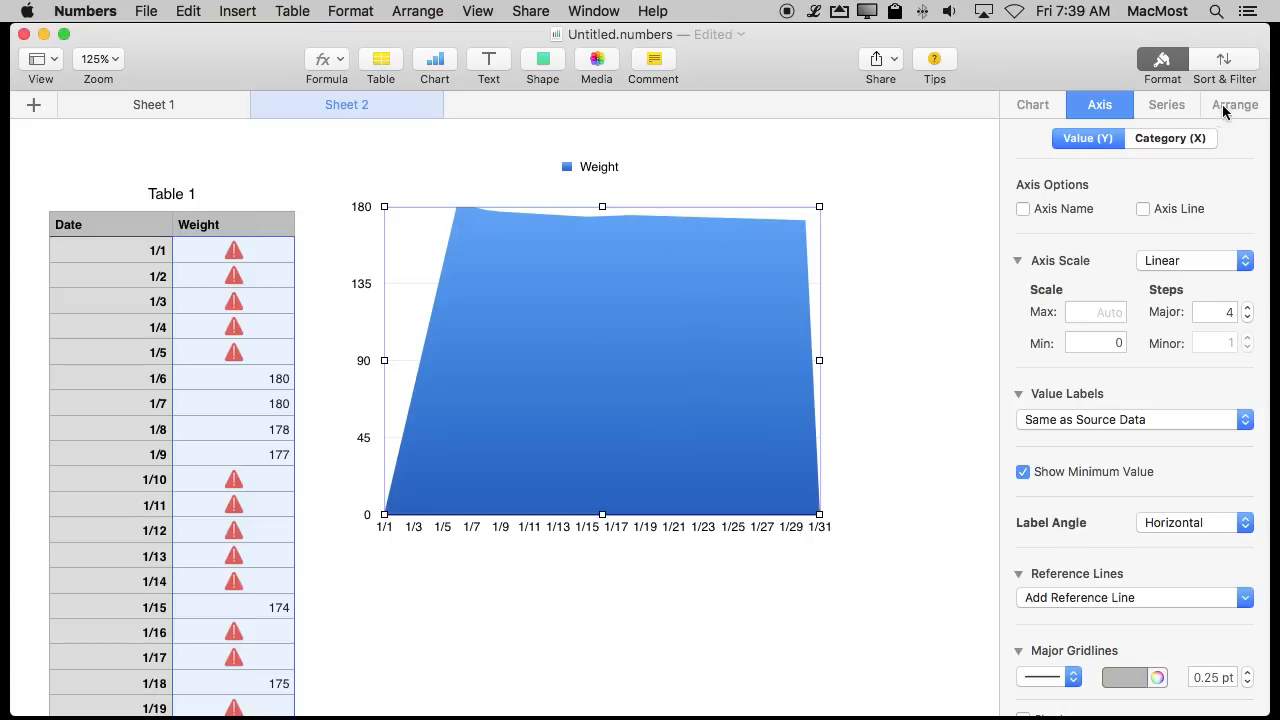
Style the weight series with a solid stroke and No Fill.
left_click(1134, 104)
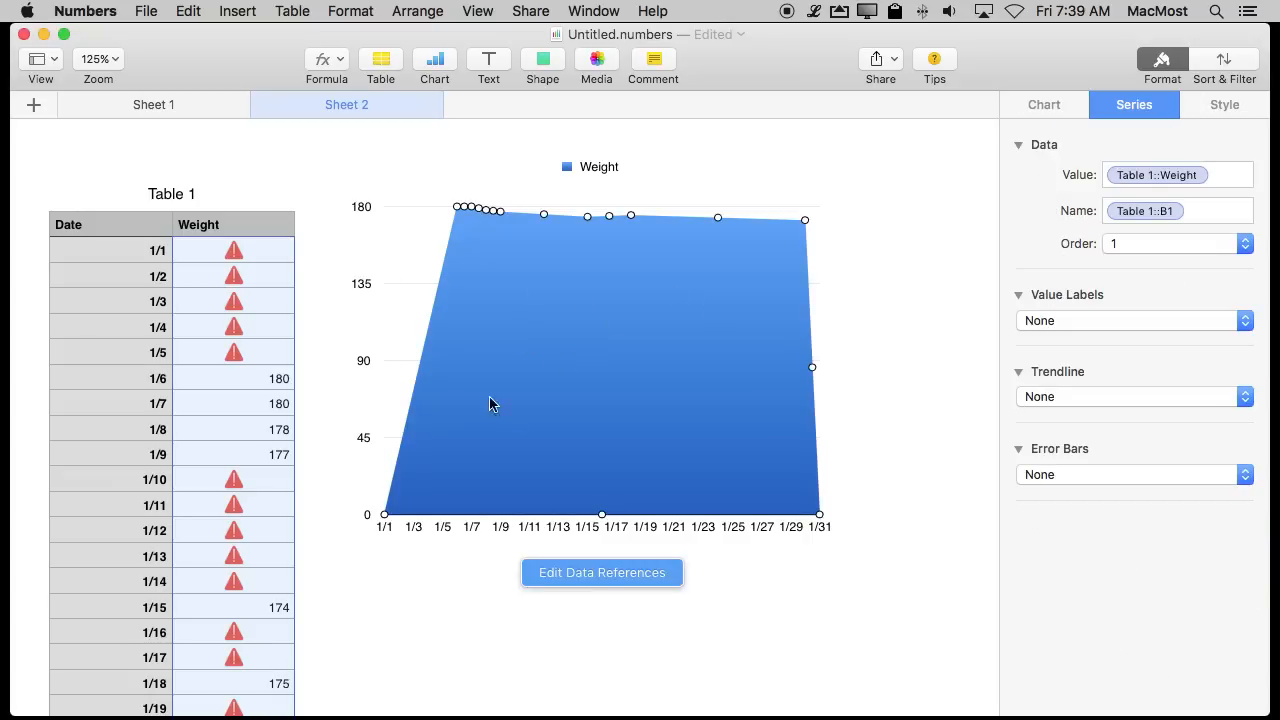
mouse_move(1180, 170)
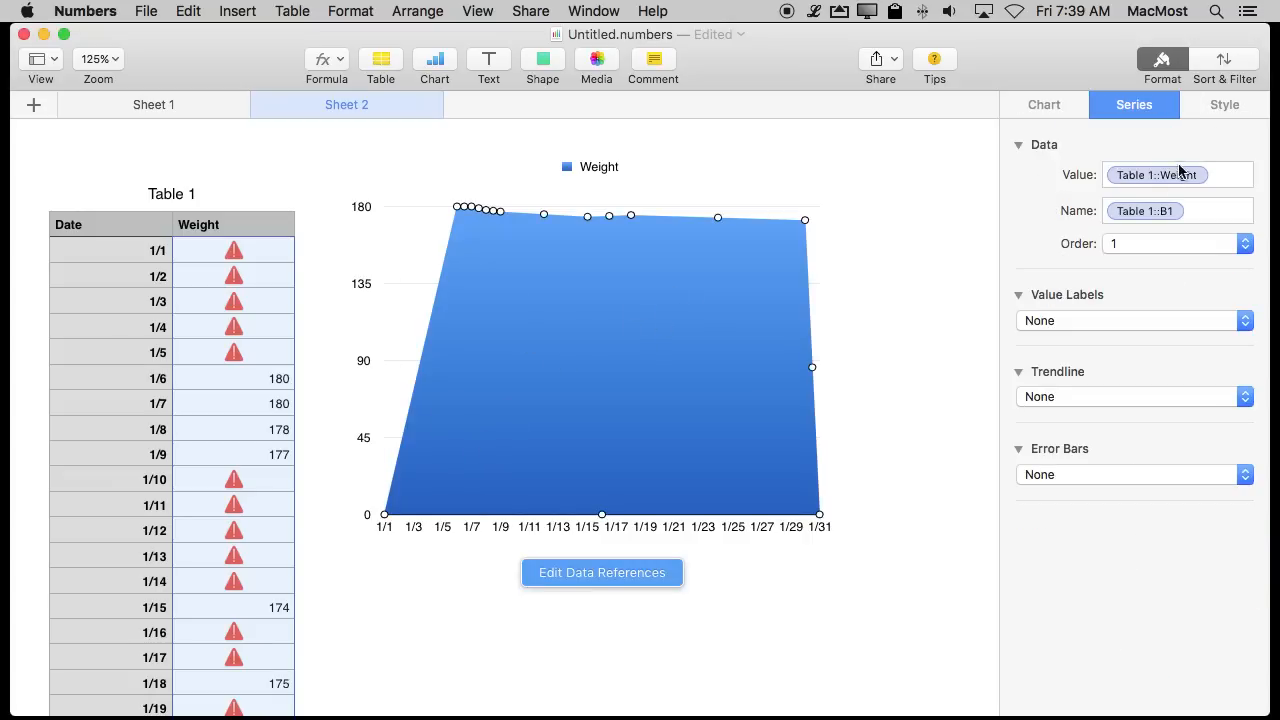
left_click(1224, 104)
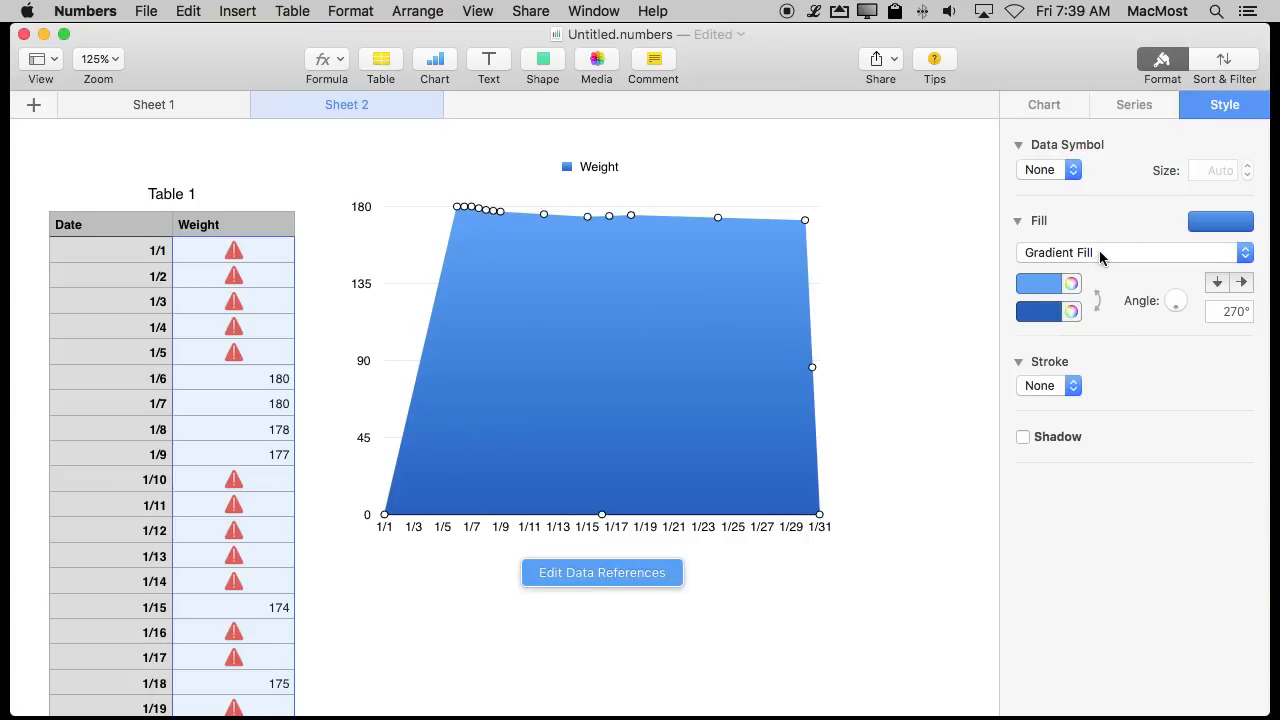
left_click(1047, 385)
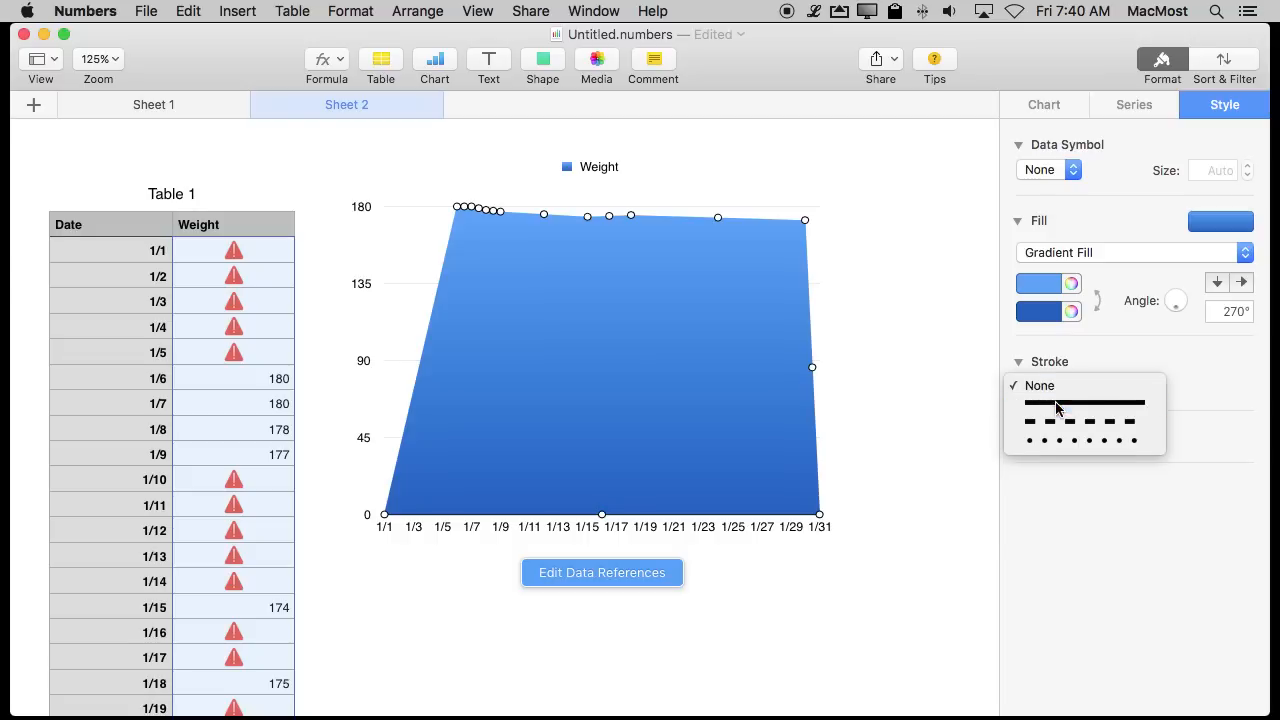
left_click(1135, 252)
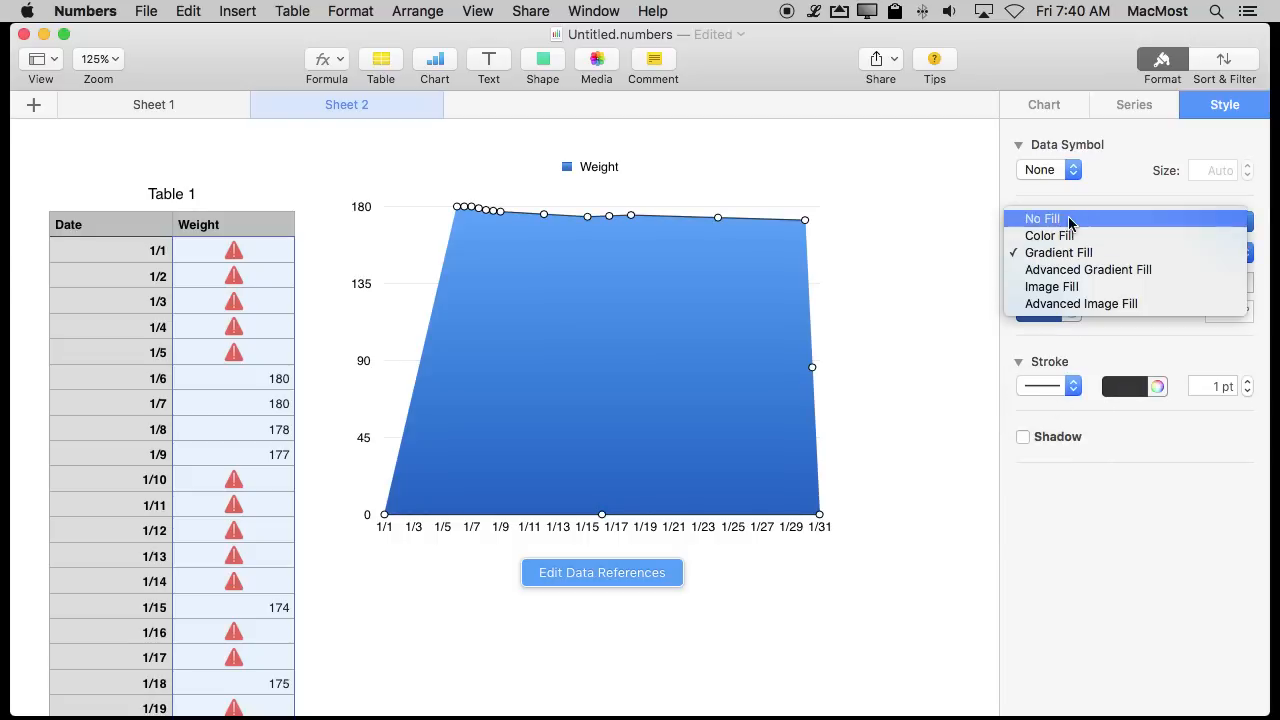
left_click(1043, 218)
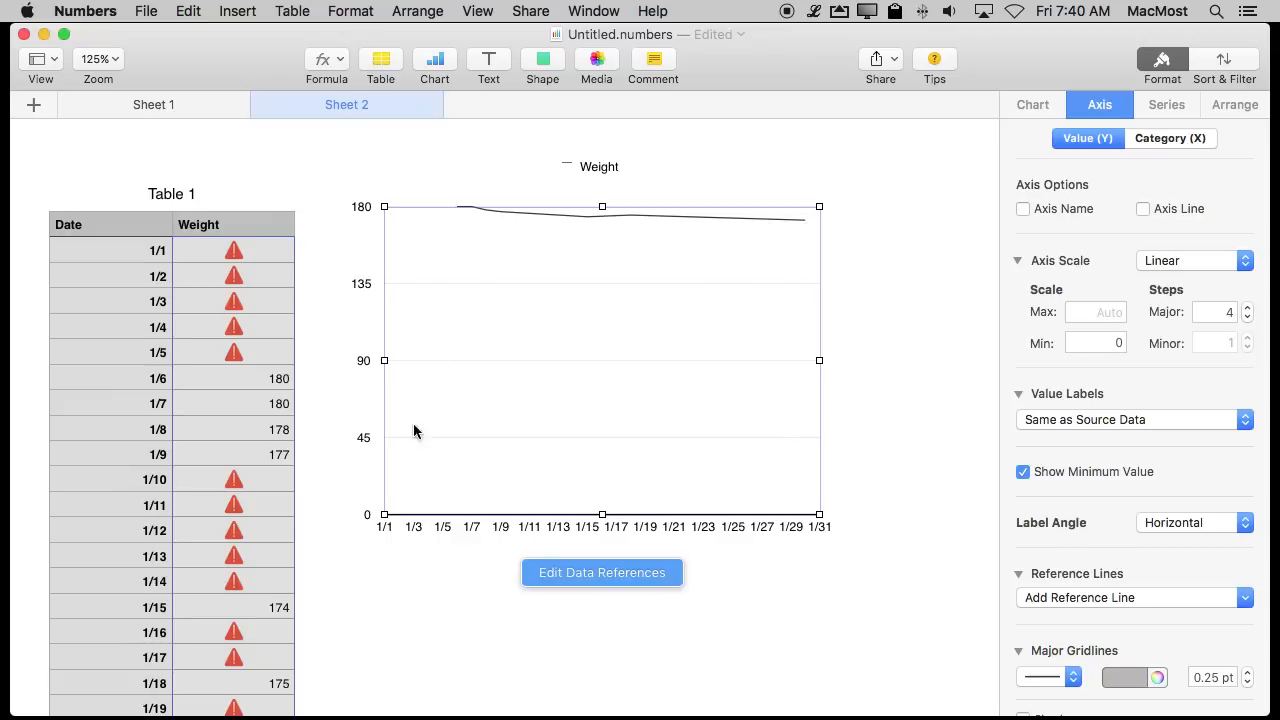
mouse_move(783, 220)
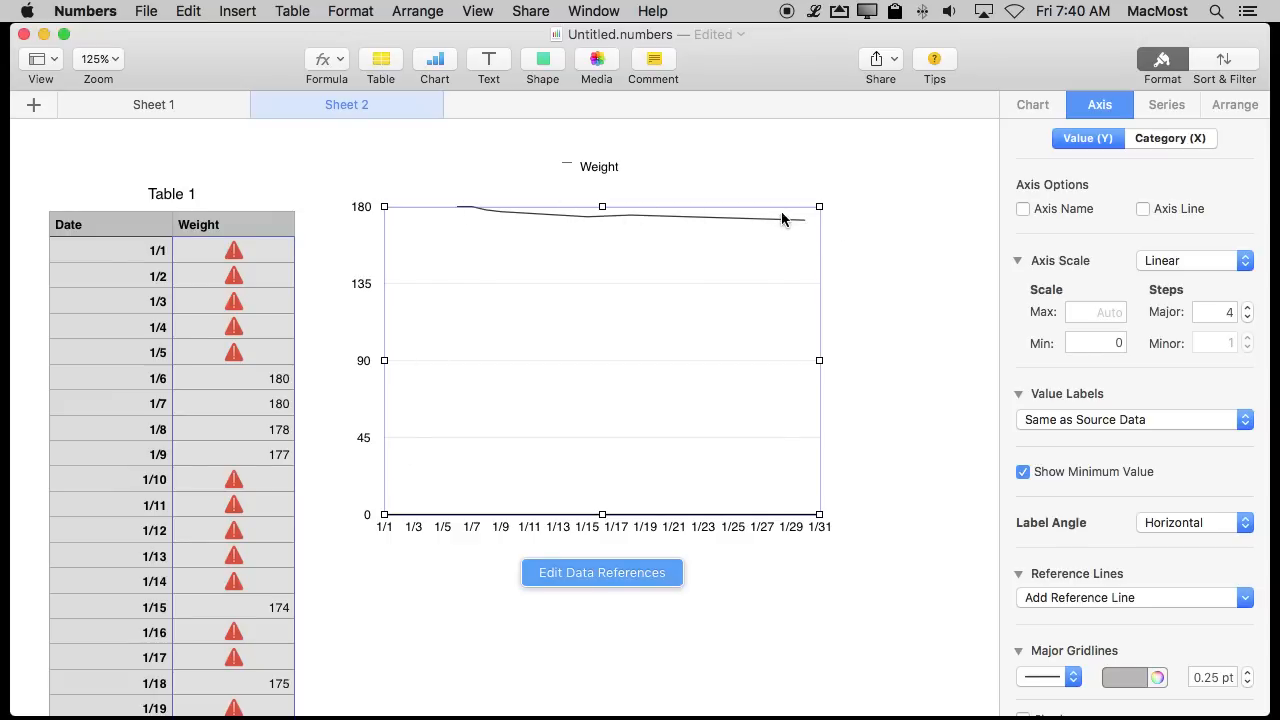
mouse_move(550, 213)
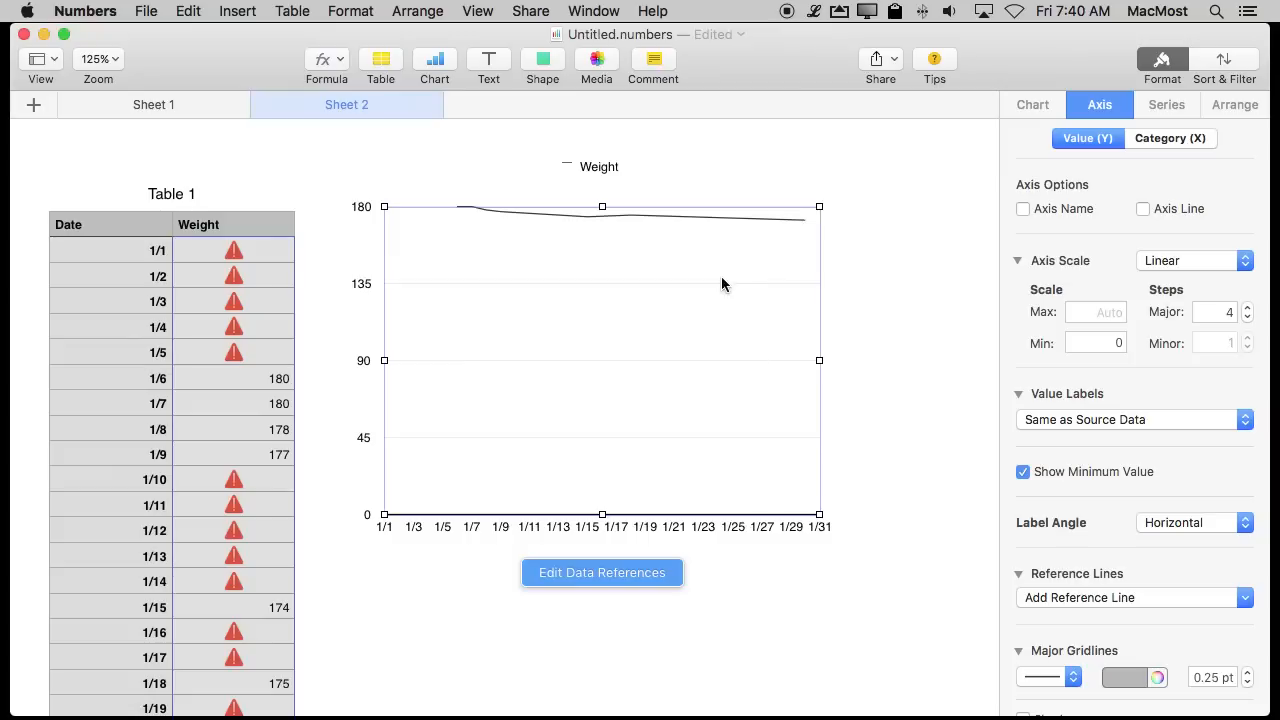
mouse_move(490, 223)
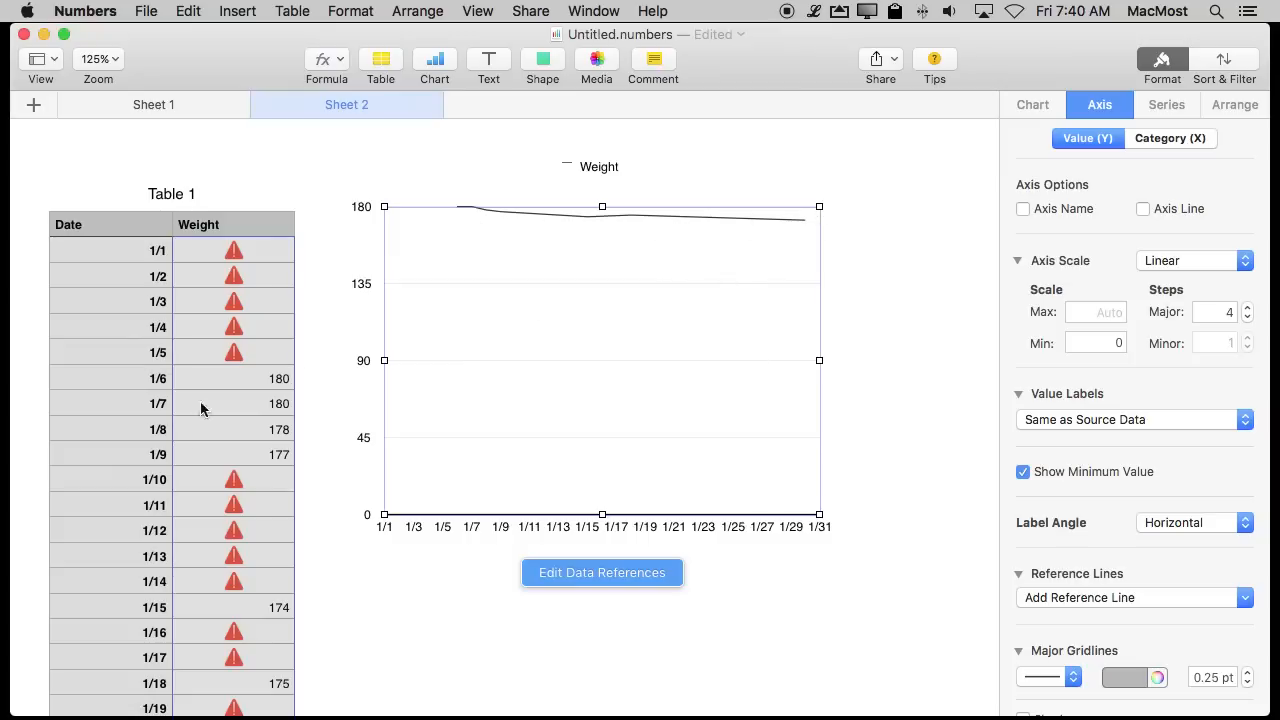
scroll("down", 3)
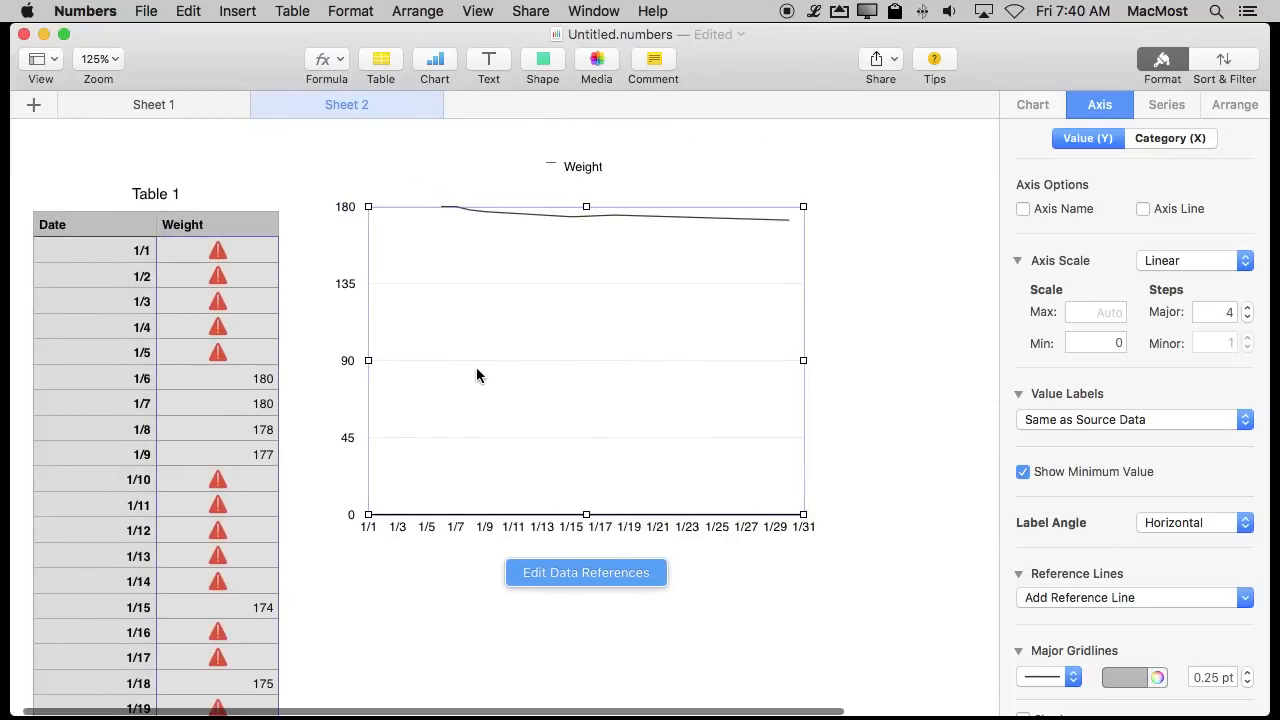
mouse_move(464, 362)
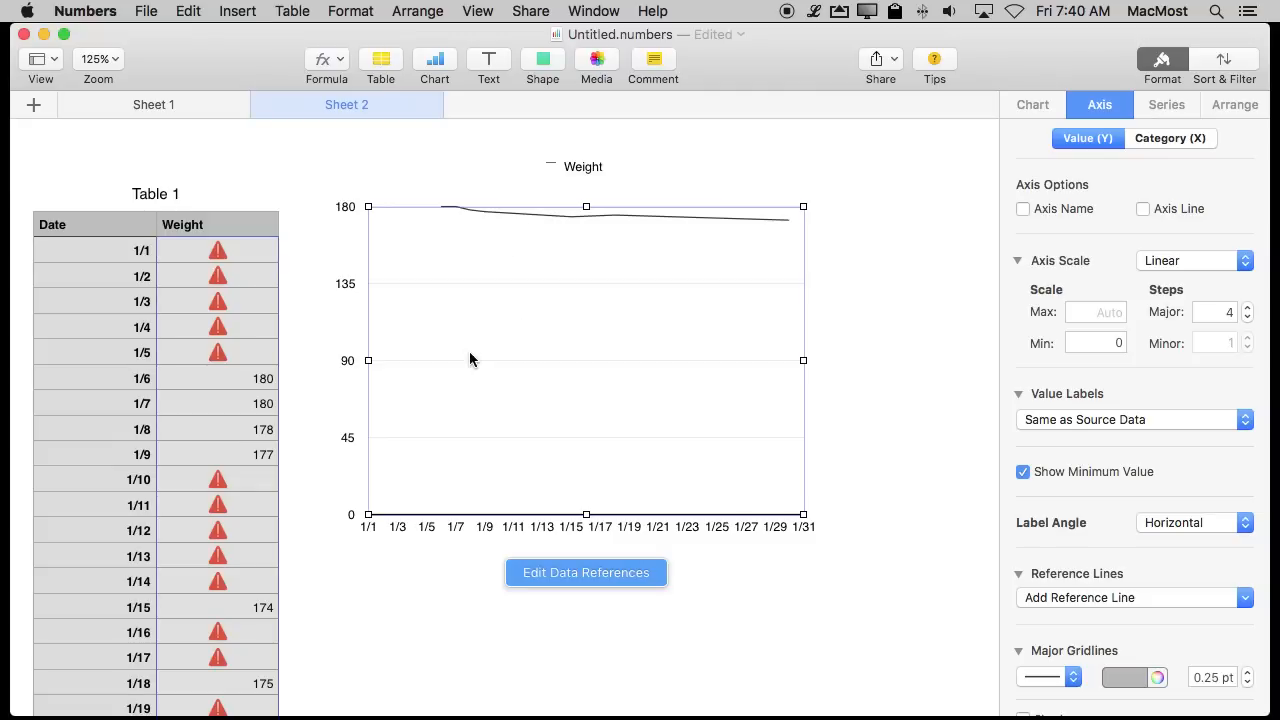
mouse_move(500, 363)
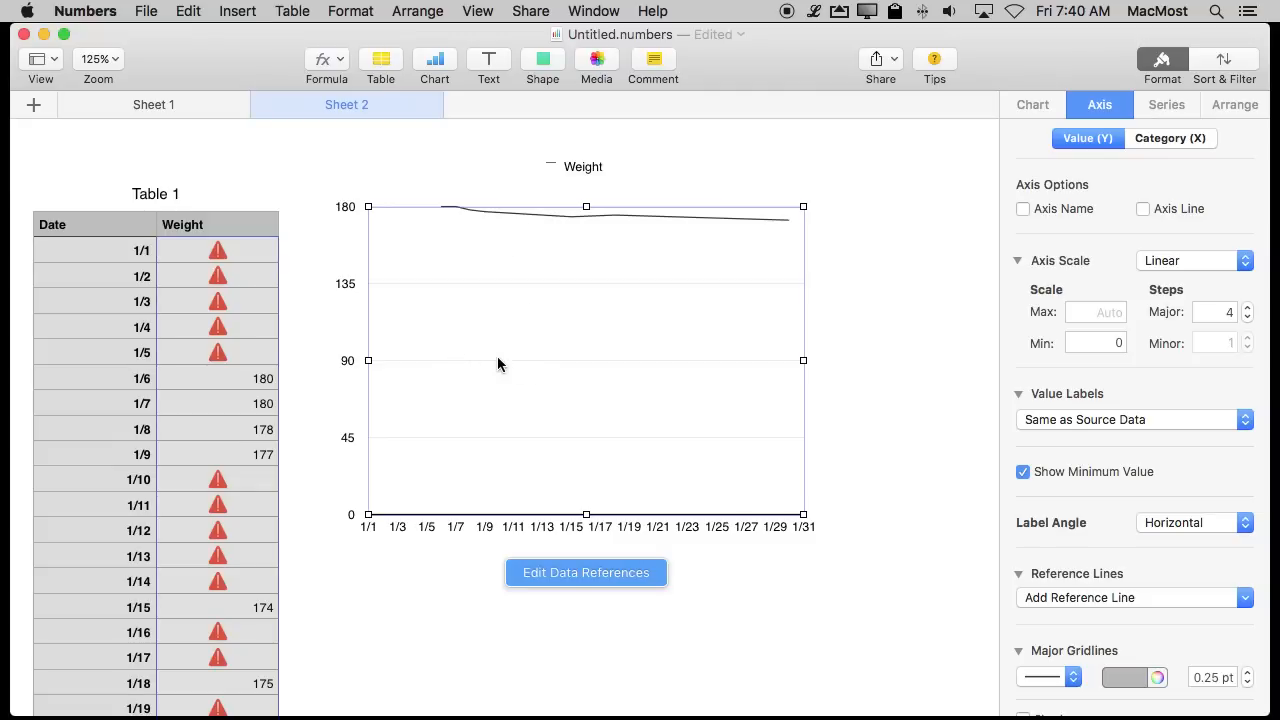
Paste the weight chart on Sheet 1 right of the Weight Loss table, then view Sheet 2.
left_click(153, 104)
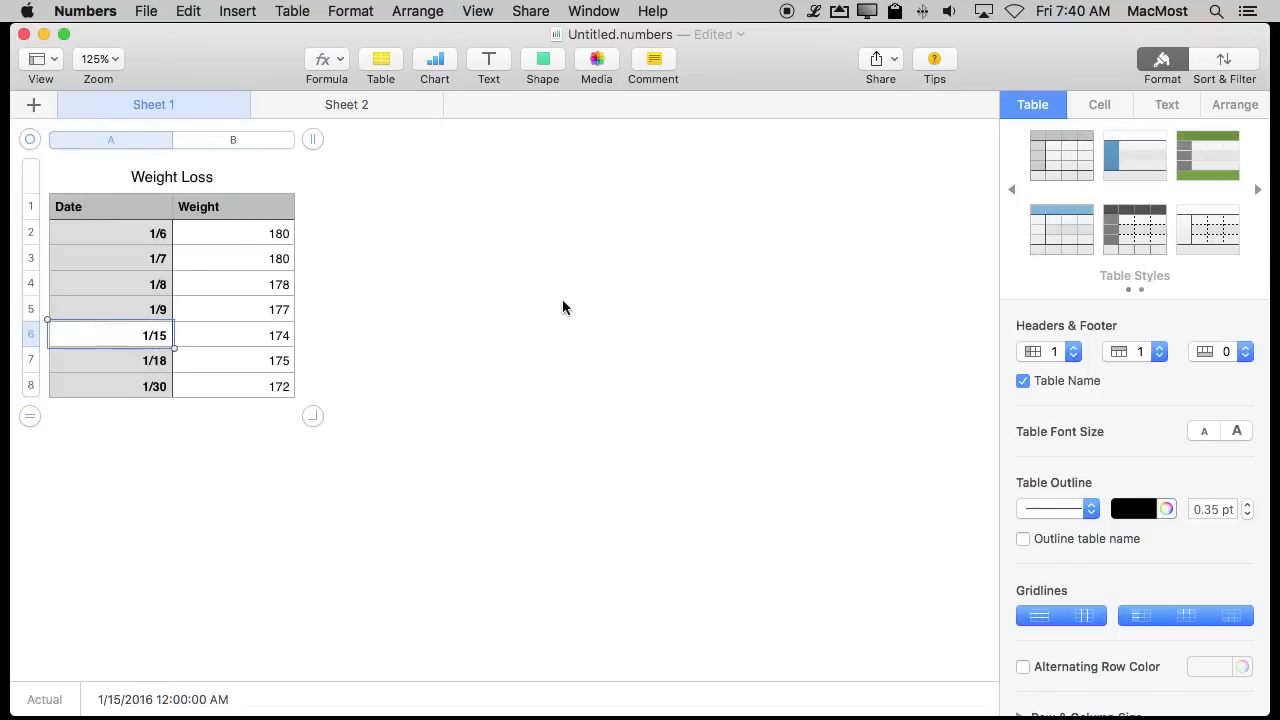
left_click(450, 336)
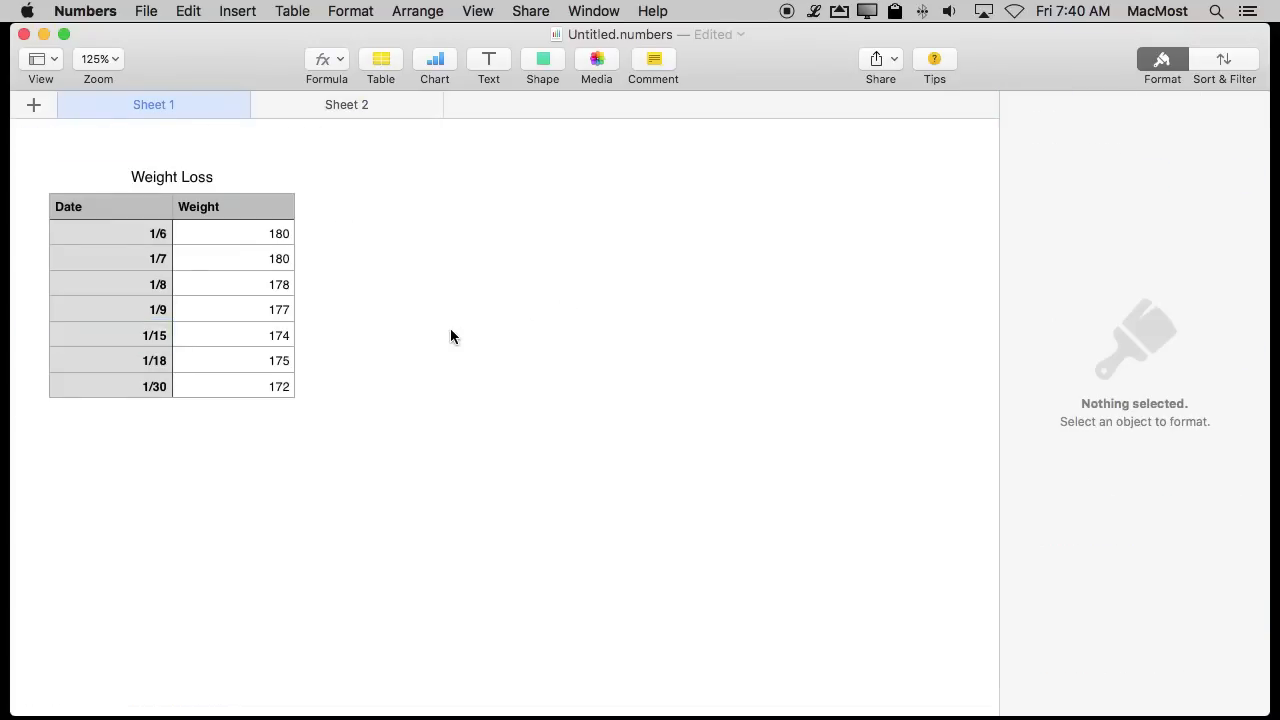
left_click(434, 58)
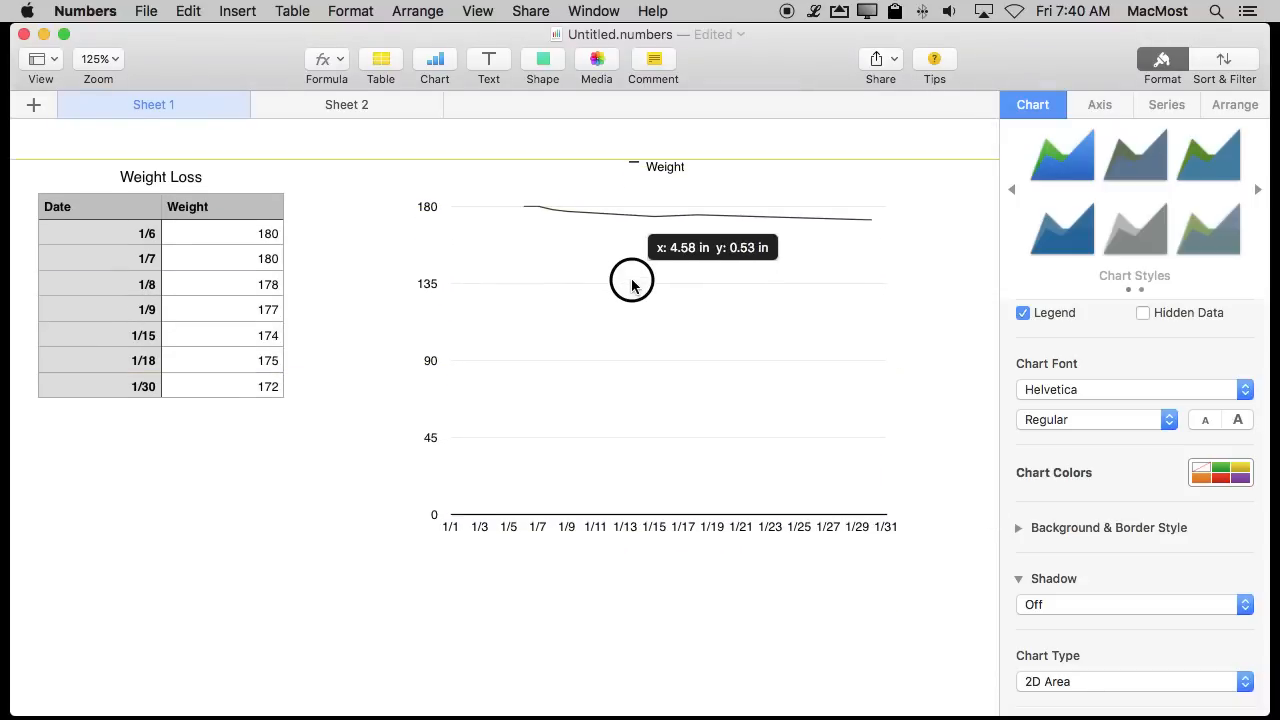
left_click(631, 281)
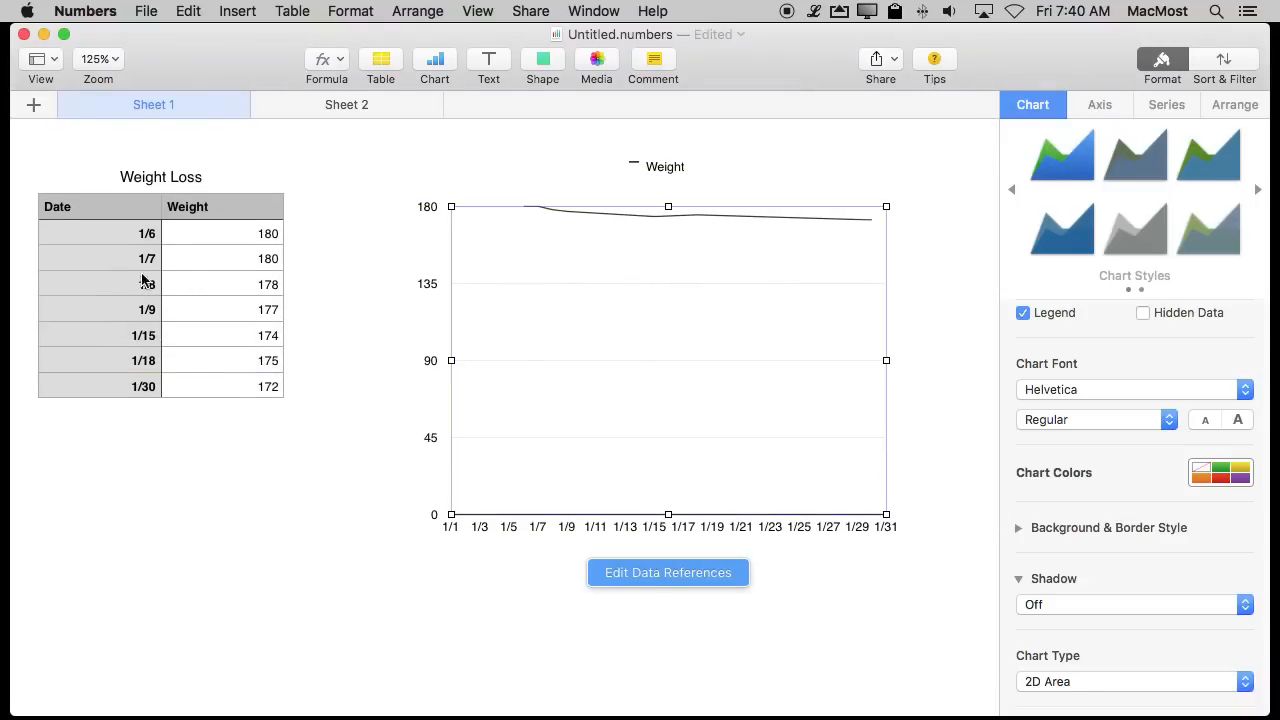
mouse_move(365, 147)
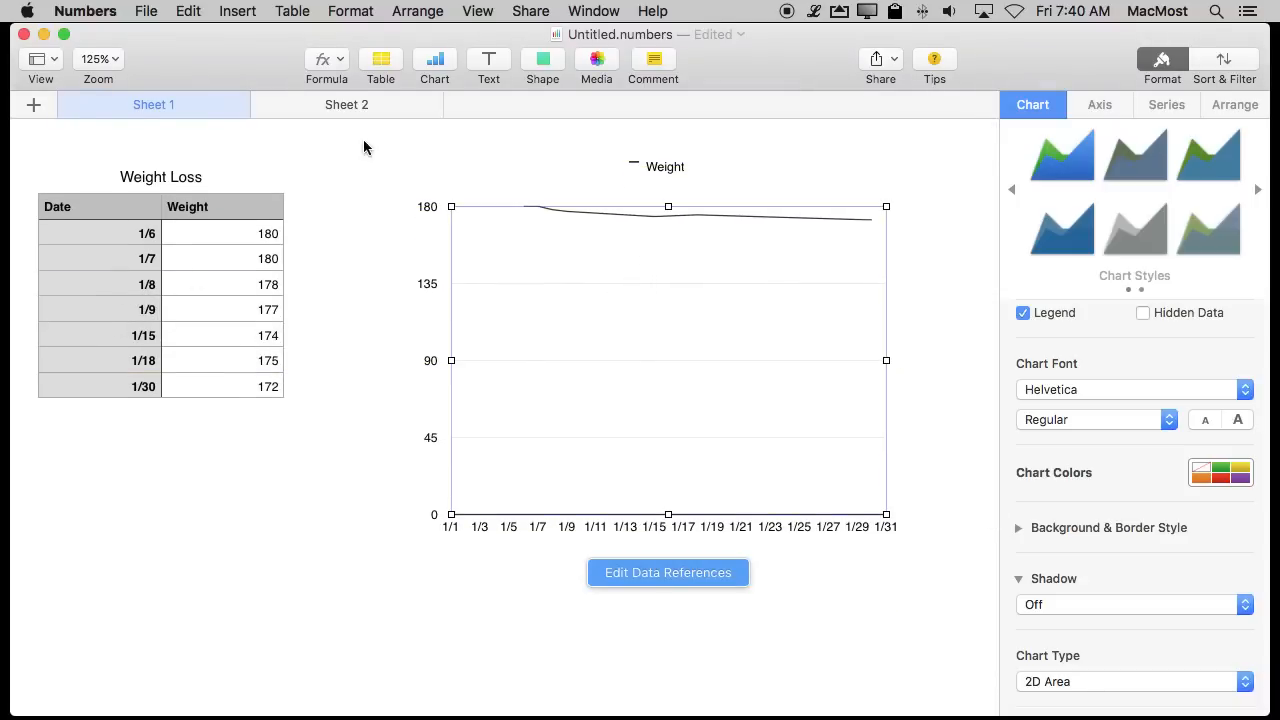
left_click(346, 104)
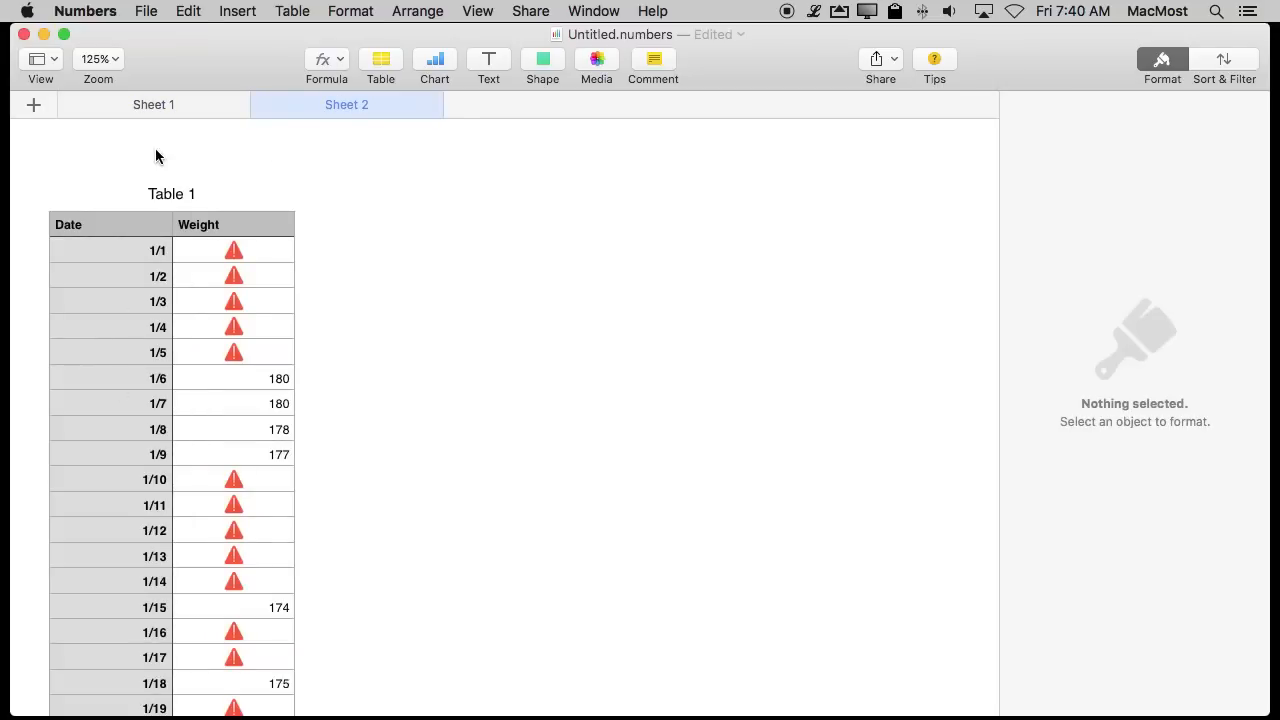
Add a 1/31 row with weight 171 to the Weight Loss table.
left_click(153, 104)
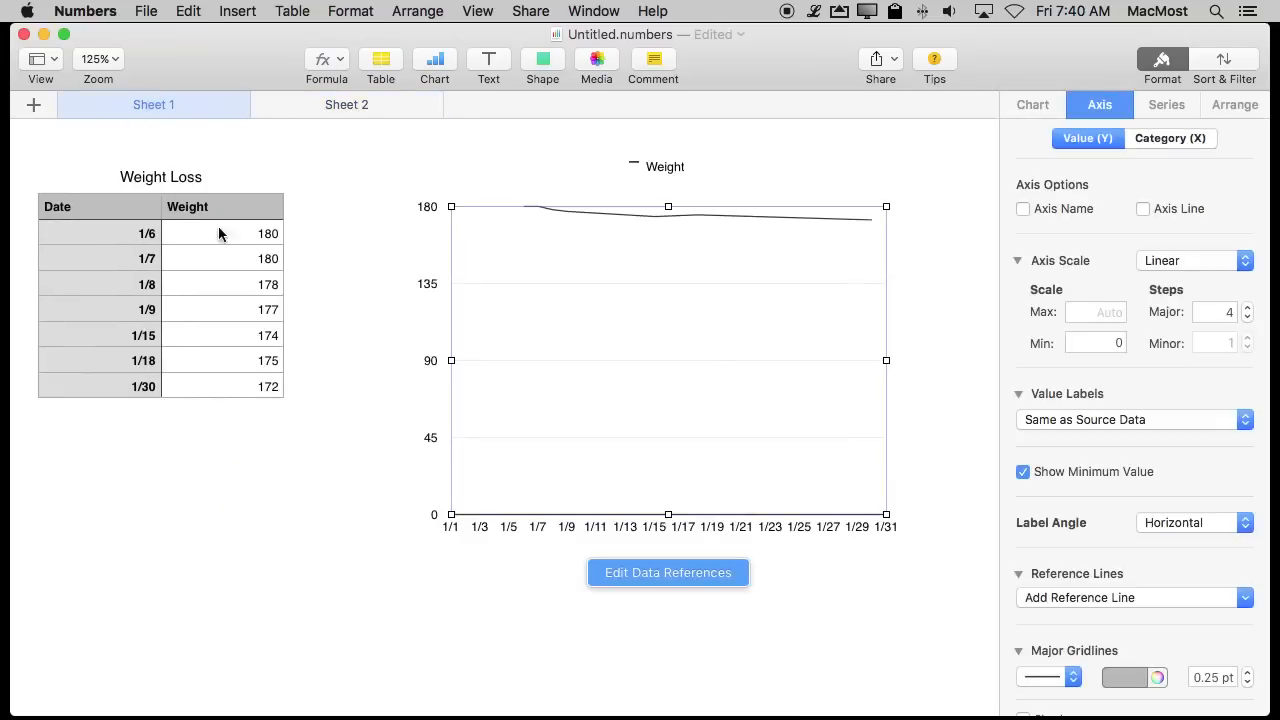
mouse_move(115, 390)
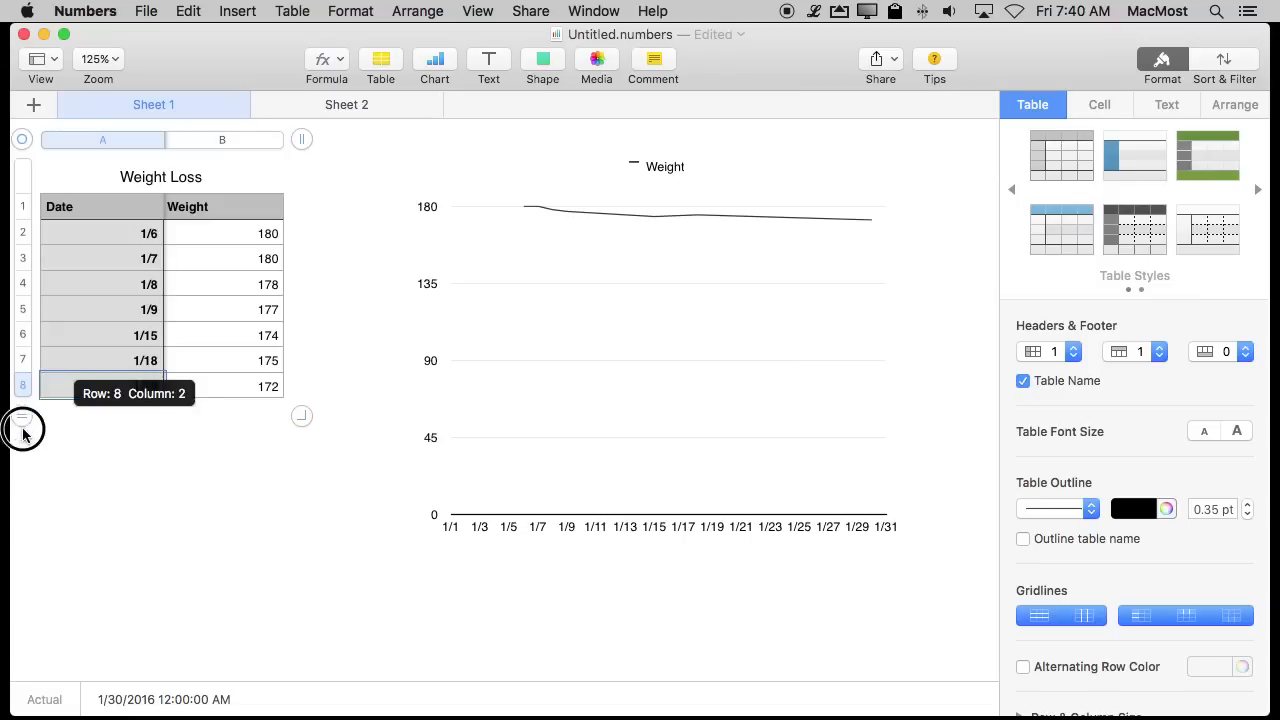
left_click(22, 429)
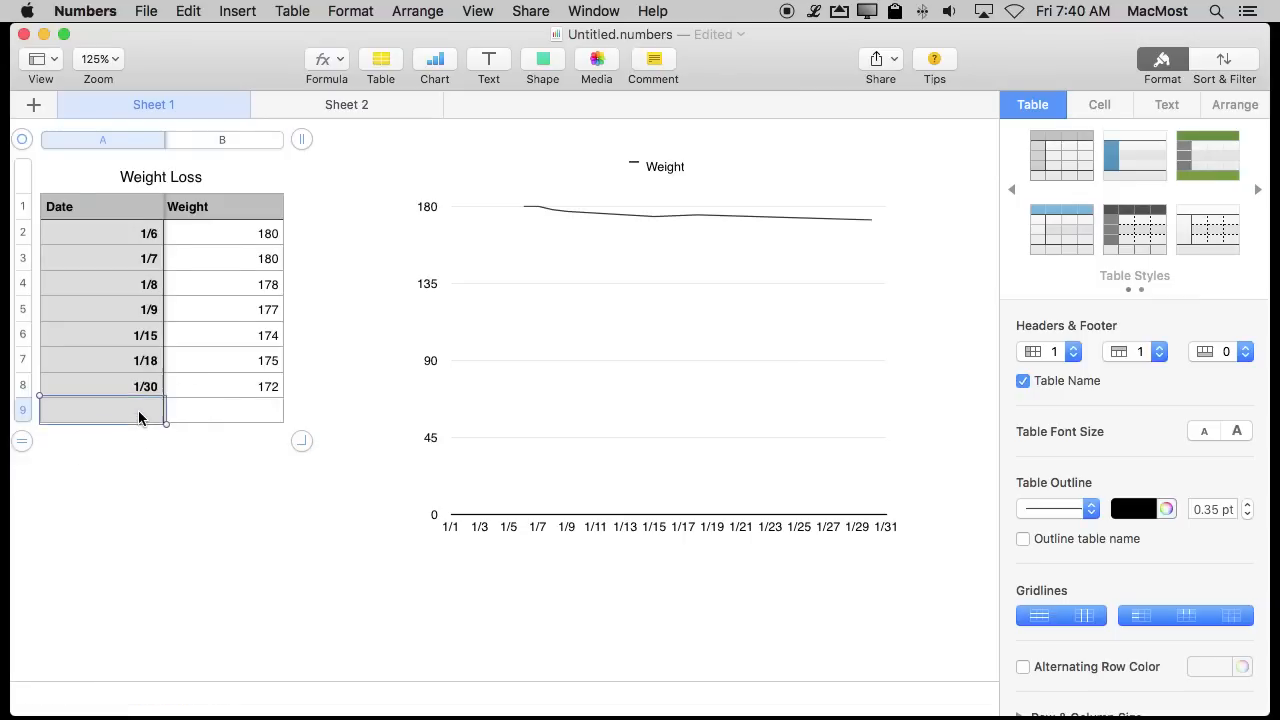
type("1/31")
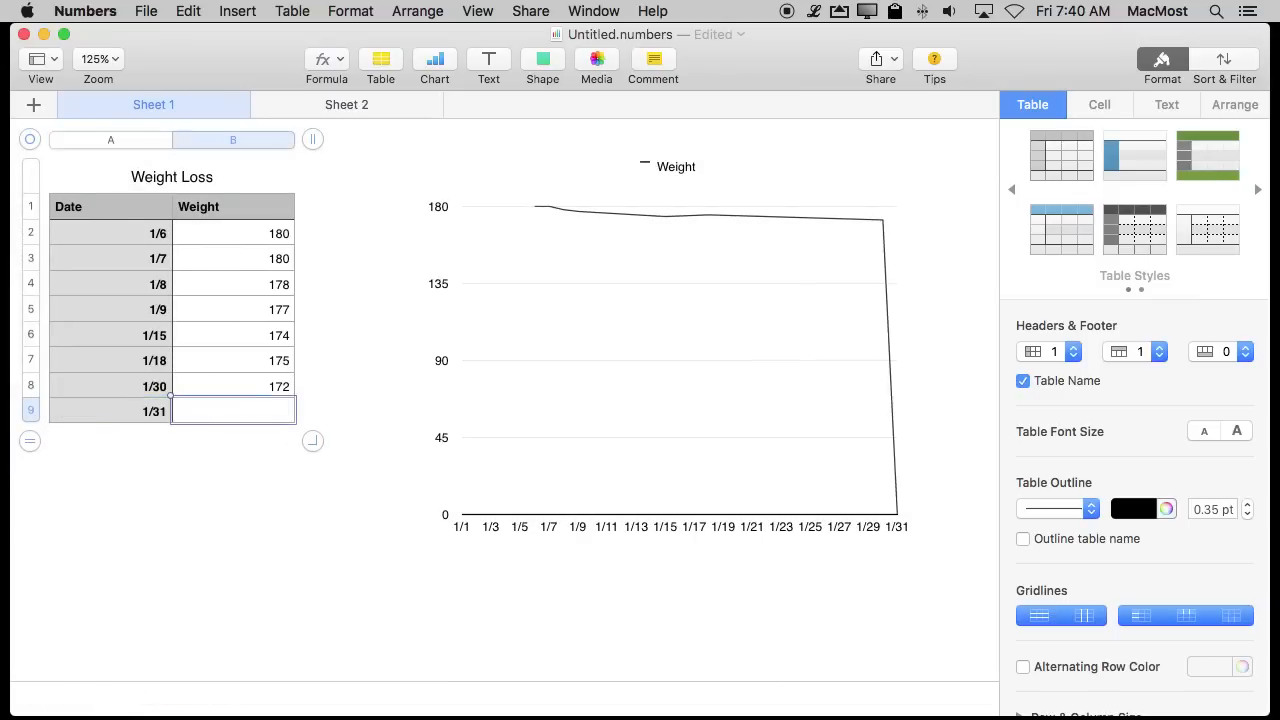
type("171")
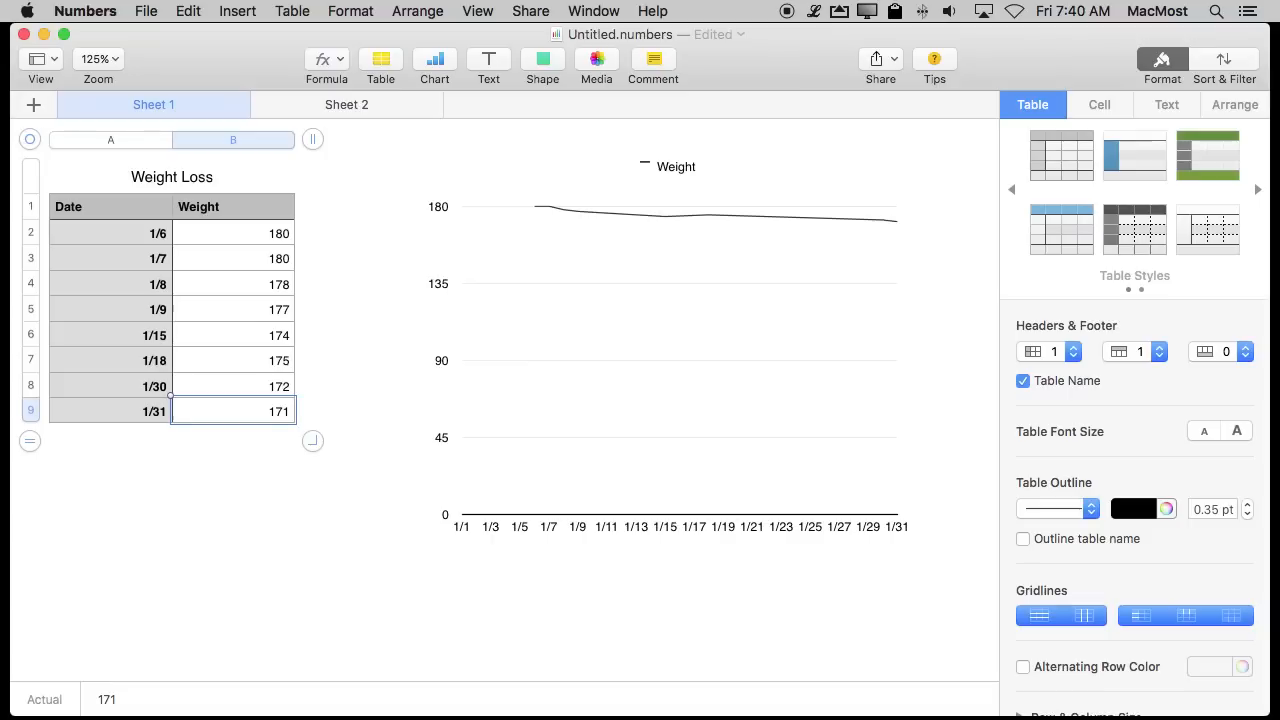
mouse_move(872, 202)
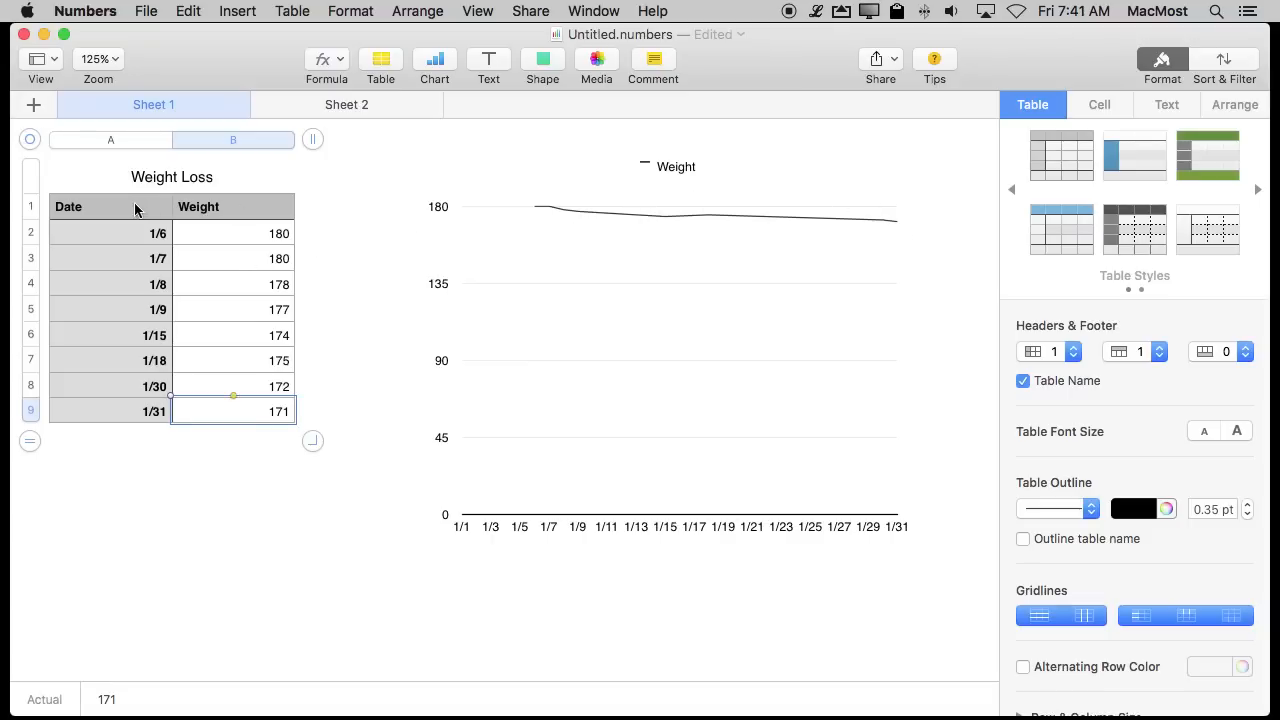
left_click(347, 104)
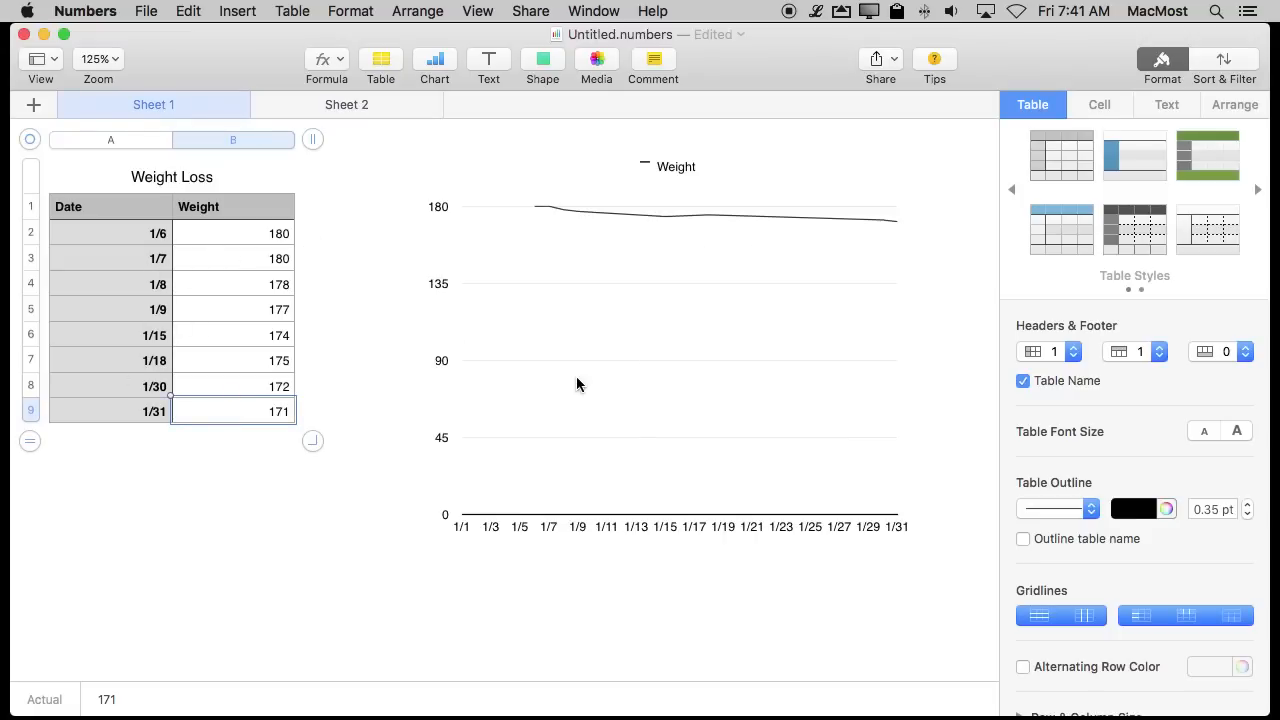
mouse_move(757, 279)
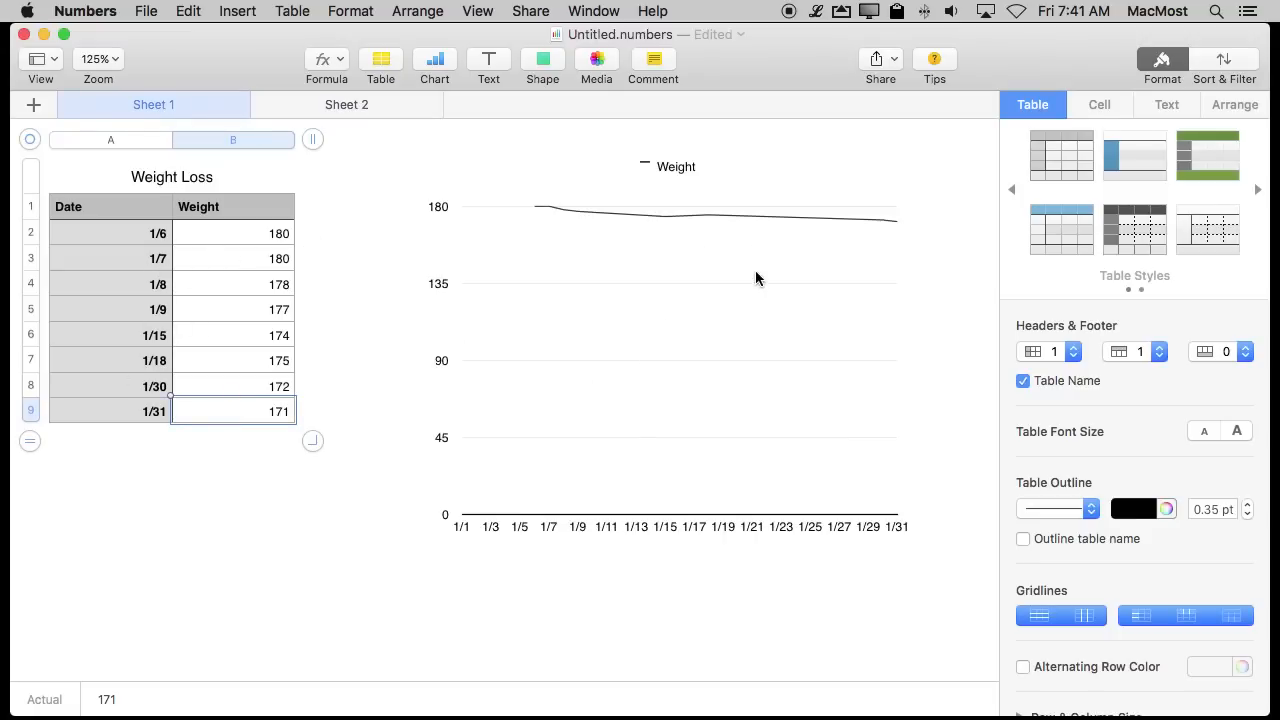